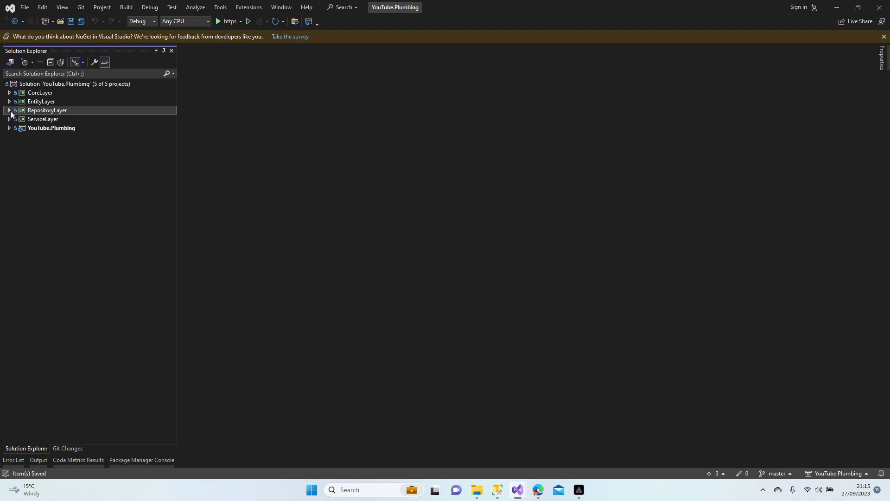
# Step: Expand the RepositoryLayer project in Solution Explorer to show its Configuration classes
pyautogui.click(10, 110)
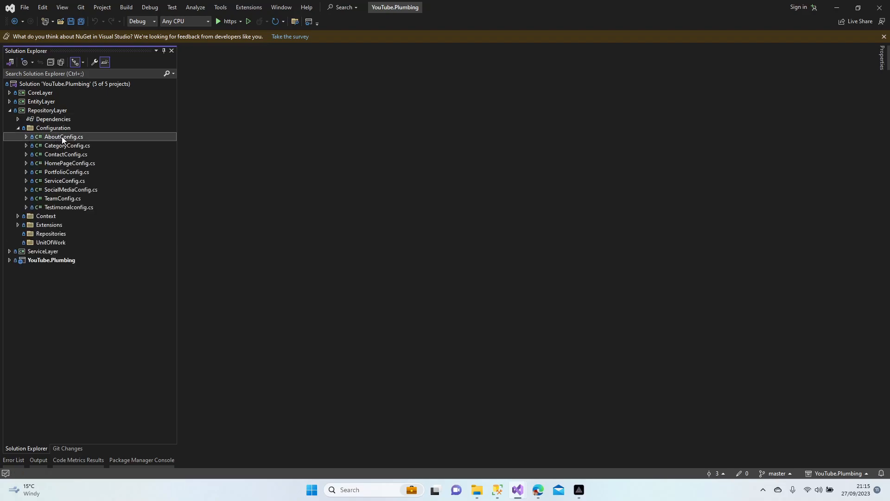
# Step: Open AboutConfig.cs and start builder.HasData with a new About, Id 1, Header
pyautogui.doubleClick(64, 136)
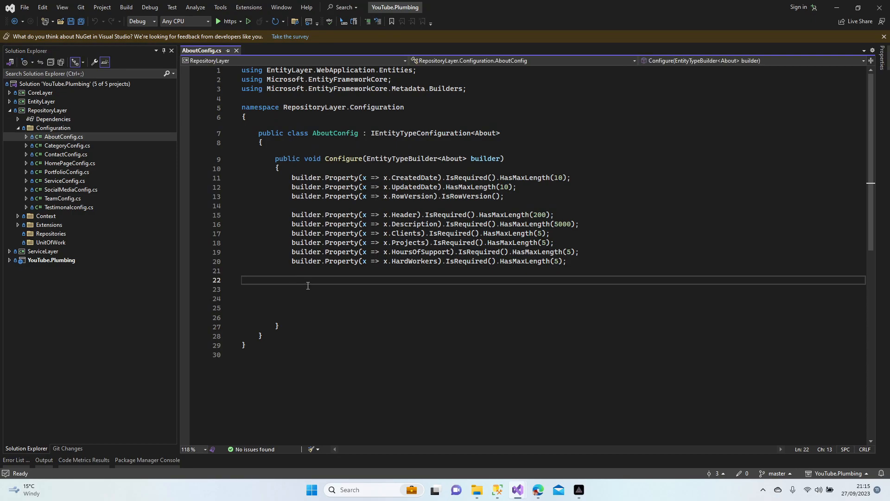
pyautogui.write('buid')
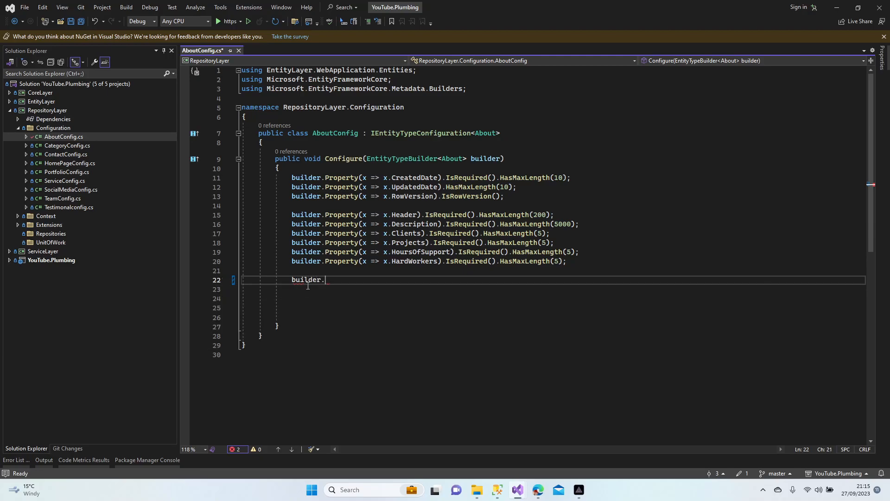
pyautogui.write('hasd')
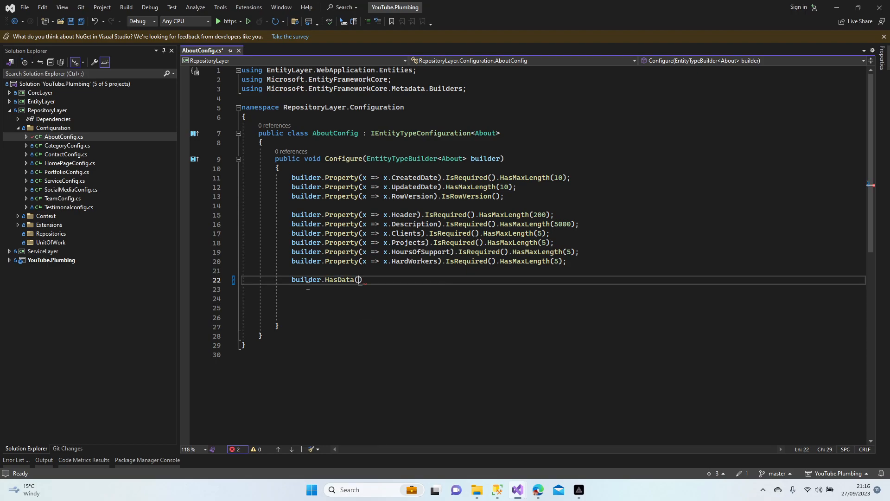
pyautogui.write('new ab')
pyautogui.write('Id=')
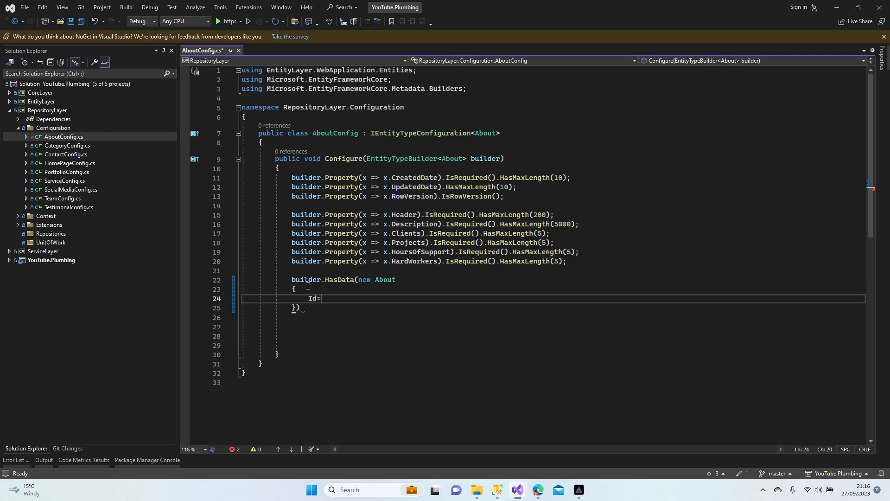
pyautogui.write('1,')
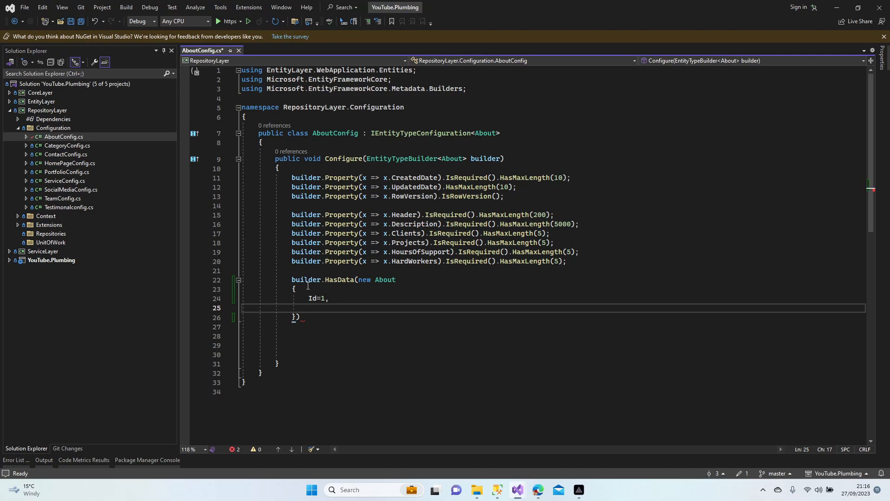
pyautogui.write('head')
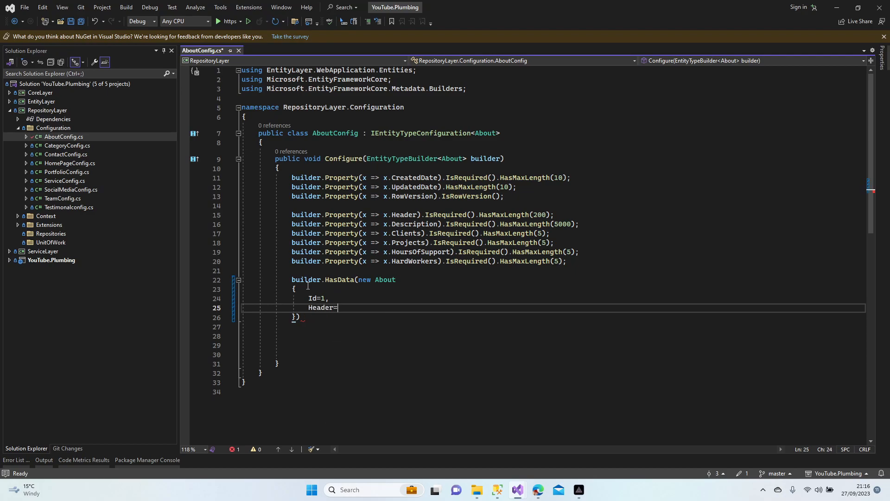
pyautogui.write('"')
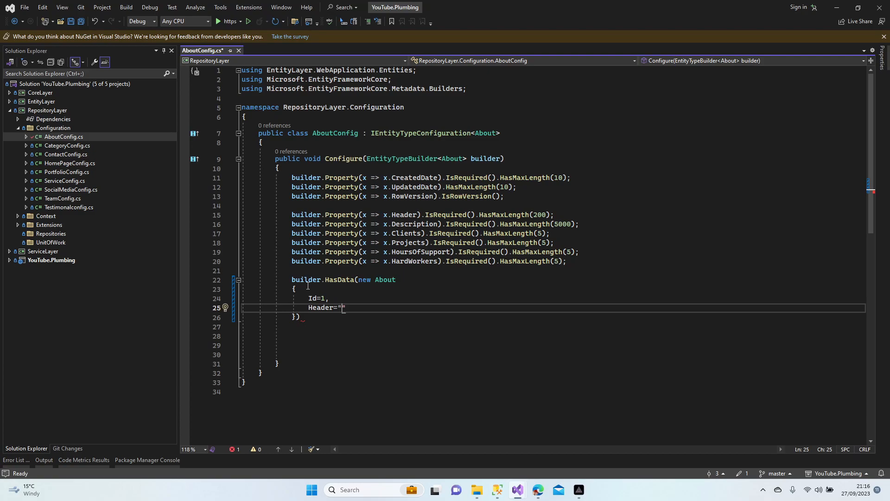
pyautogui.moveTo(342, 288)
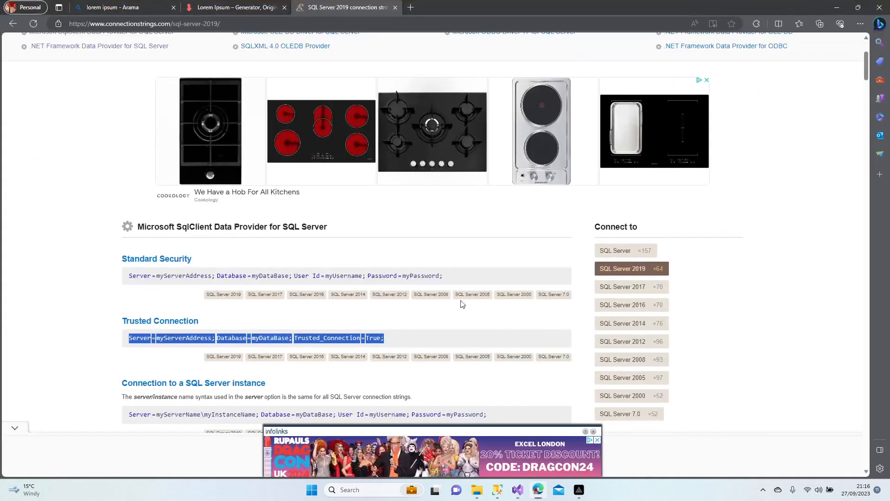
# Step: Generate a single lorem ipsum sentence on loremipsum.io and select it
pyautogui.click(240, 7)
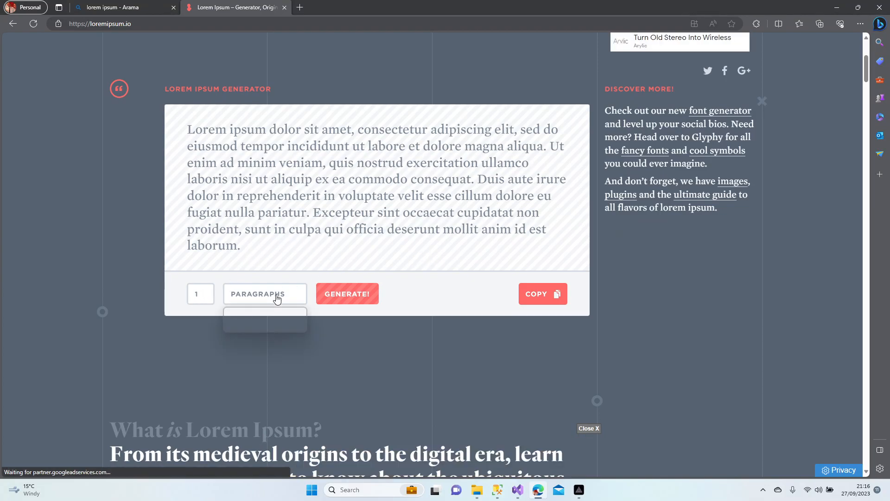
pyautogui.click(264, 319)
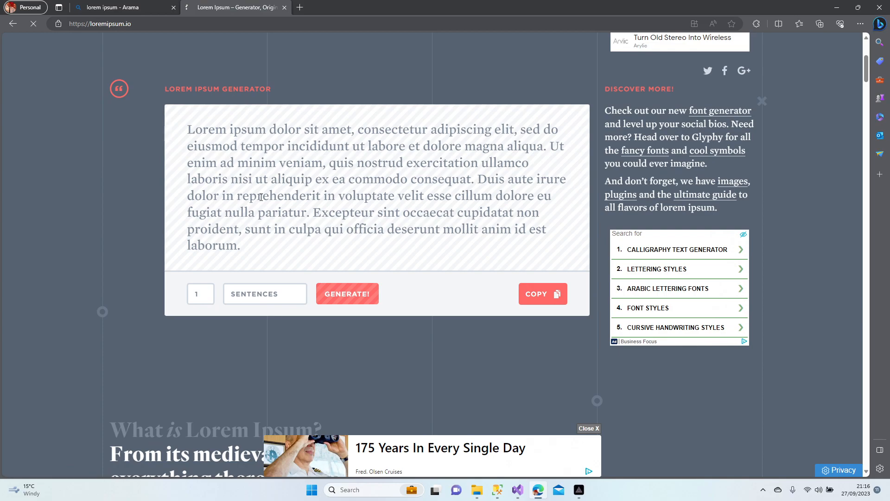
pyautogui.click(347, 293)
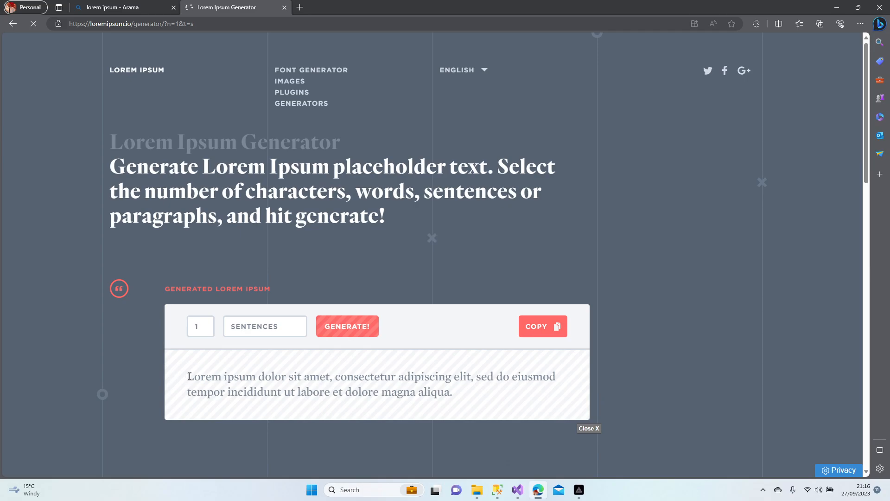
pyautogui.moveTo(187, 376); pyautogui.dragTo(471, 377)
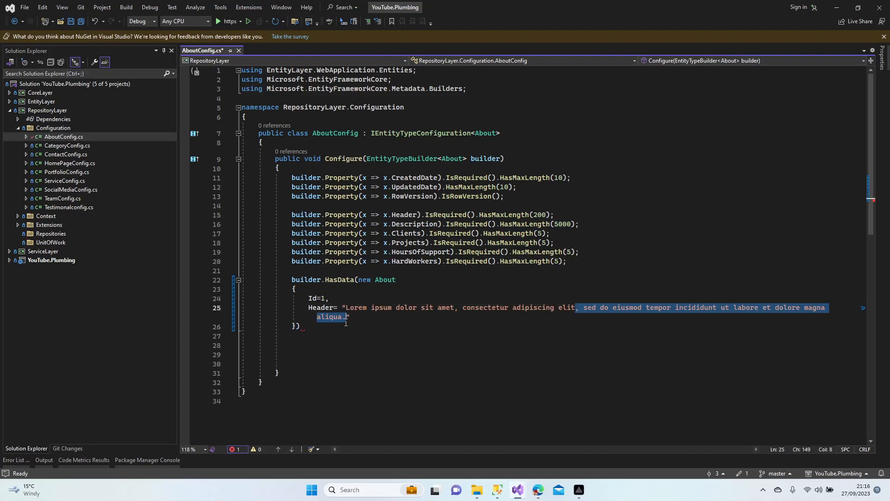
# Step: Trim the pasted Header sentence after 'elit' and begin the Description property
pyautogui.press('Delete')
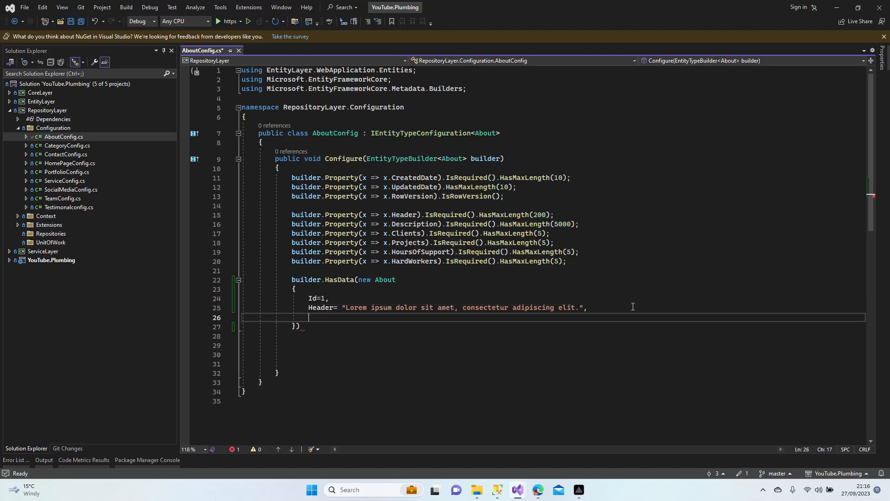
pyautogui.write('Description')
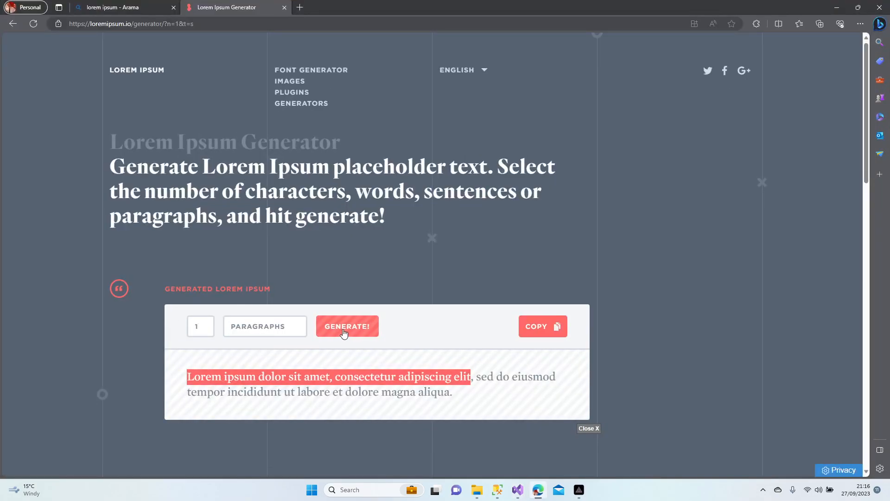
# Step: Generate a full lorem ipsum paragraph in the generator
pyautogui.click(347, 326)
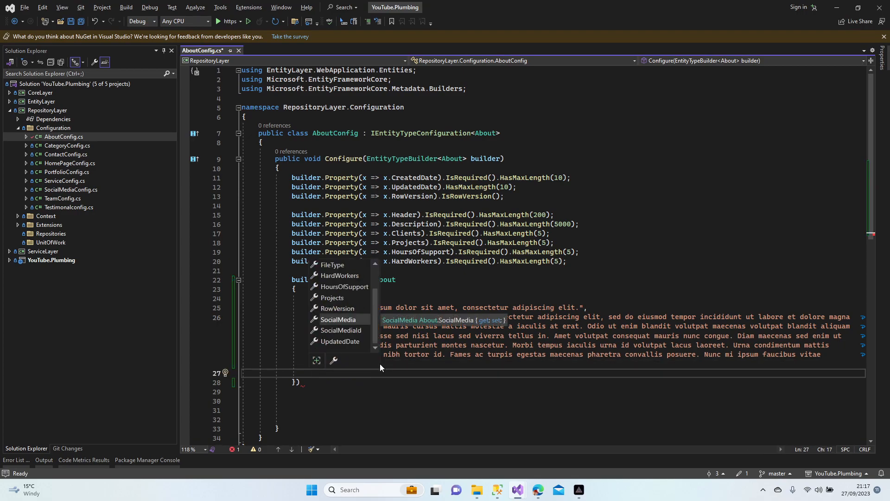
# Step: Set the About seed's Clients to 5, Projects to 5 and HoursOfSupport to 150
pyautogui.write('Clients')
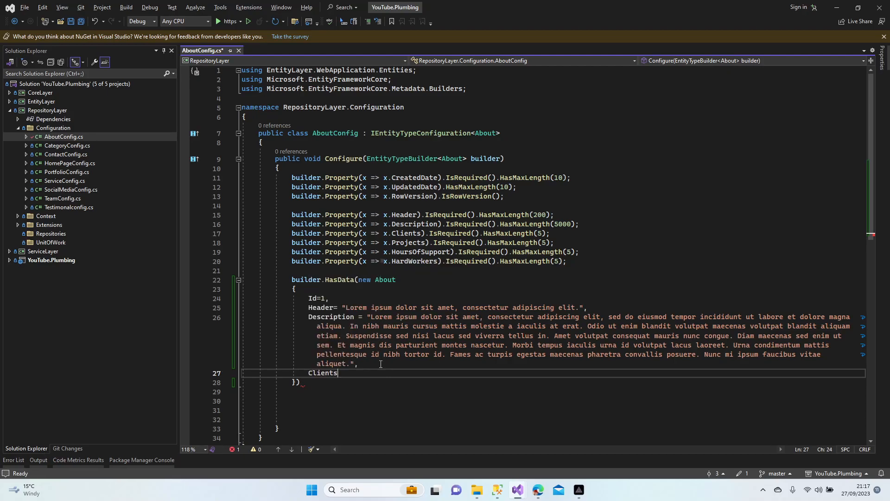
pyautogui.write('=')
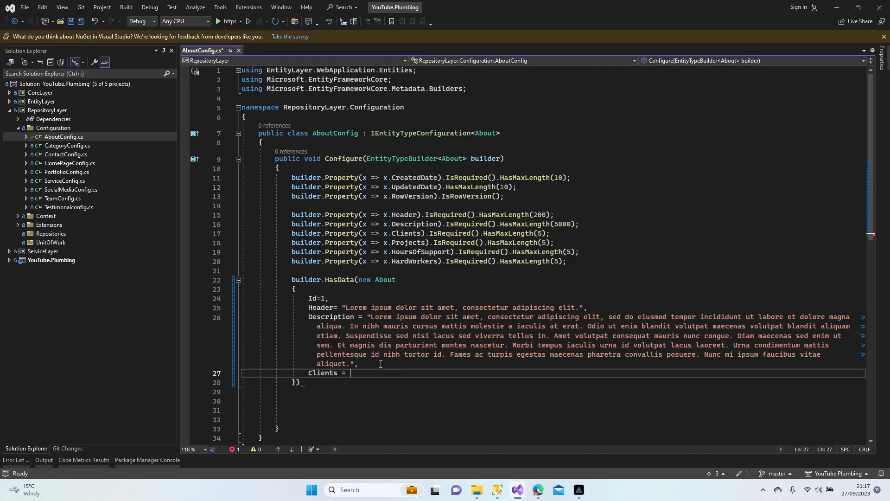
pyautogui.write('5,')
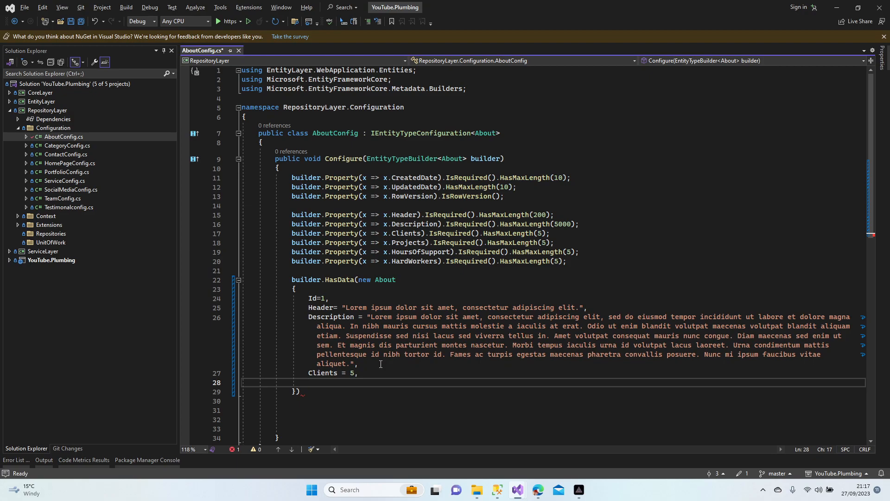
pyautogui.write('Projects')
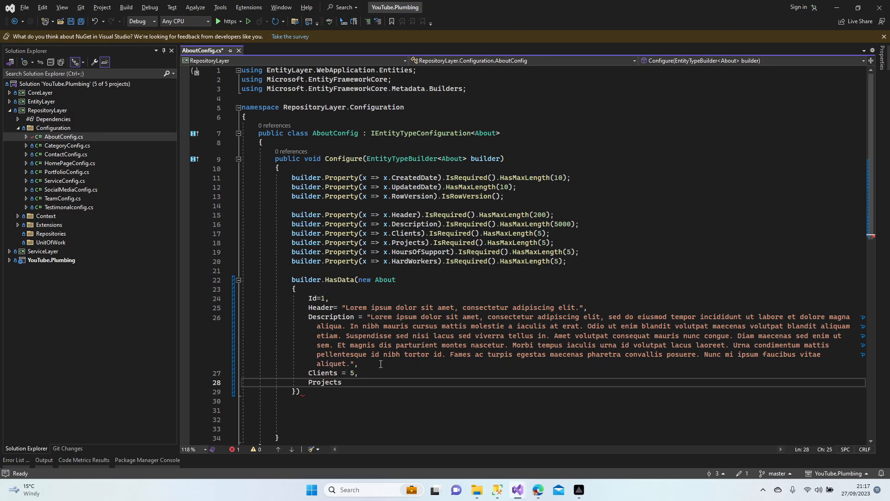
pyautogui.write('= 5,')
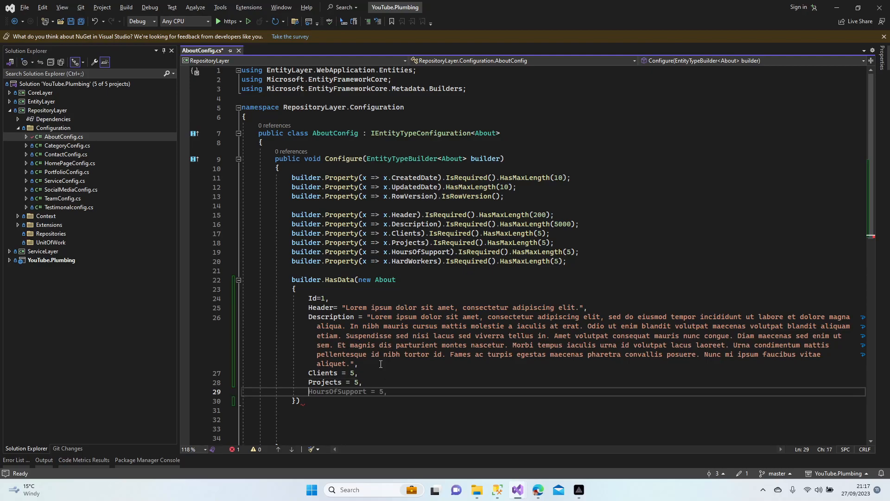
pyautogui.write('hou')
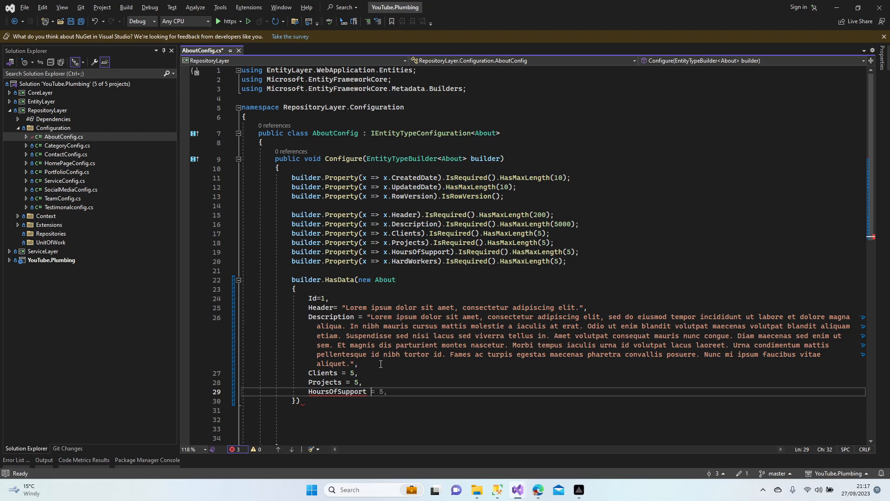
pyautogui.write('150,')
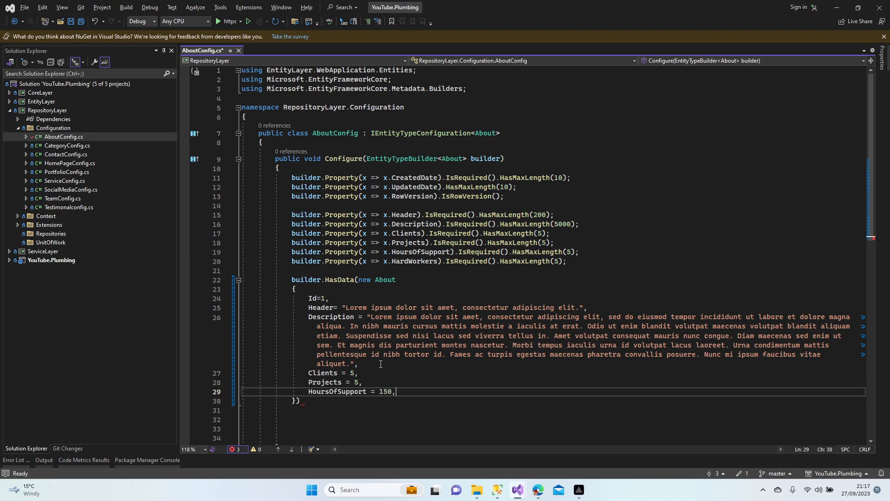
pyautogui.press('Enter')
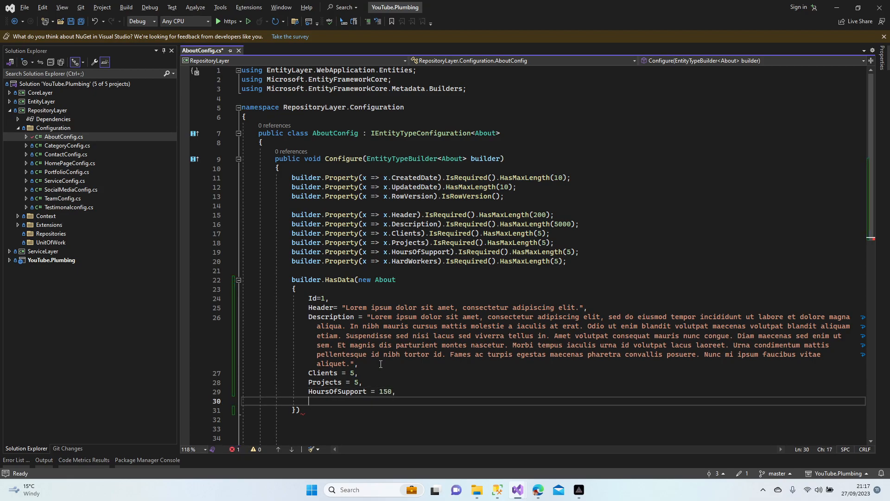
# Step: Add HardWorkers 3, test FileName and FileType values, and SocialMediaId 1
pyautogui.press('ctrl+space')
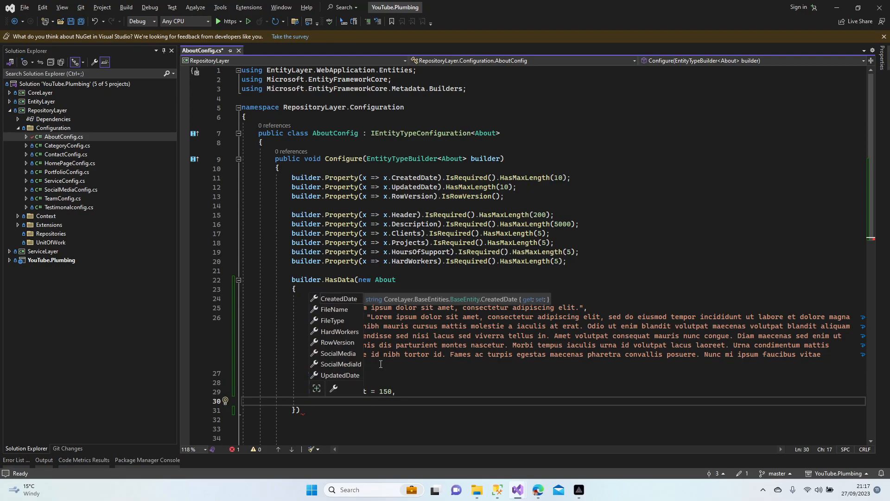
pyautogui.write('HardWorkers =')
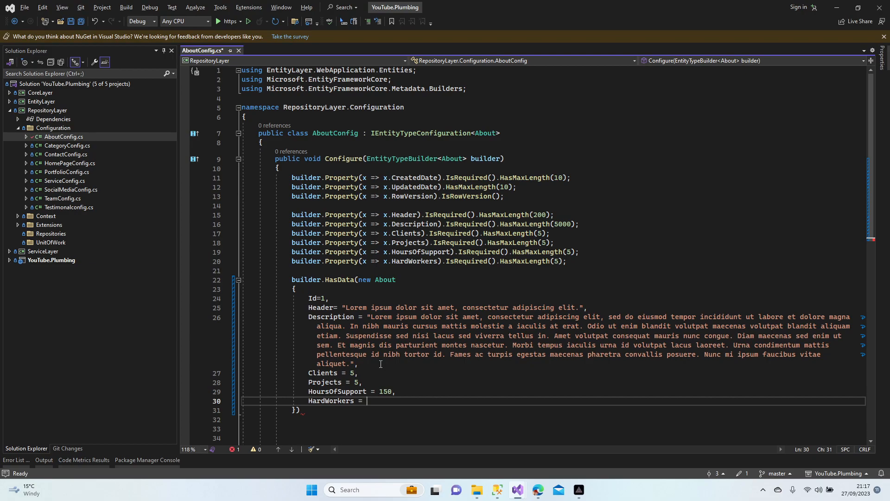
pyautogui.write('3,')
pyautogui.write('FileName =')
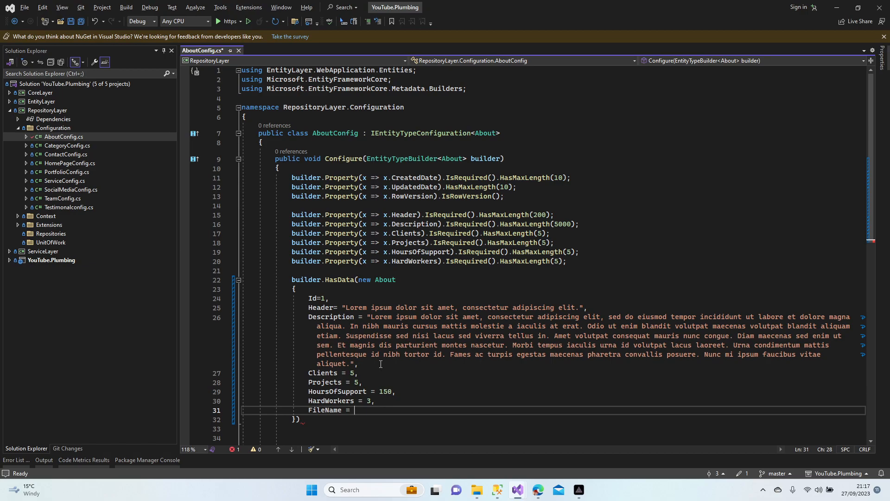
pyautogui.write('"te"')
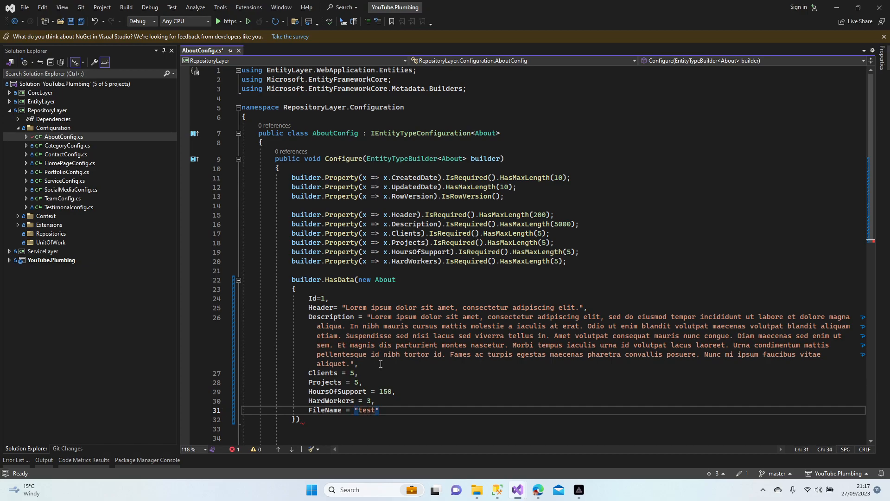
pyautogui.write('fil')
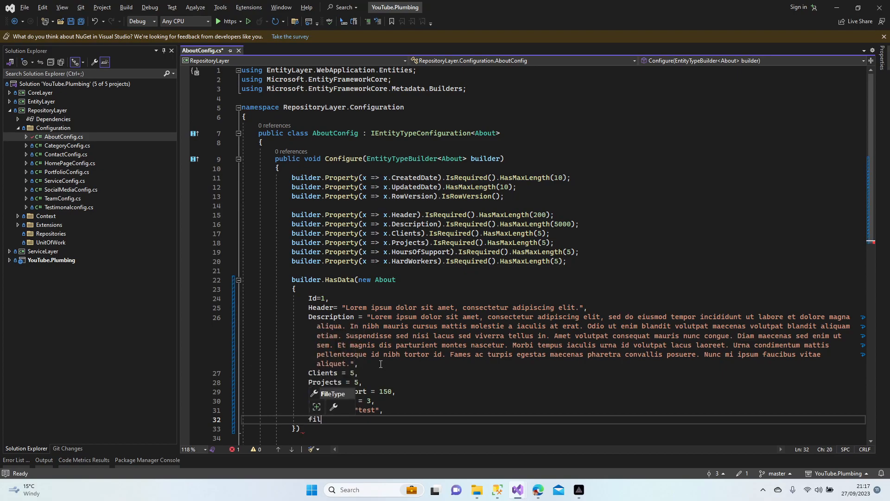
pyautogui.write('eType = "file",')
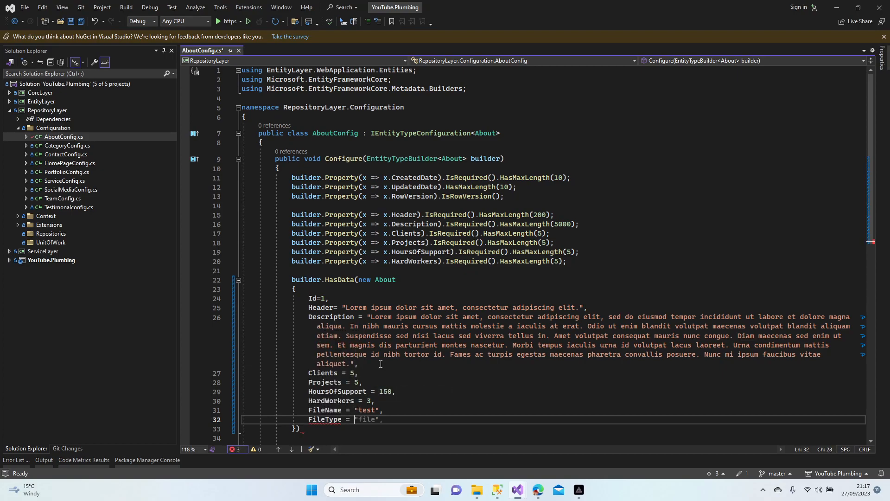
pyautogui.write('test"')
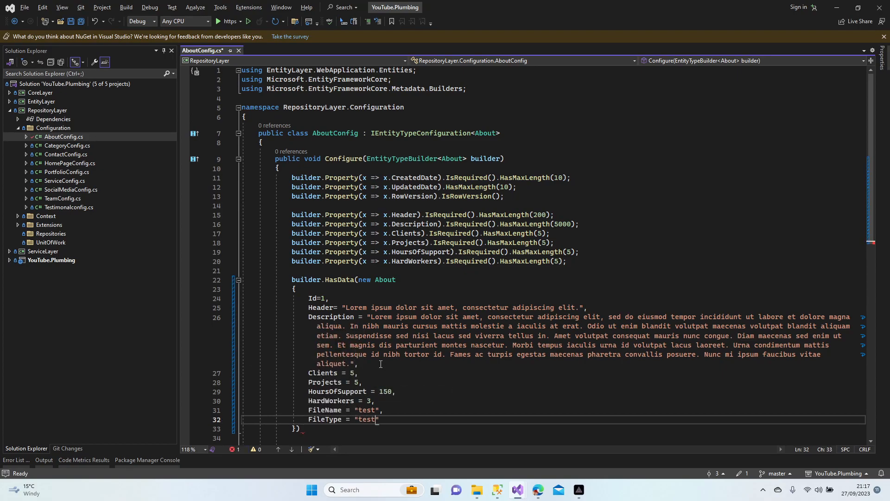
pyautogui.press('Enter')
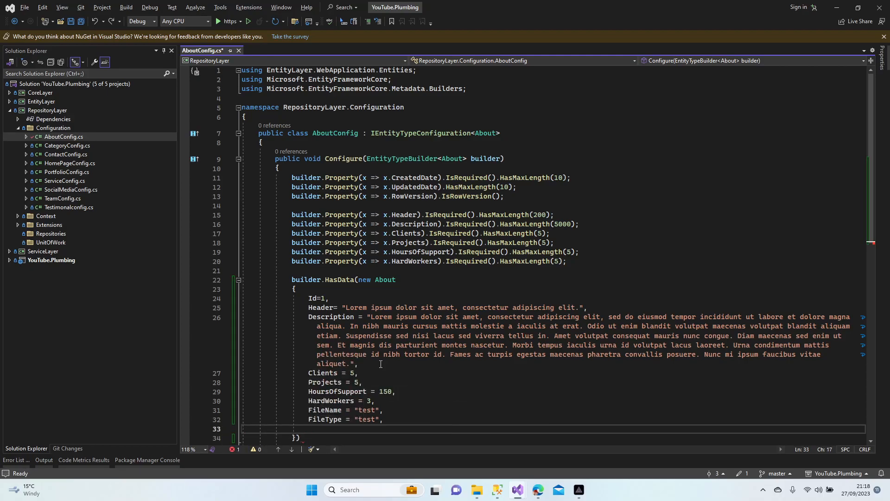
pyautogui.write('socialMediaId =')
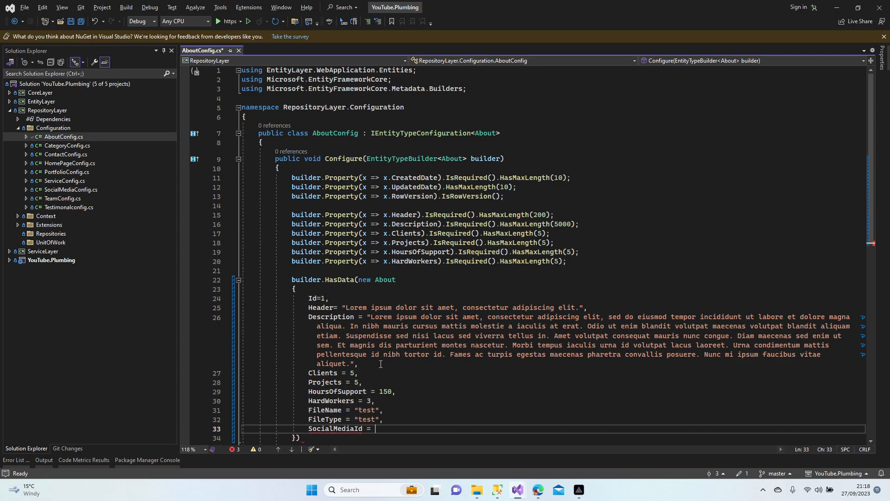
pyautogui.write('1,')
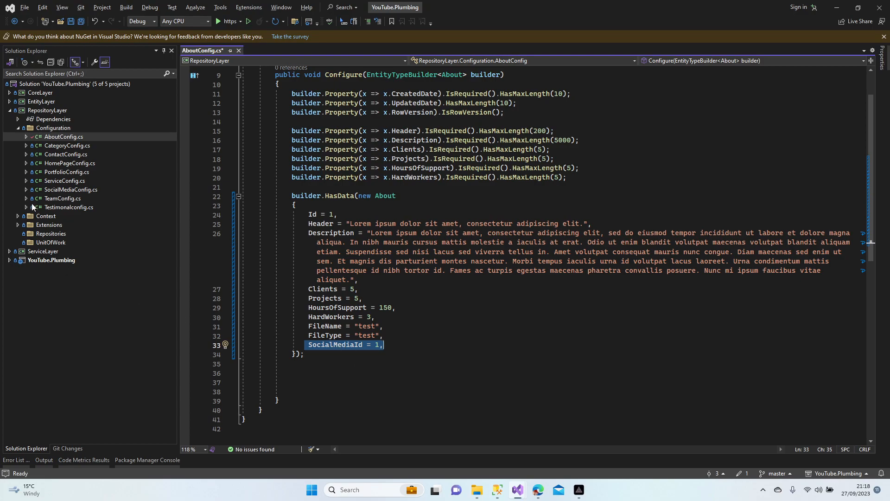
pyautogui.moveTo(384, 351)
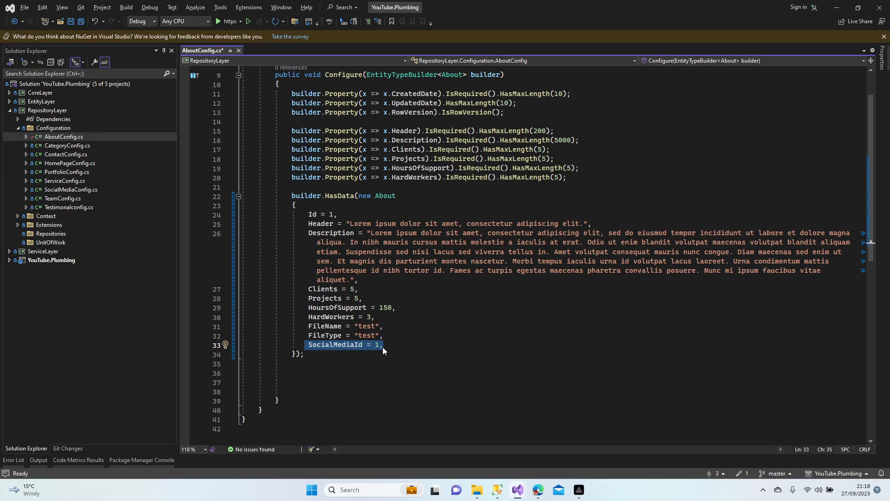
pyautogui.moveTo(323, 356)
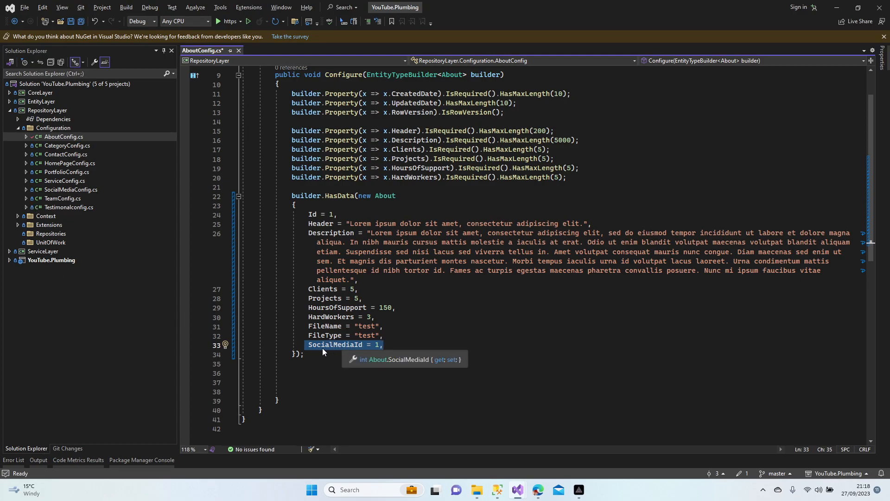
pyautogui.moveTo(59, 202)
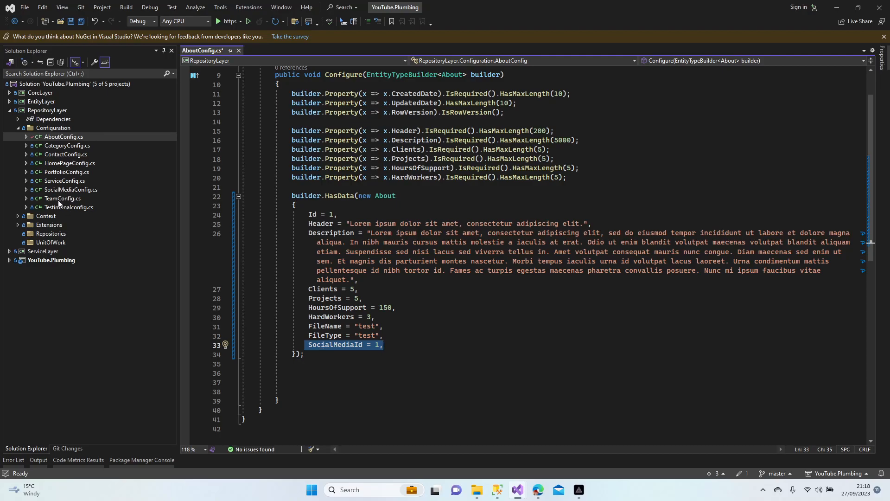
pyautogui.moveTo(335, 347)
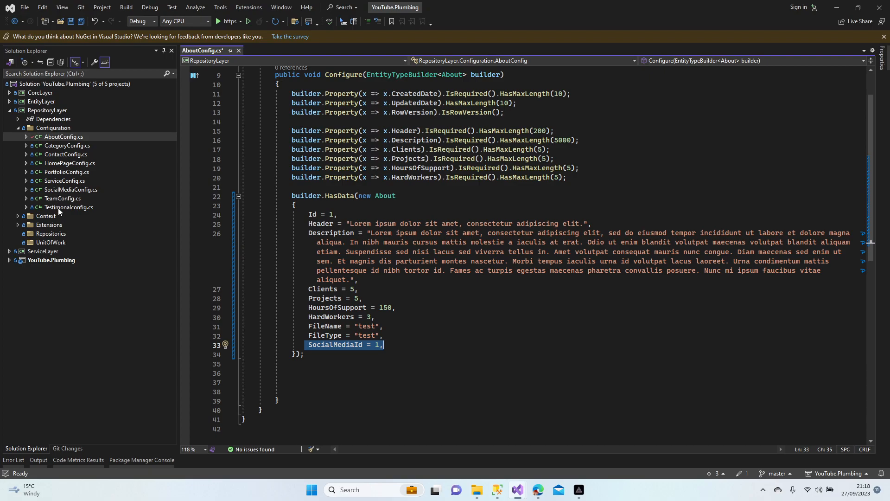
# Step: Open SocialMediaConfig.cs and seed SocialMedia Id 1 with testFacebook and testInstagram
pyautogui.doubleClick(71, 189)
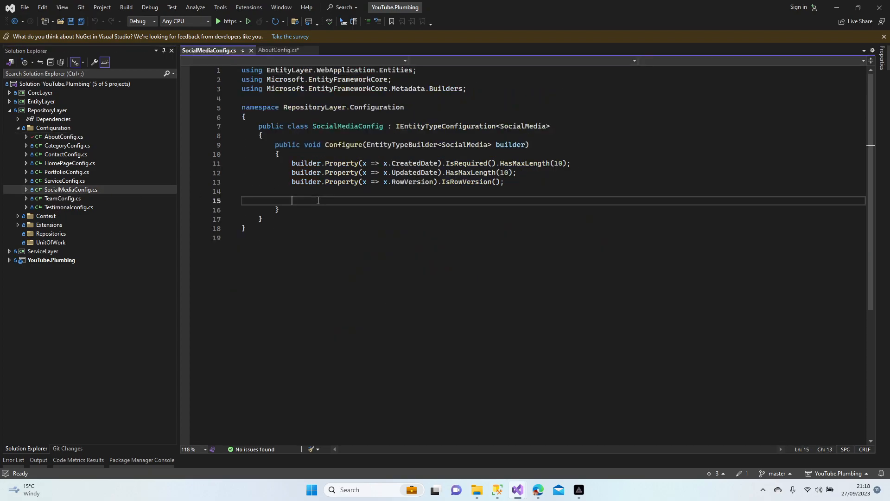
pyautogui.write('buildeer')
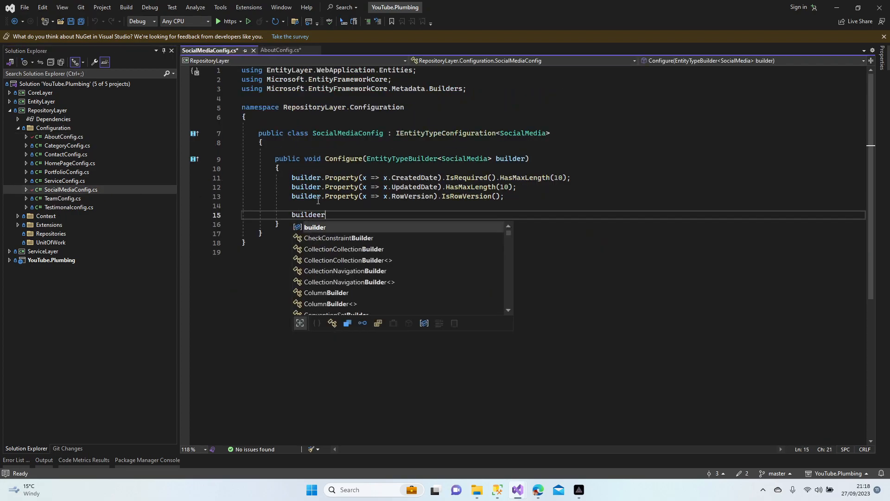
pyautogui.press('Backspace')
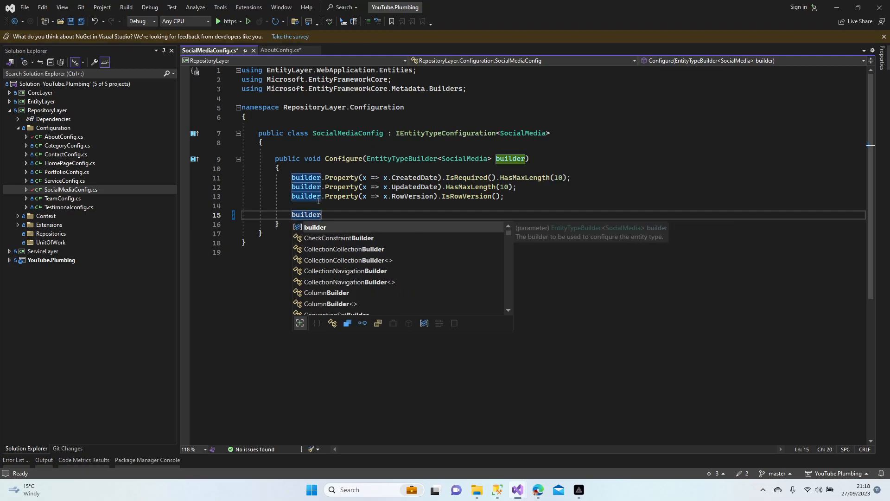
pyautogui.write('.hasdata')
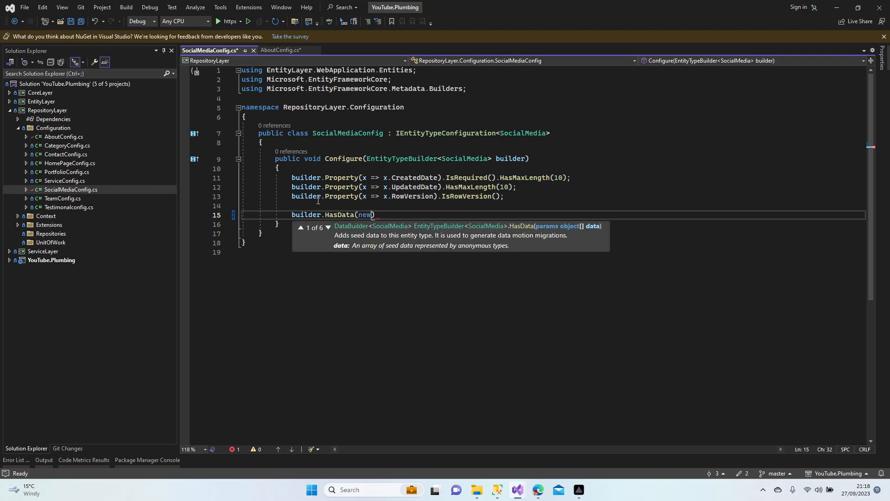
pyautogui.write('SocialMedia')
pyautogui.write('Id=')
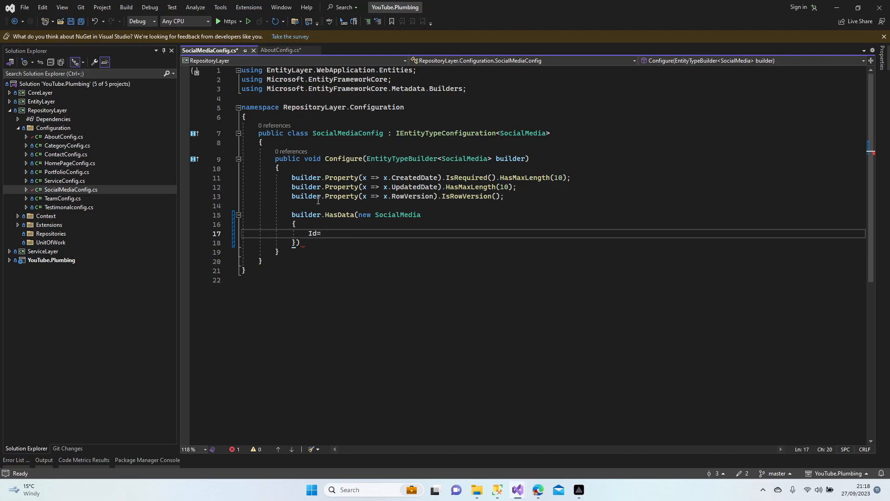
pyautogui.write('1,')
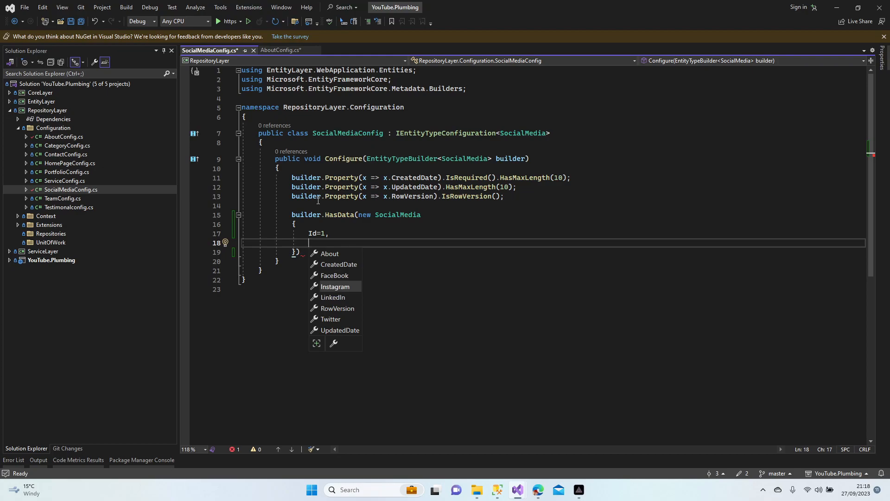
pyautogui.moveTo(331, 319)
pyautogui.write('FaceBook =')
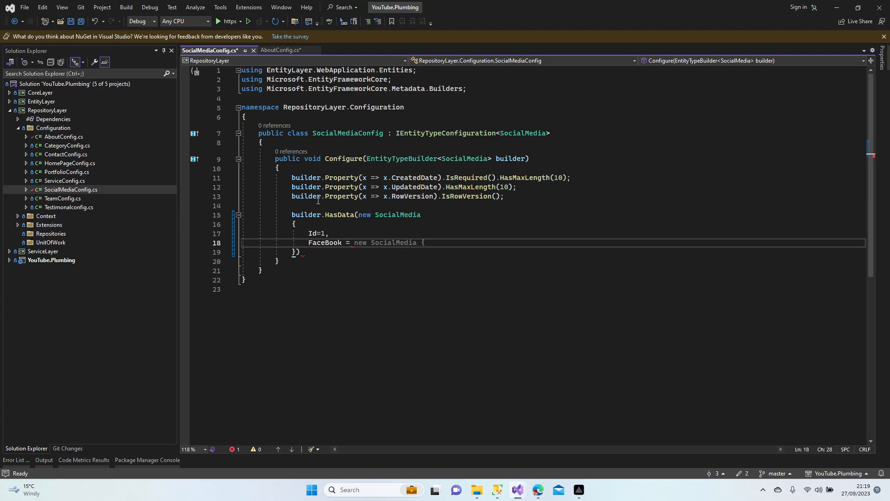
pyautogui.write('"te"')
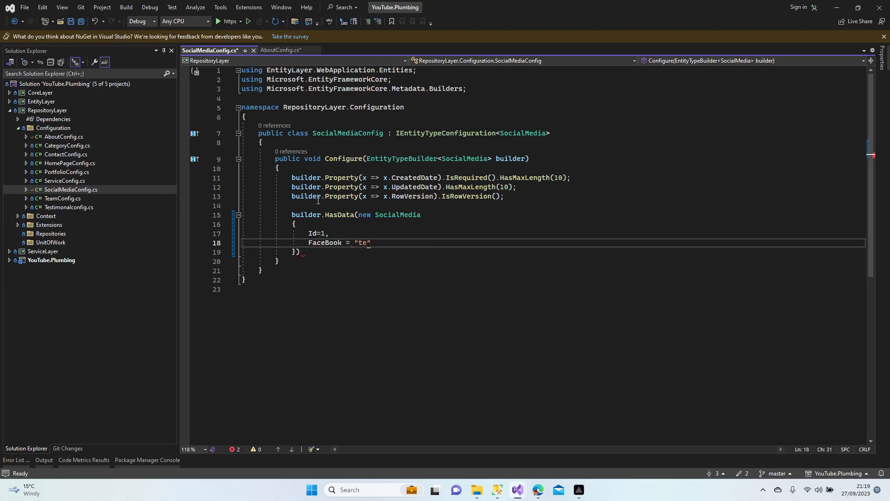
pyautogui.write('stFacebook')
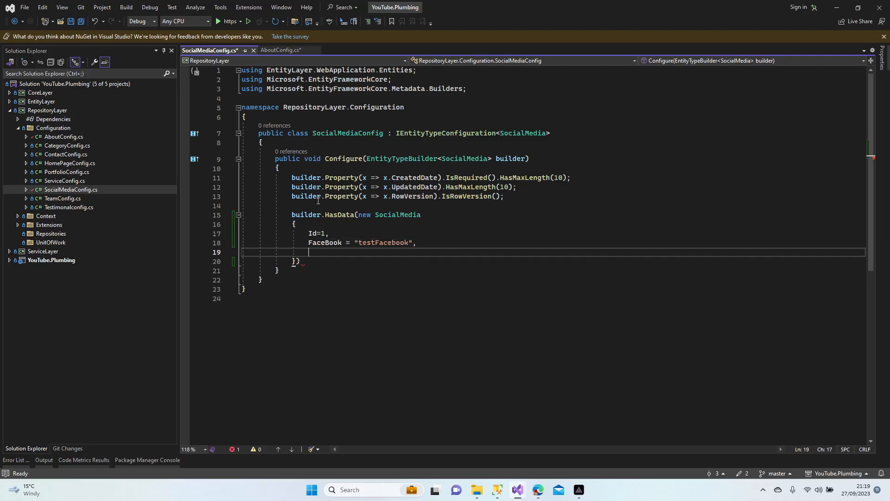
pyautogui.write('Instagram =')
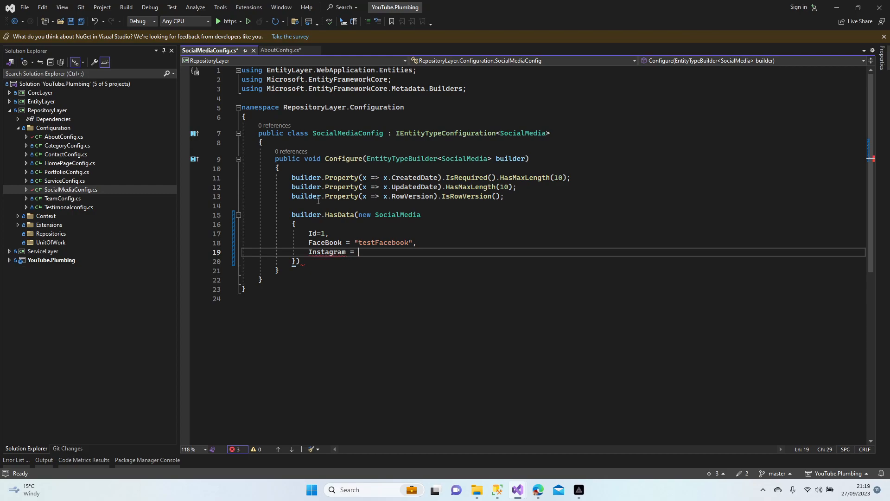
pyautogui.write('"testI"')
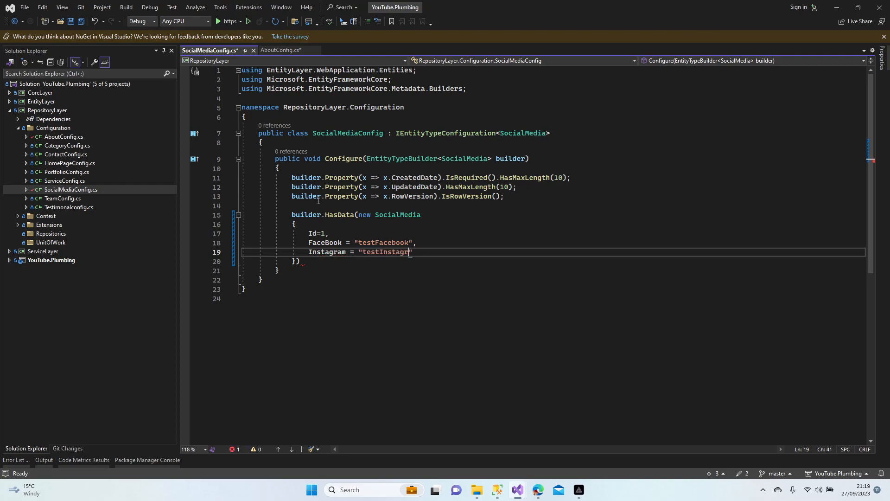
pyautogui.write('am')
pyautogui.click(552, 261)
pyautogui.write(';')
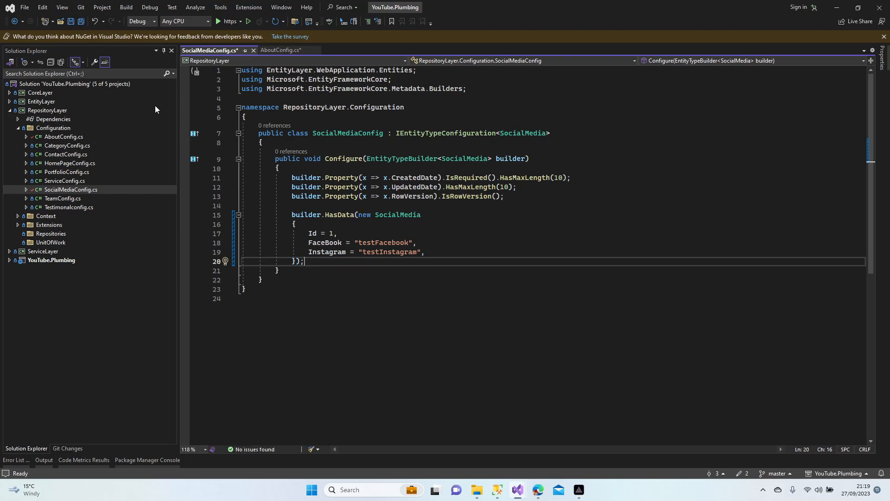
pyautogui.moveTo(72, 144)
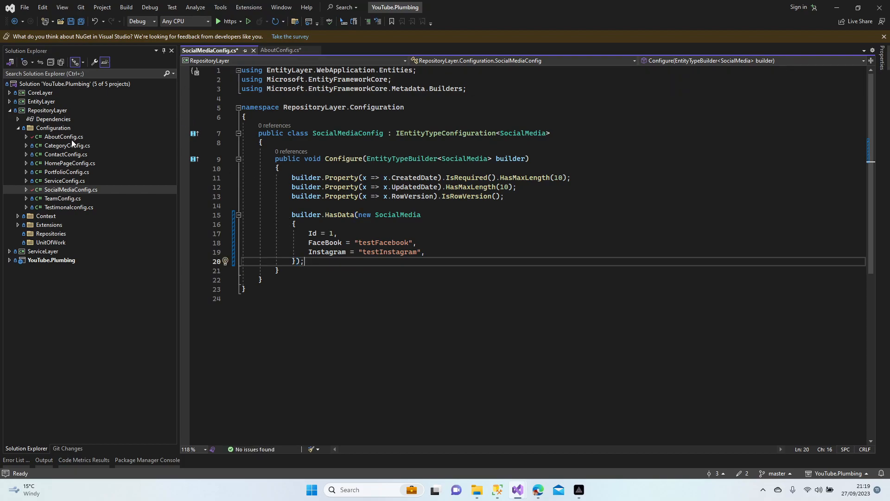
# Step: Open CategoryConfig.cs and seed the first Category, Id 1 named Projects
pyautogui.doubleClick(67, 145)
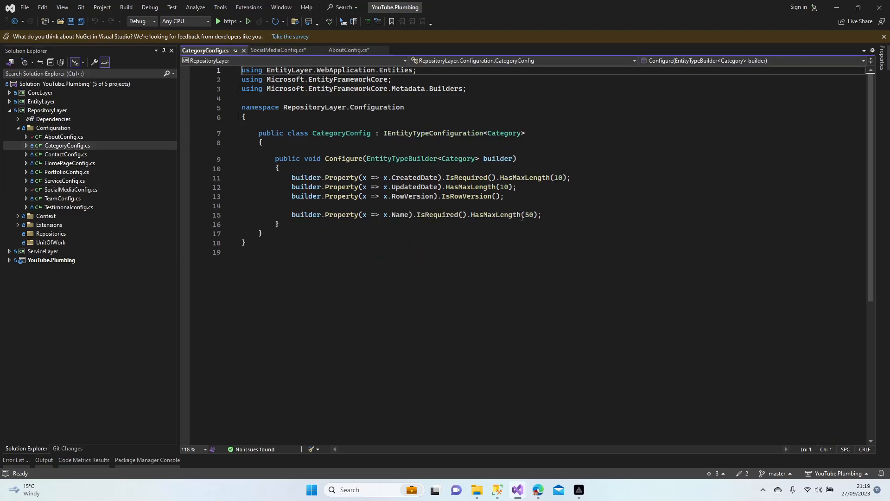
pyautogui.write('builder.HasData')
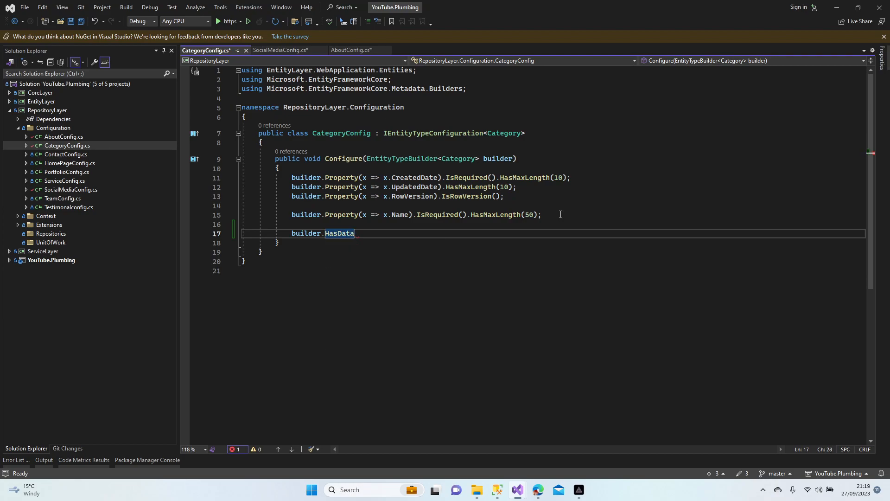
pyautogui.write('(new ca')
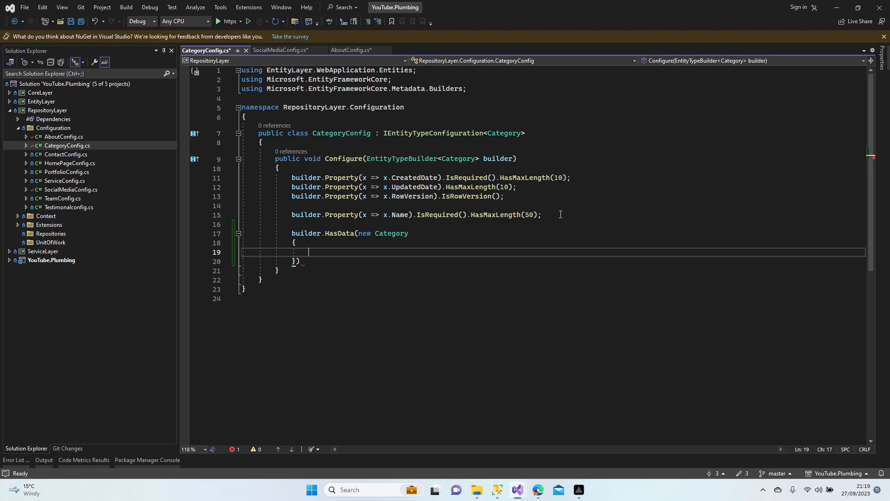
pyautogui.write('Id = 1,')
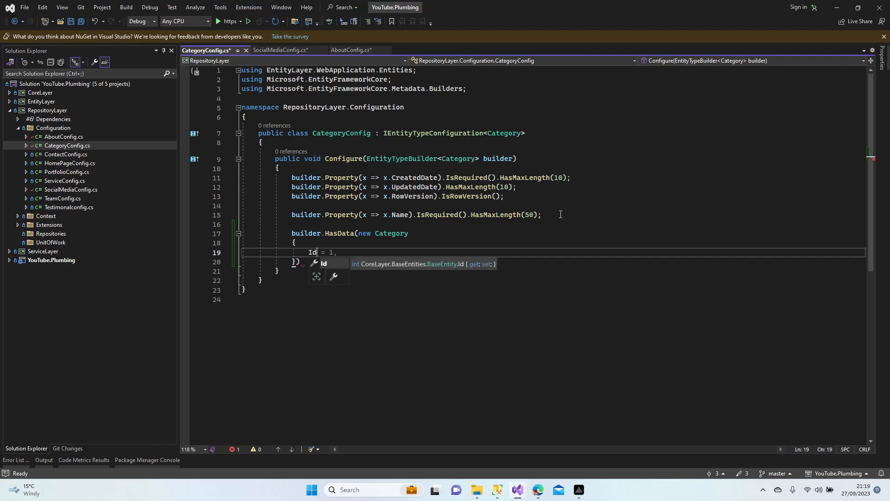
pyautogui.press('Enter')
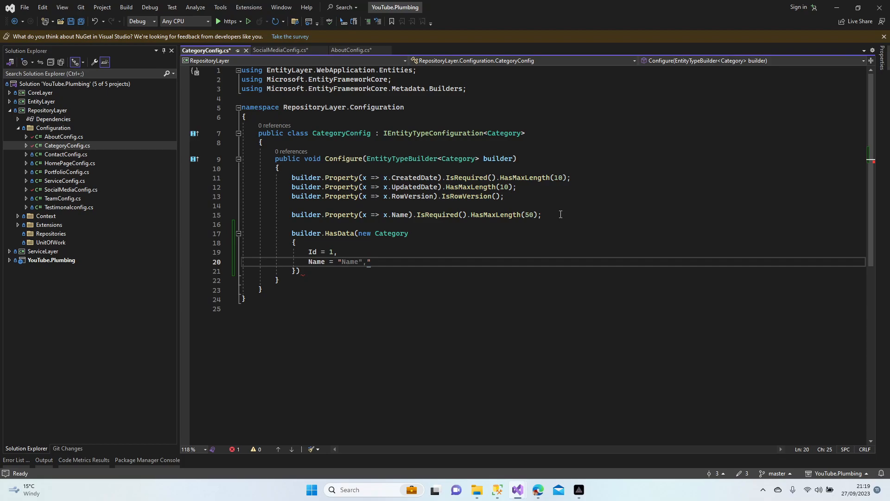
pyautogui.write('Projects"')
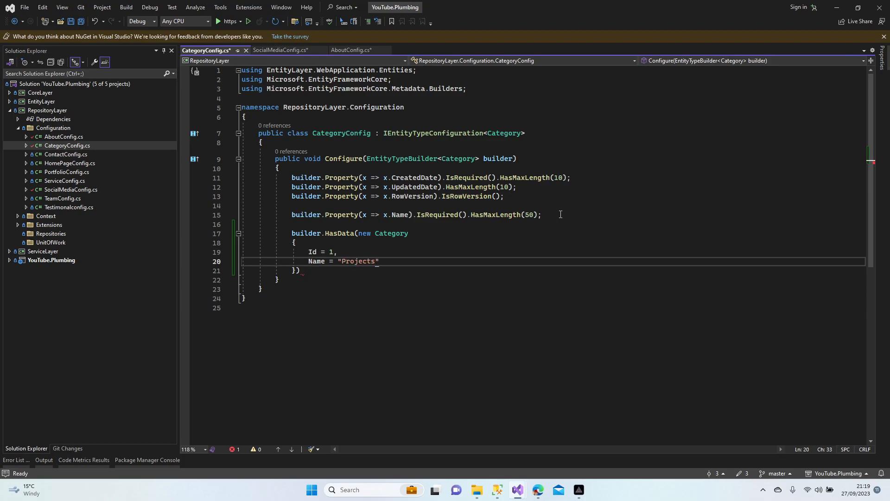
pyautogui.write(',')
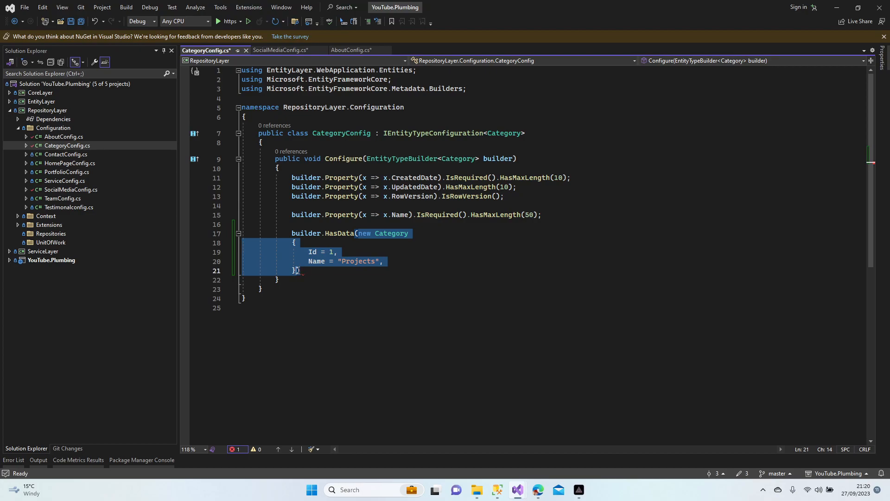
# Step: Add a second Category named SiteWorks with Id 2 and save
pyautogui.click(337, 279)
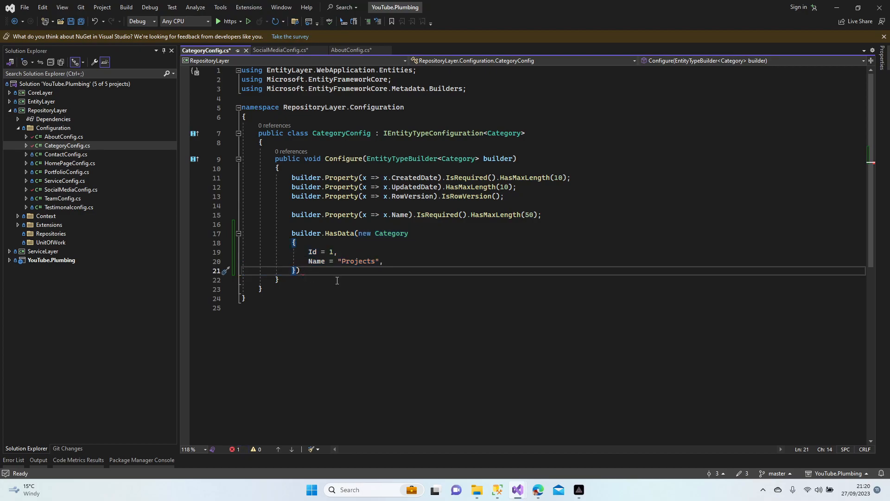
pyautogui.write(', new Category')
pyautogui.write('Name = "Site')
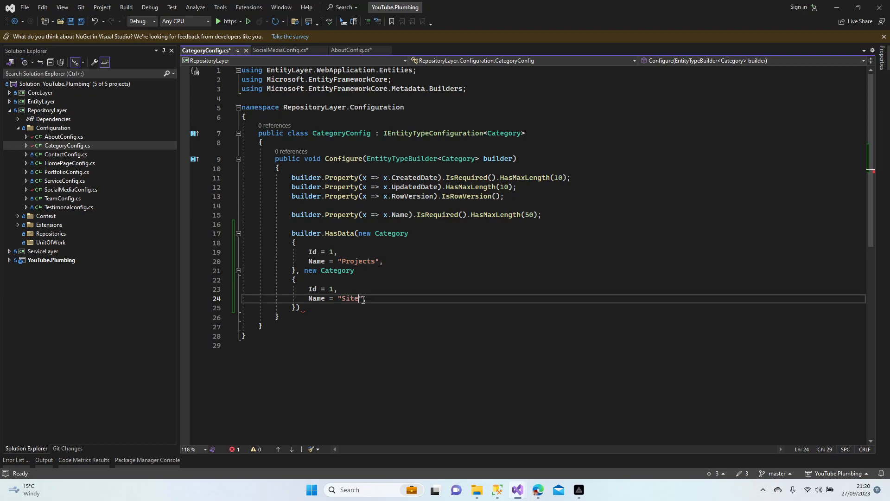
pyautogui.write('Works')
pyautogui.click(299, 307)
pyautogui.write(';')
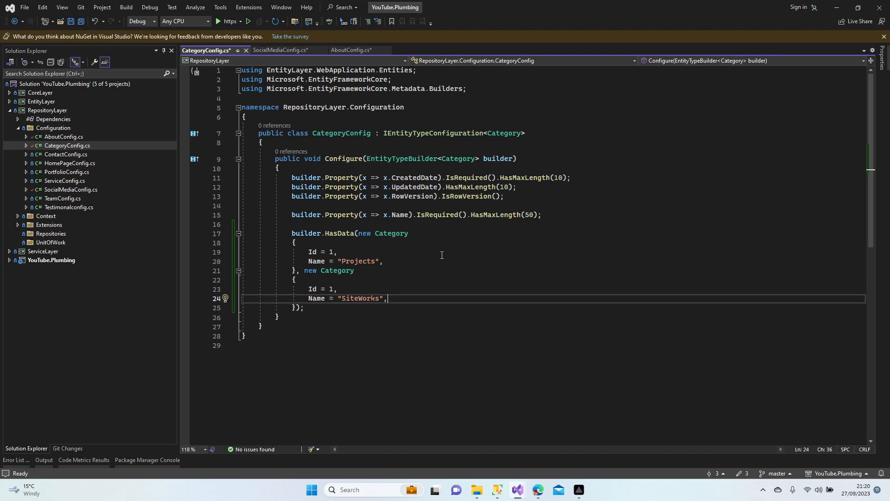
pyautogui.press('ctrl+s')
pyautogui.write('2')
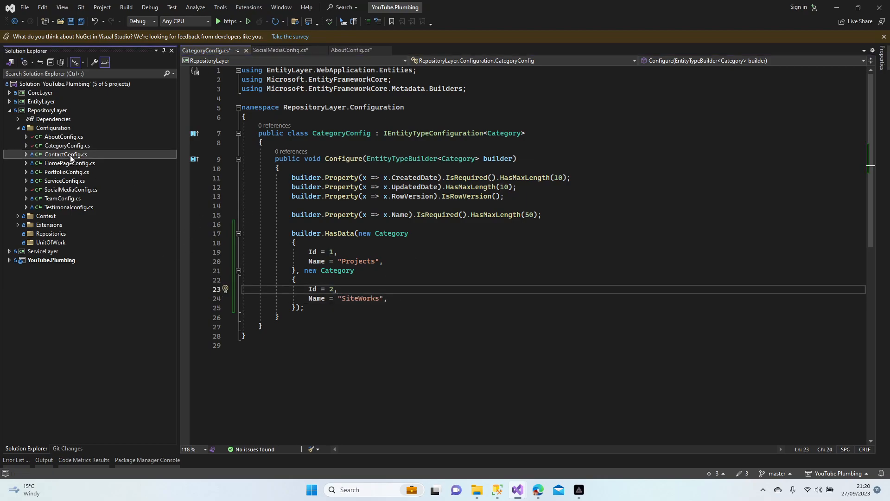
# Step: Open ContactConfig.cs and start builder.HasData with a new Contact, Id 1
pyautogui.doubleClick(65, 154)
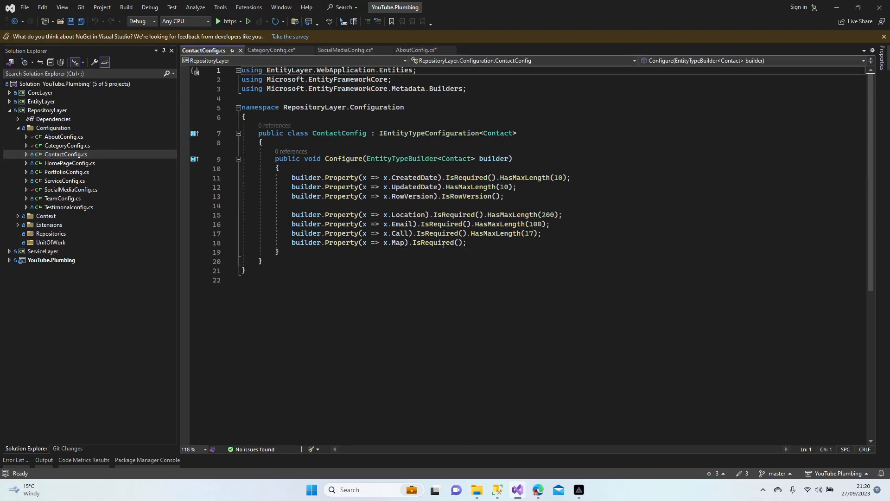
pyautogui.press('Enter')
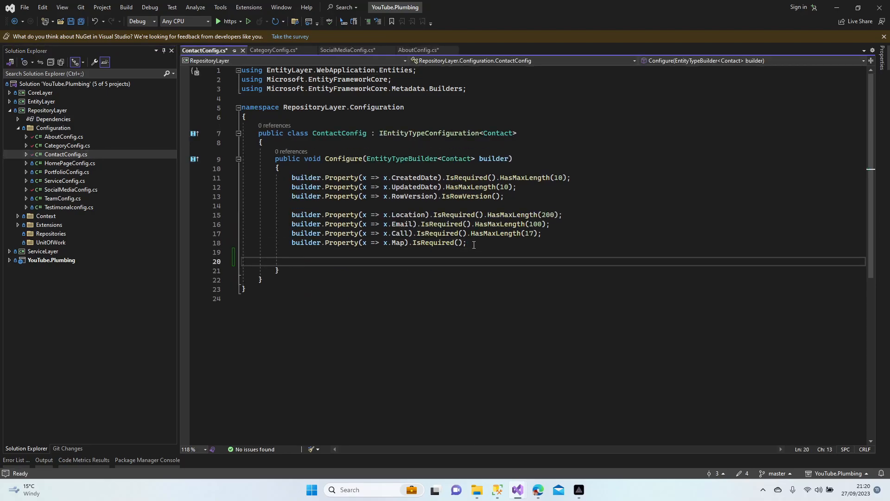
pyautogui.write('b')
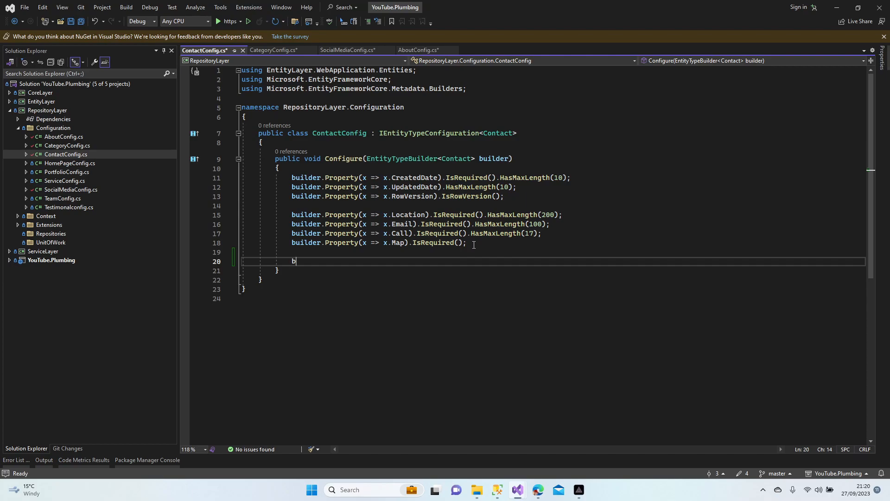
pyautogui.write('uilder.hasData')
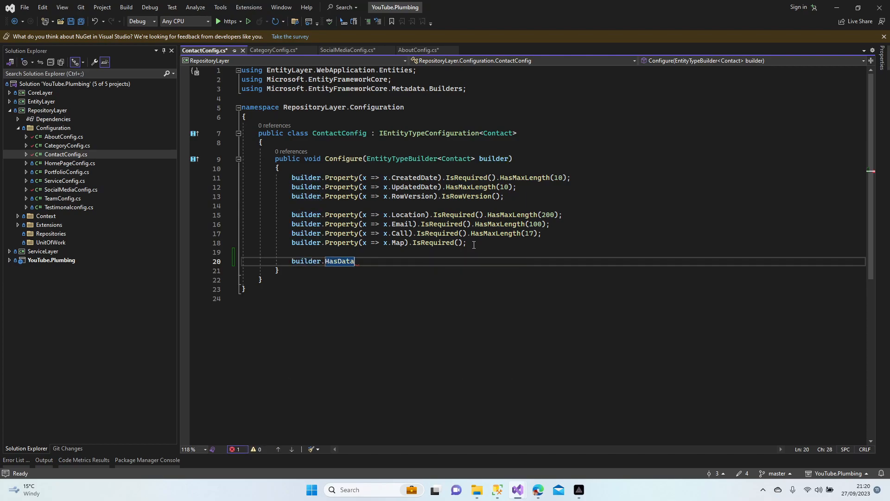
pyautogui.write('()')
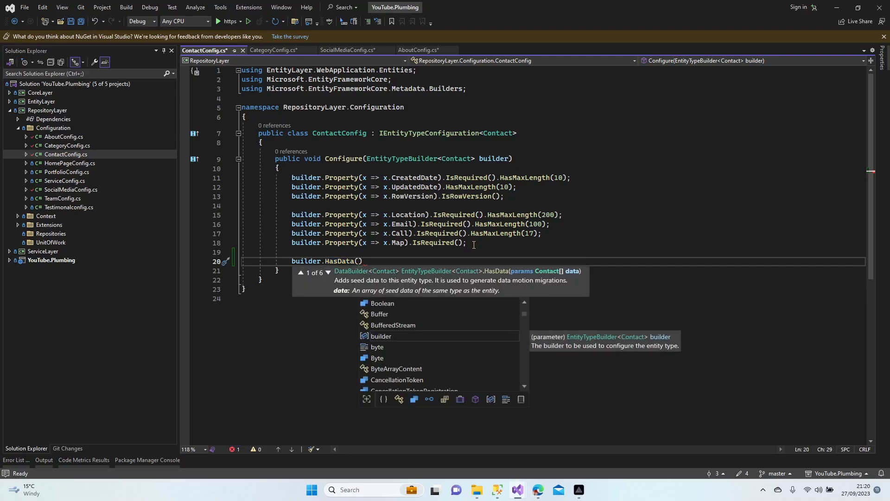
pyautogui.write('new Contact {')
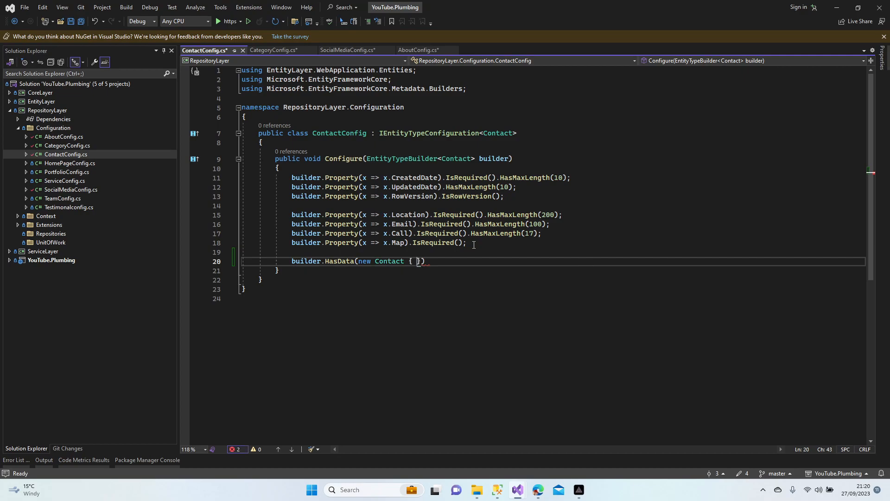
pyautogui.press('Enter')
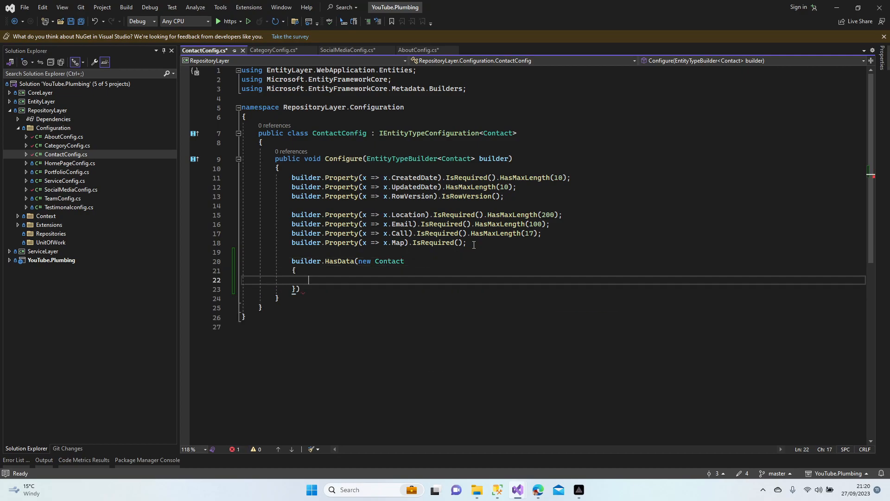
pyautogui.write('Id = 1,')
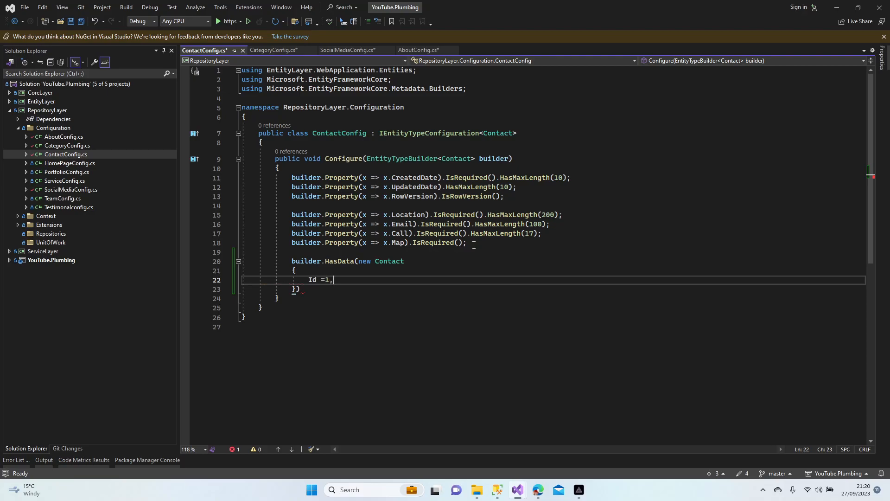
pyautogui.write('Call')
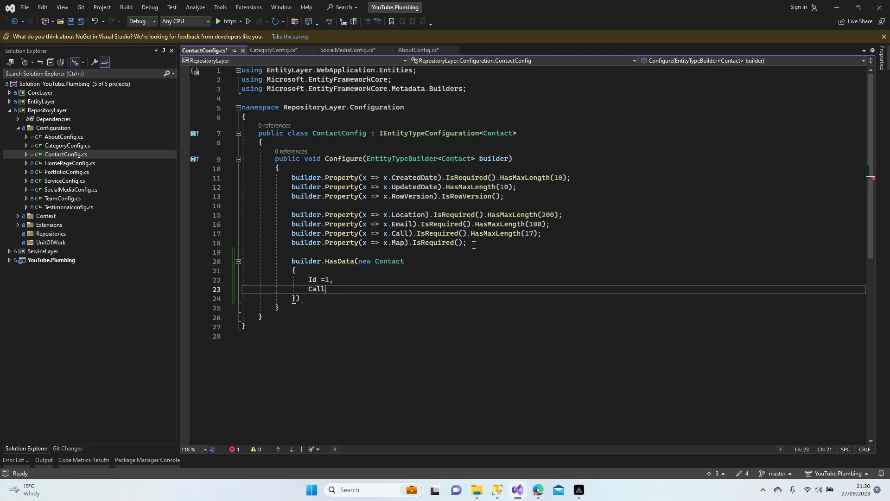
pyautogui.write('= 12')
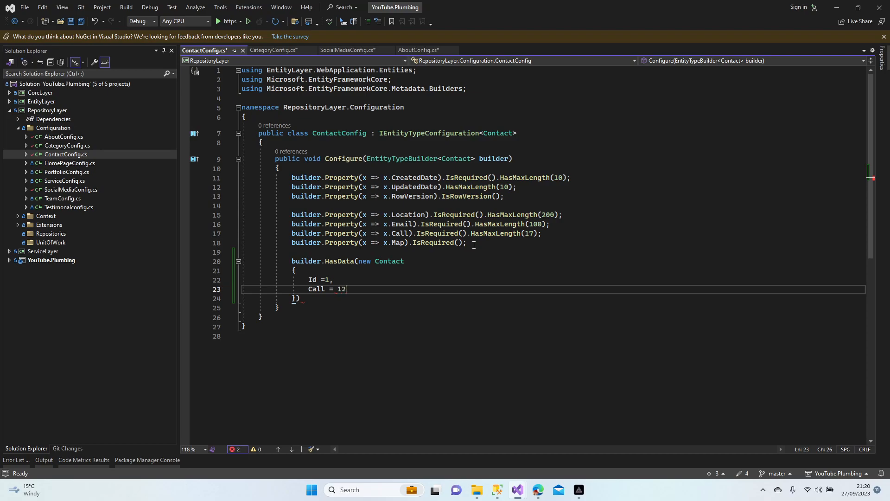
pyautogui.write('4656253')
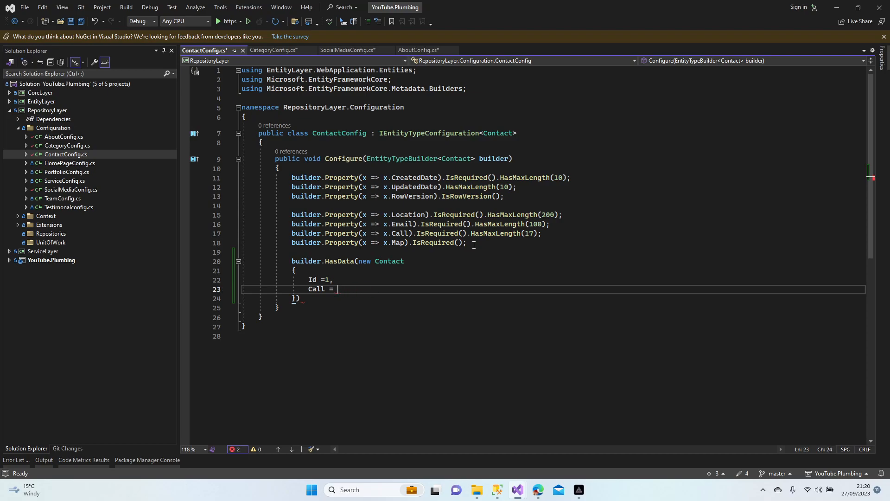
pyautogui.write('"124655"')
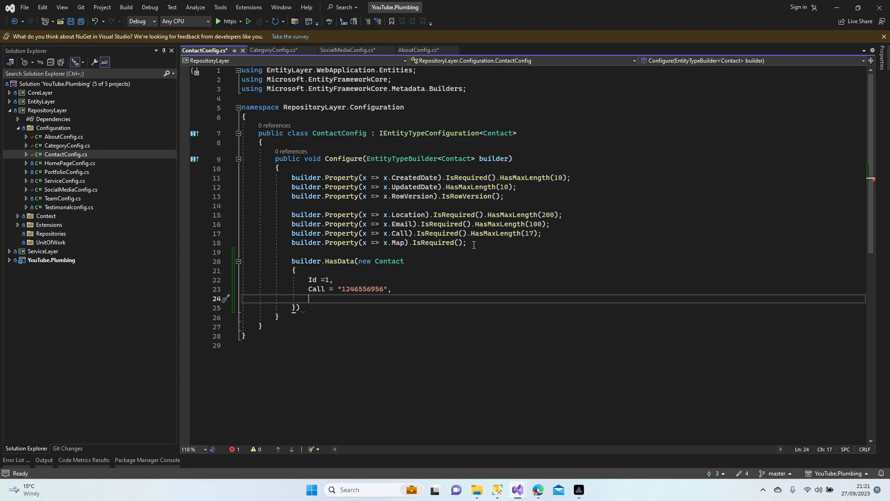
pyautogui.write('Email')
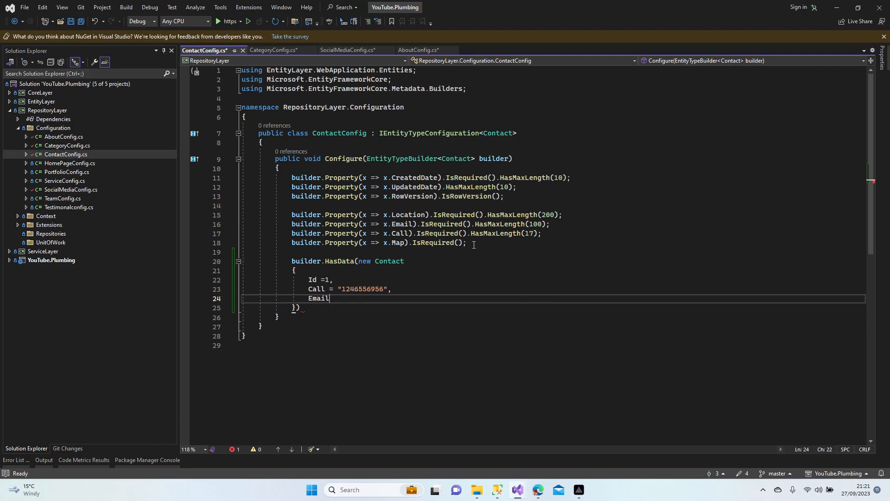
pyautogui.write('=')
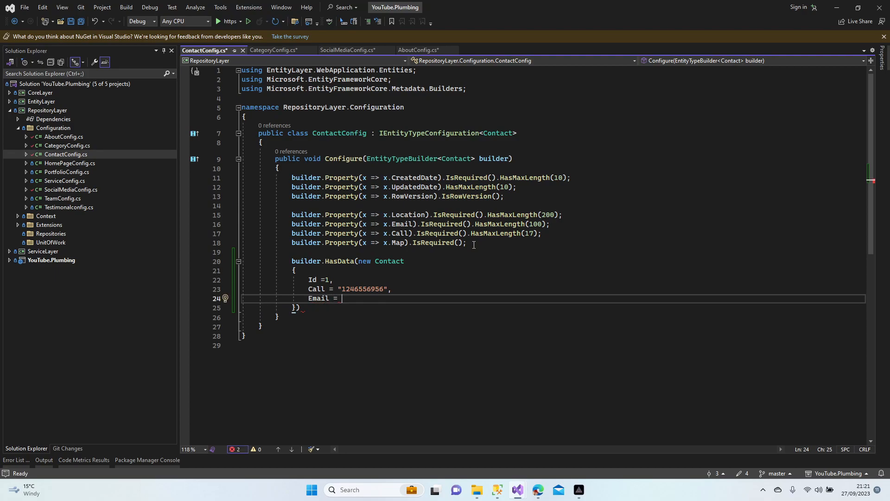
pyautogui.write('"test"')
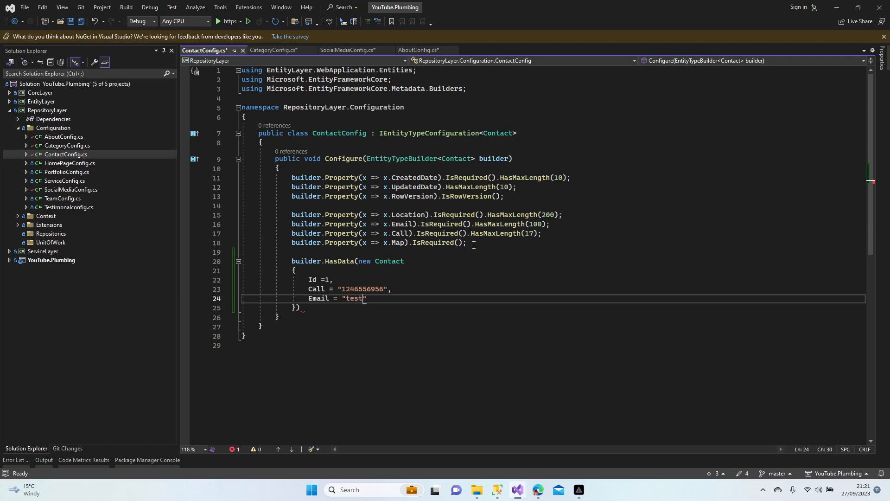
pyautogui.write('@try')
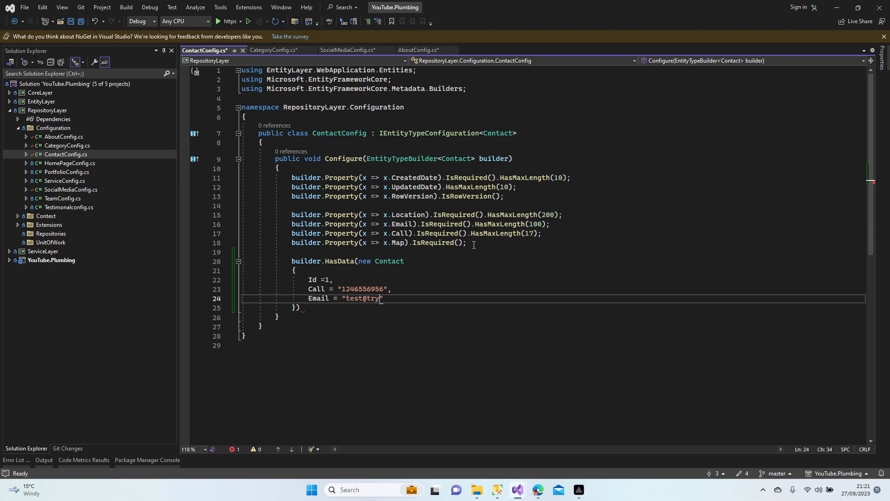
pyautogui.write('.com')
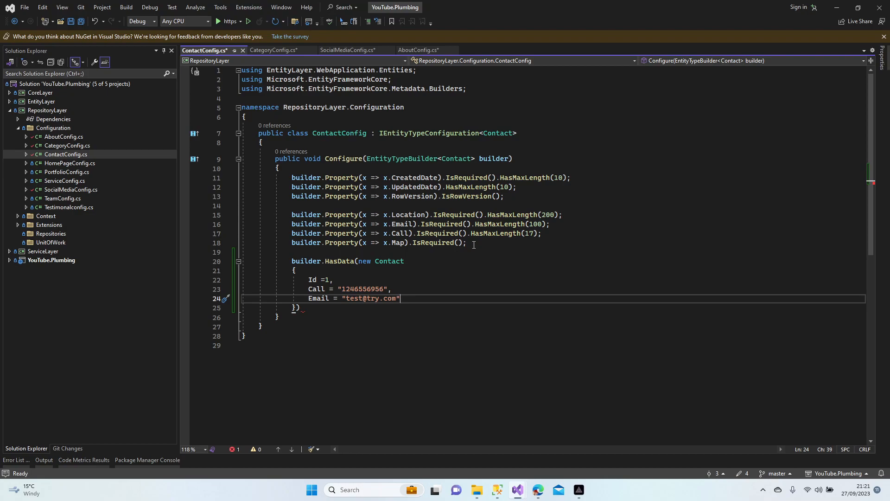
pyautogui.write('as string,')
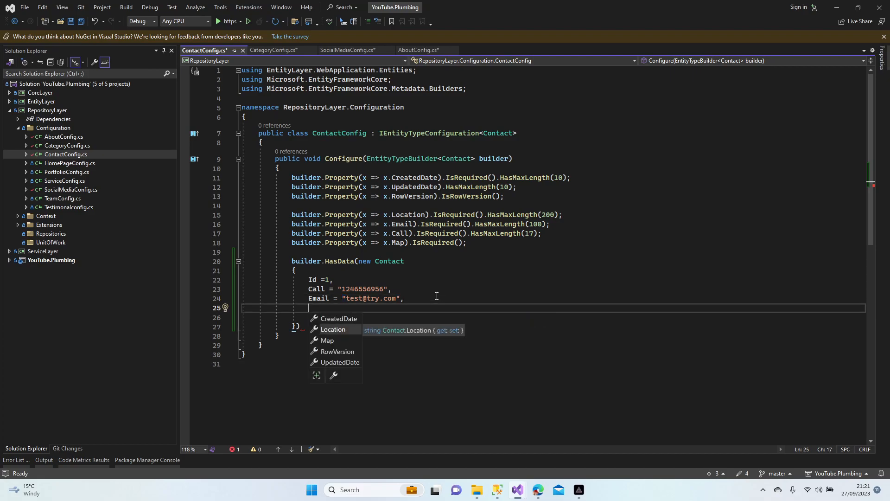
# Step: Set the Contact Location to a Brave Avenue, KD CF, London street address
pyautogui.write('Location =')
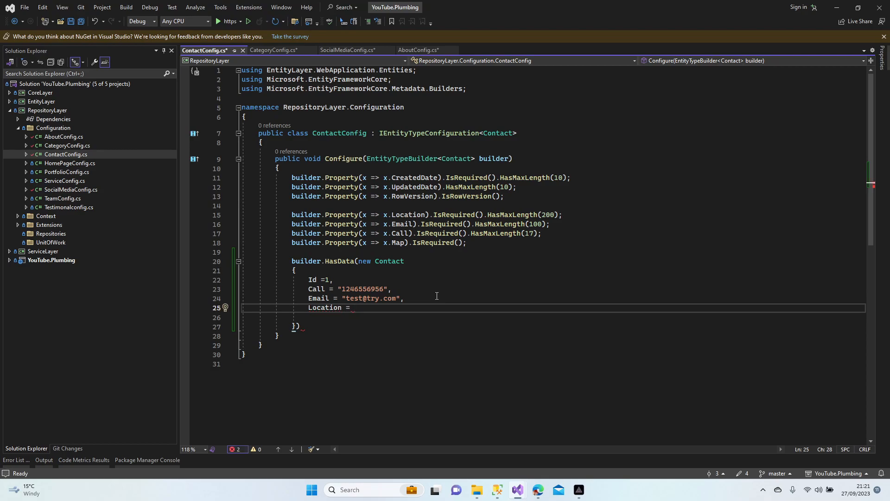
pyautogui.write('iron')
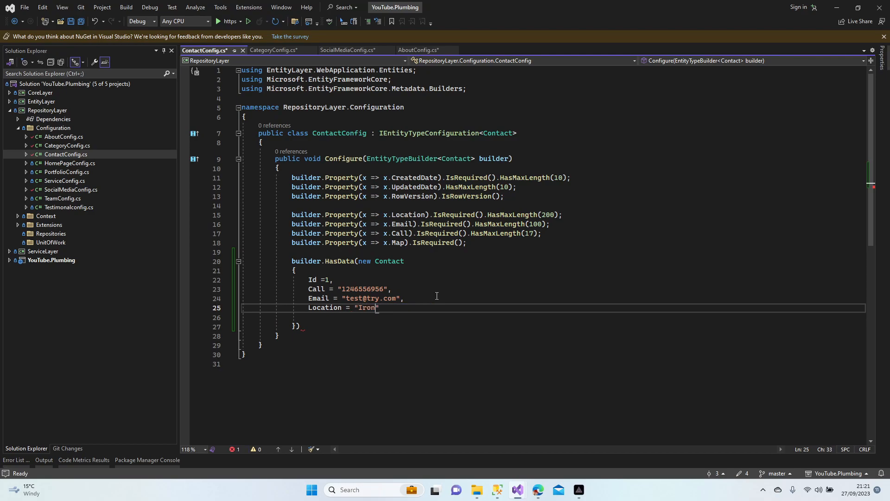
pyautogui.write('street')
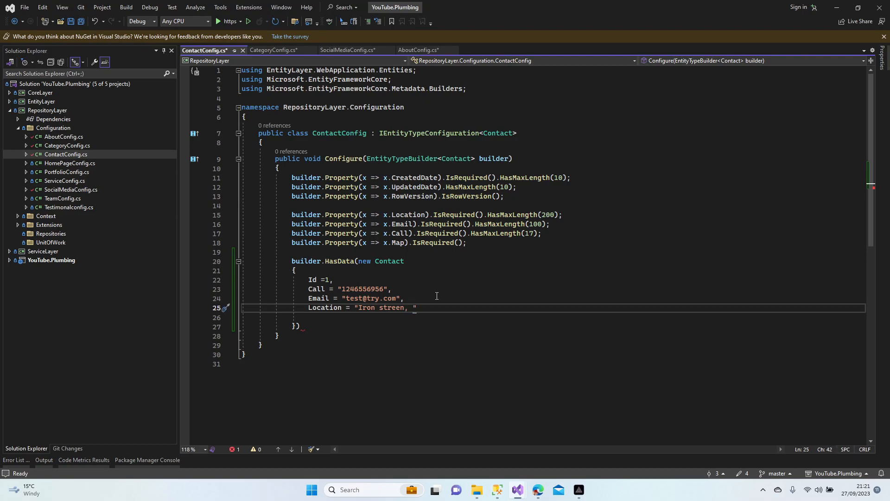
pyautogui.write('brave')
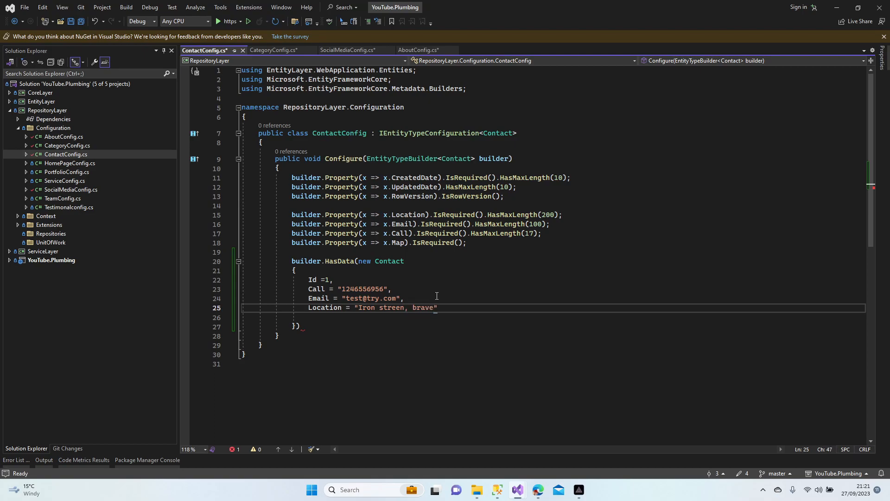
pyautogui.press('Backspace')
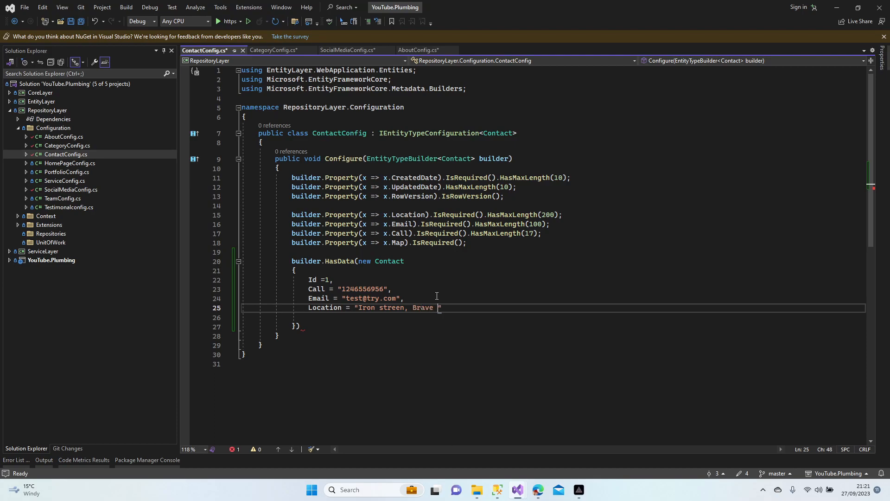
pyautogui.write('Avenu')
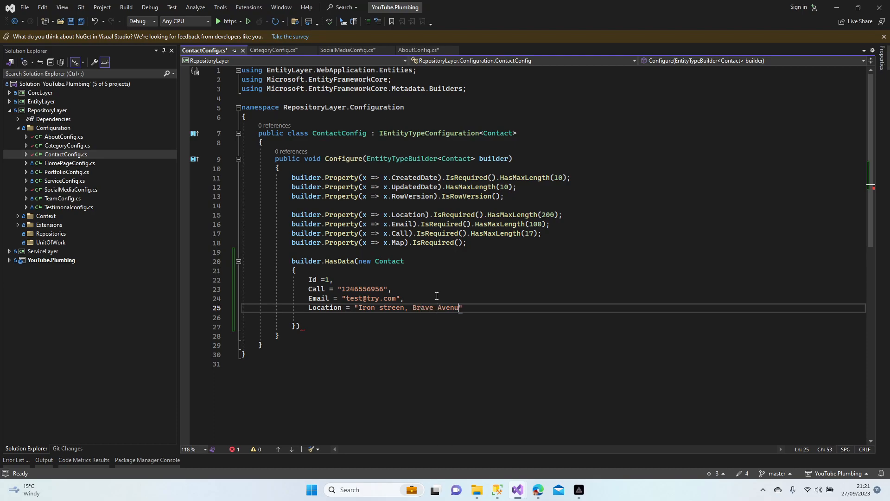
pyautogui.write(', KD1 2')
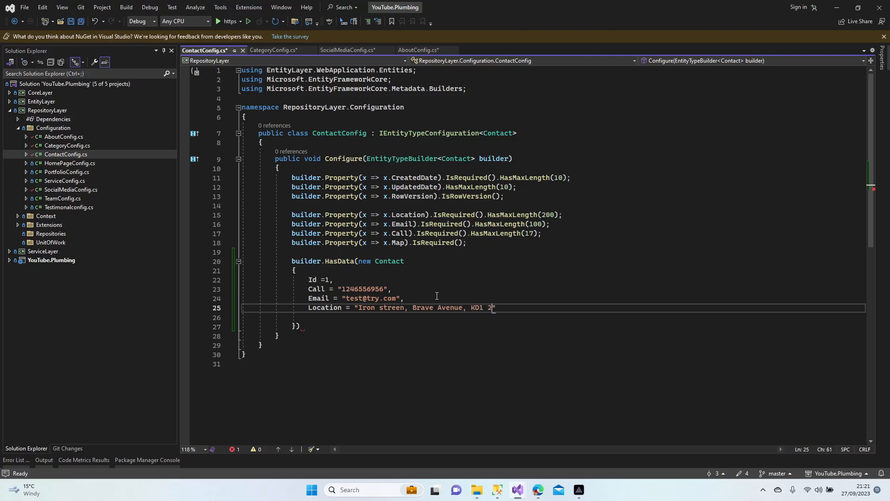
pyautogui.write('CF,')
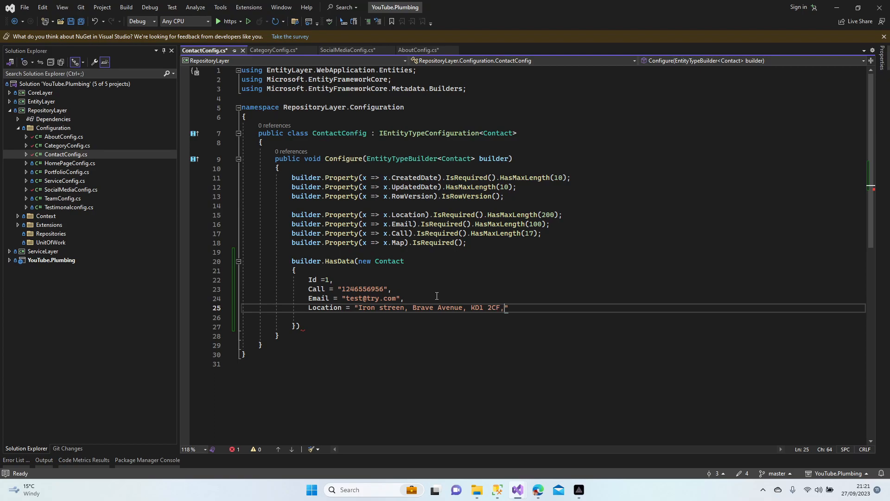
pyautogui.write('London"')
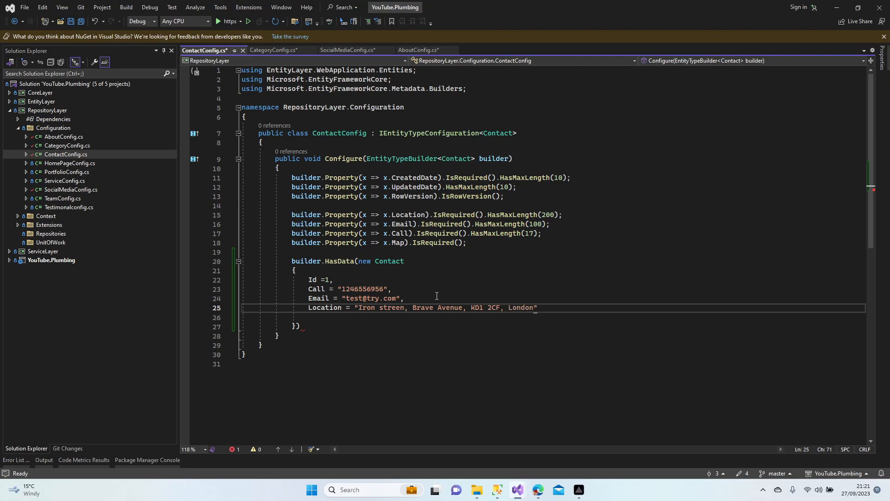
pyautogui.write(',')
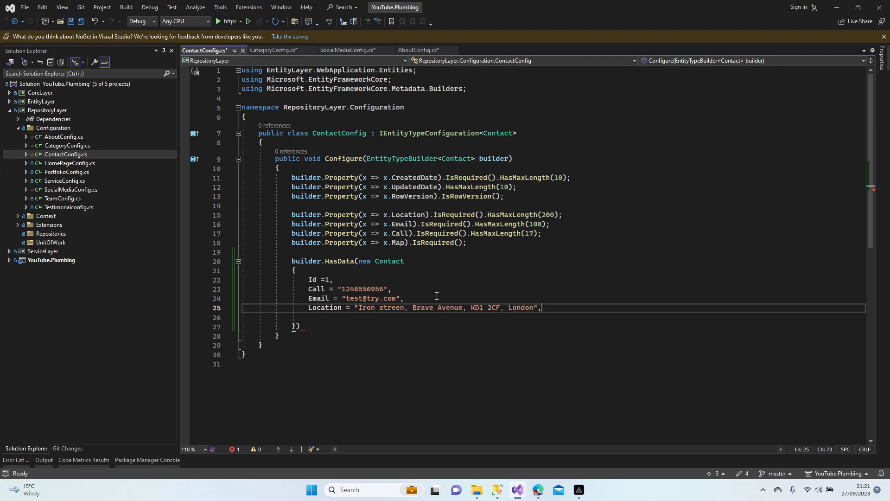
# Step: Set Map to "TestLink Here" and begin CreatedDate = new DateTime
pyautogui.write('Map =')
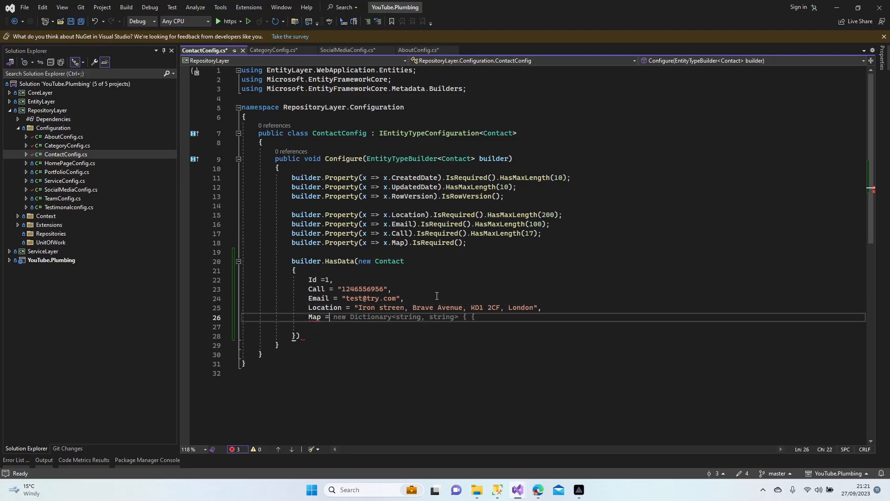
pyautogui.write('""')
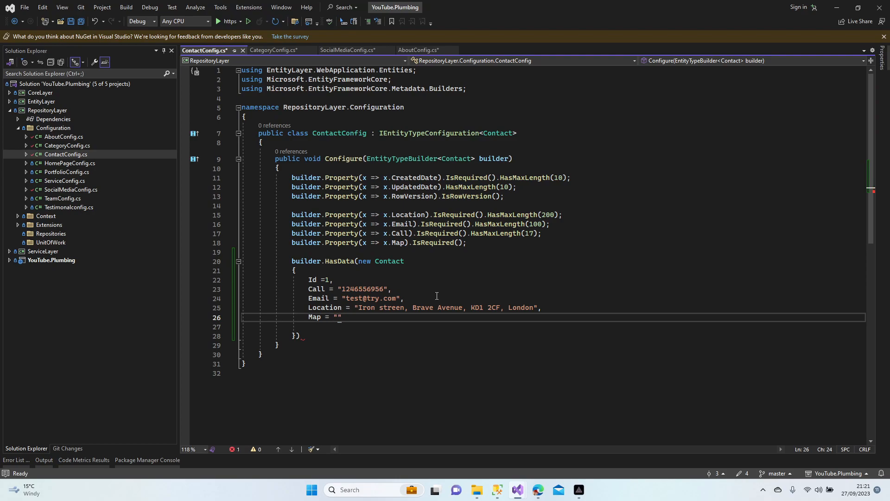
pyautogui.write('TEST')
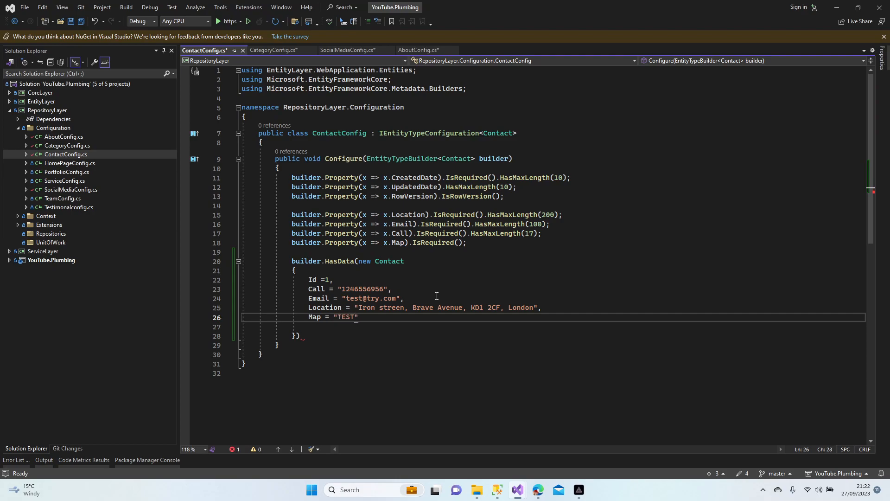
pyautogui.write('Test')
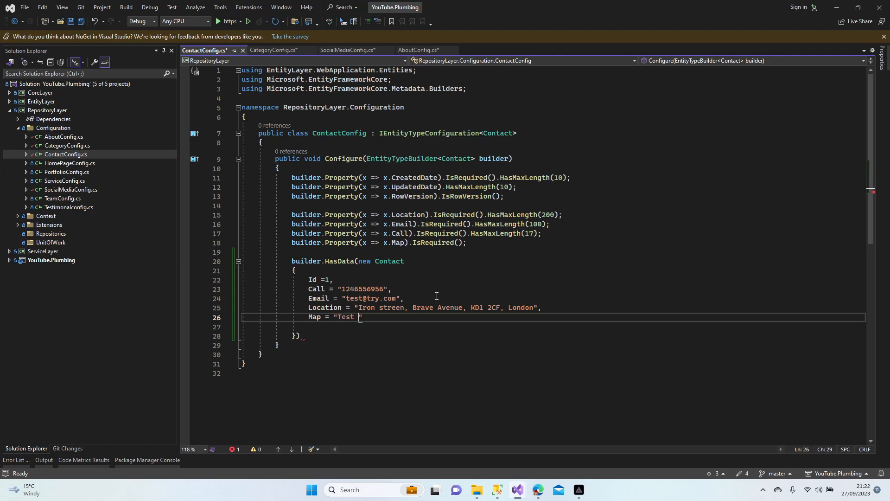
pyautogui.write('Link')
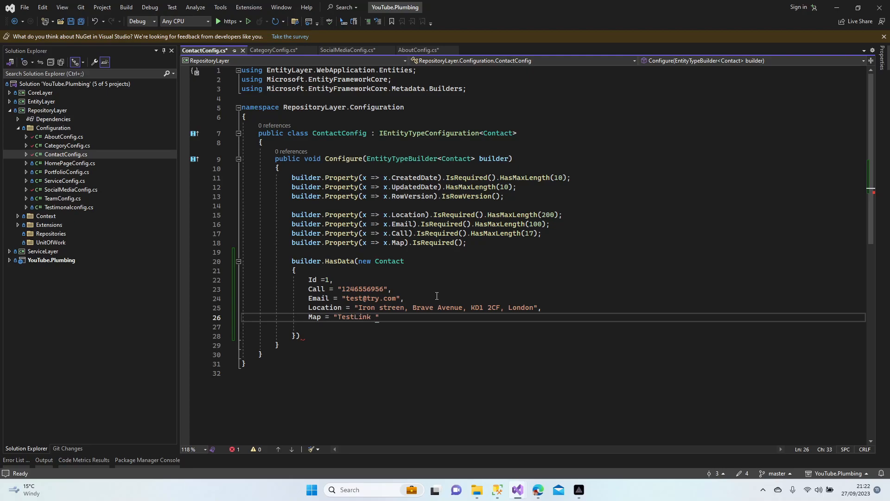
pyautogui.write('Here')
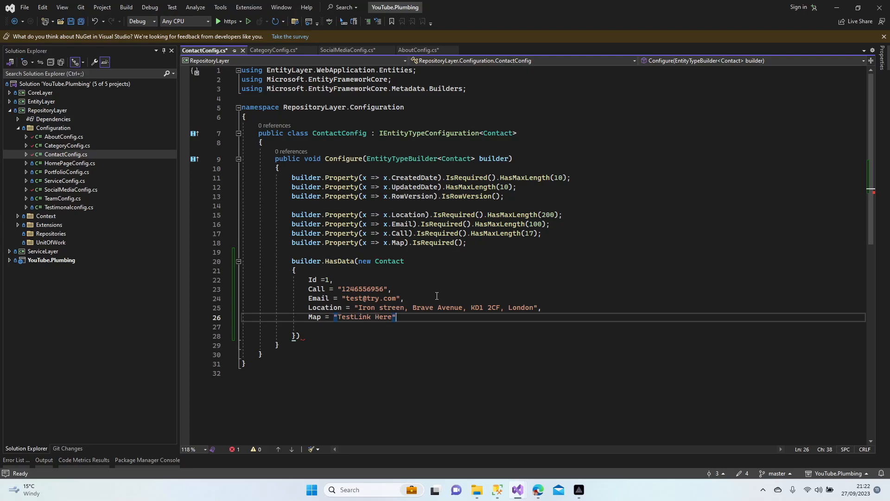
pyautogui.press('Enter')
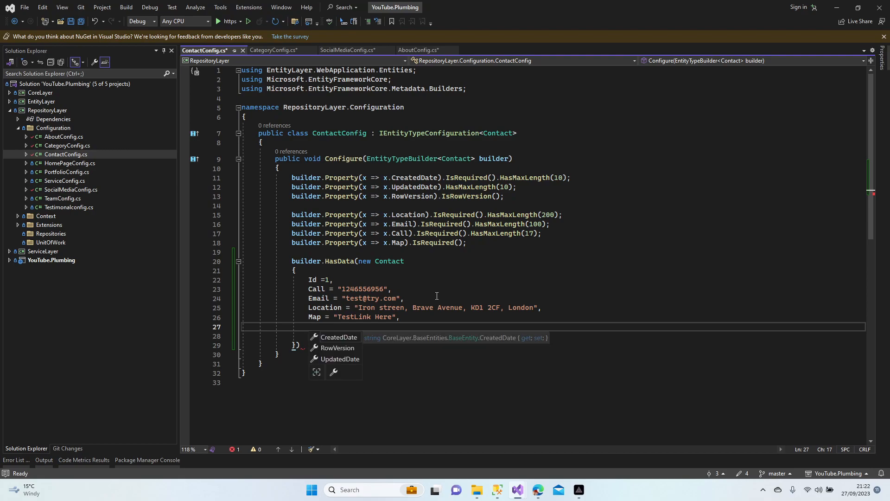
pyautogui.write('CreatedDate = new DateTime(')
pyautogui.click(577, 345)
pyautogui.write(';')
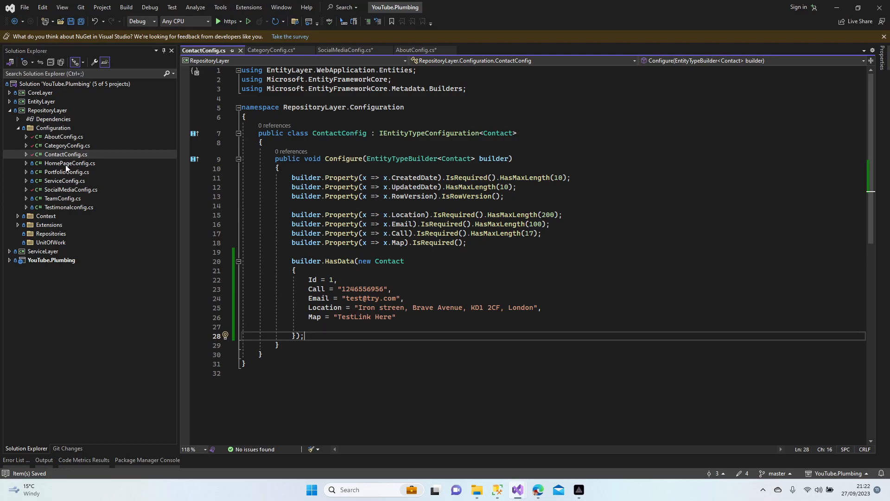
# Step: Open HomePageConfig.cs and seed a new HomePage with Id 1 and Header "Title"
pyautogui.doubleClick(70, 163)
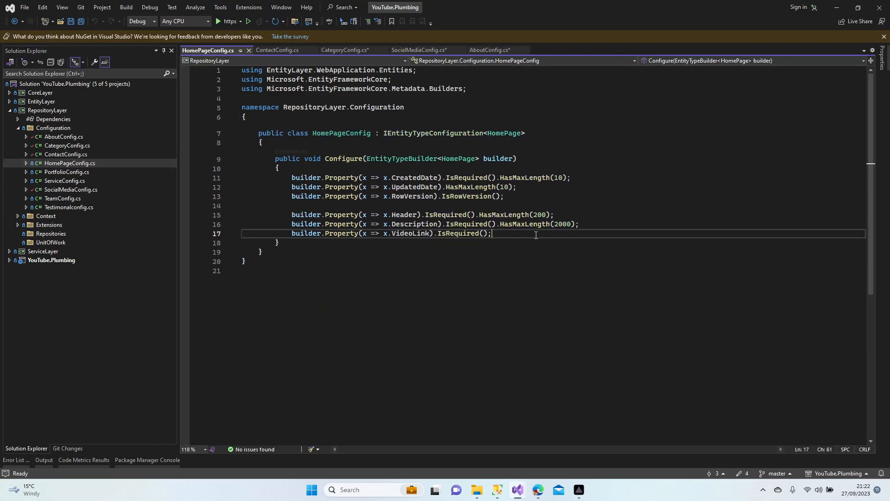
pyautogui.write('builder')
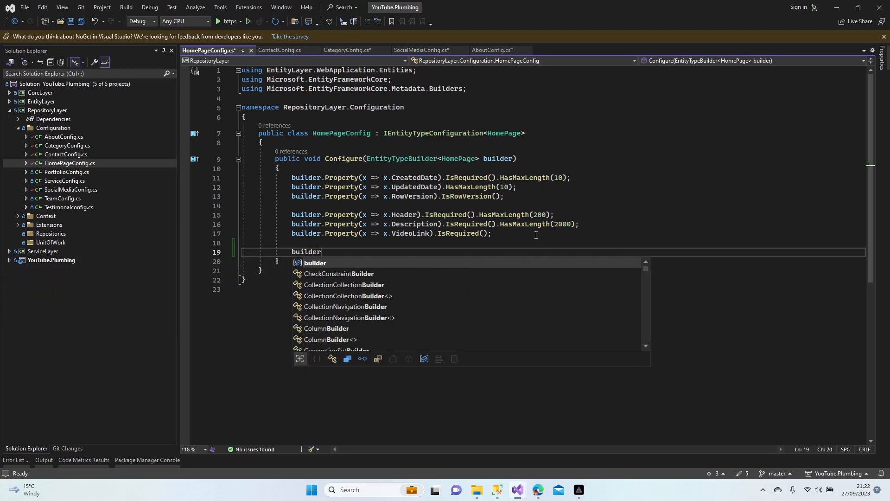
pyautogui.write('.HasData')
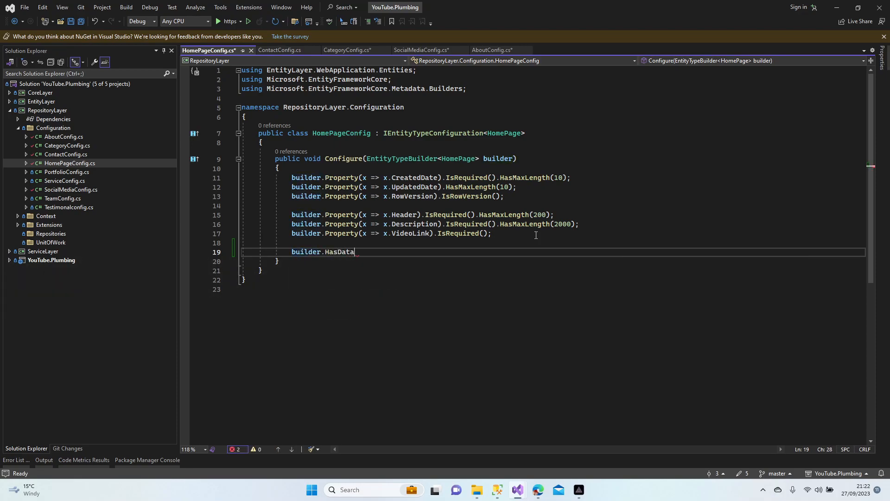
pyautogui.write('(new HomePage {')
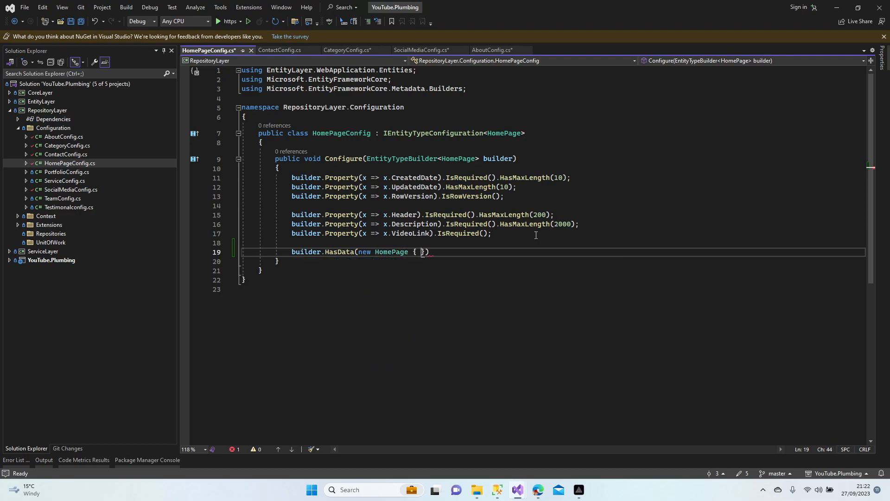
pyautogui.write('Id = 1,')
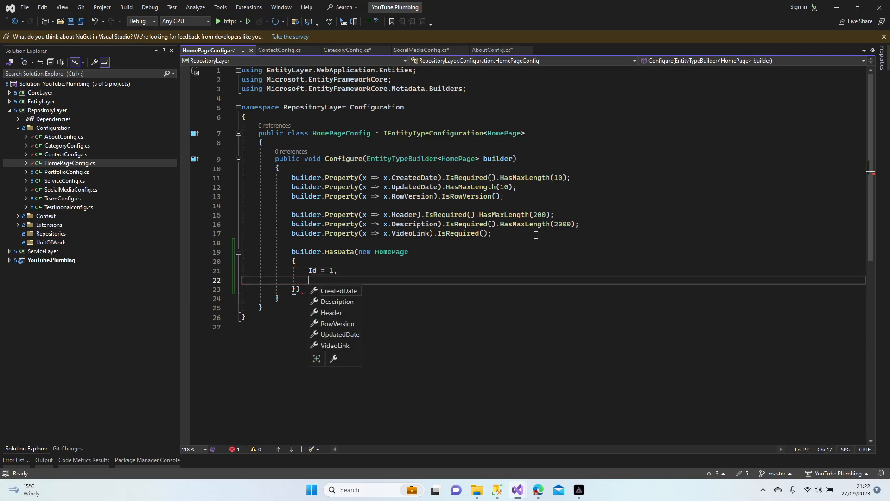
pyautogui.write('Header = "Title",')
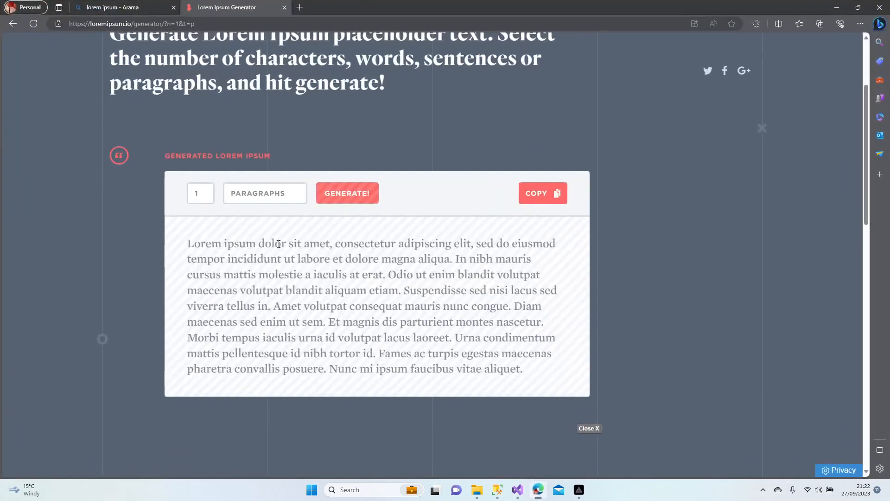
# Step: Fill the HomePage Header and Description with Lorem ipsum text from loremipsum.io
pyautogui.moveTo(187, 244); pyautogui.dragTo(473, 244)
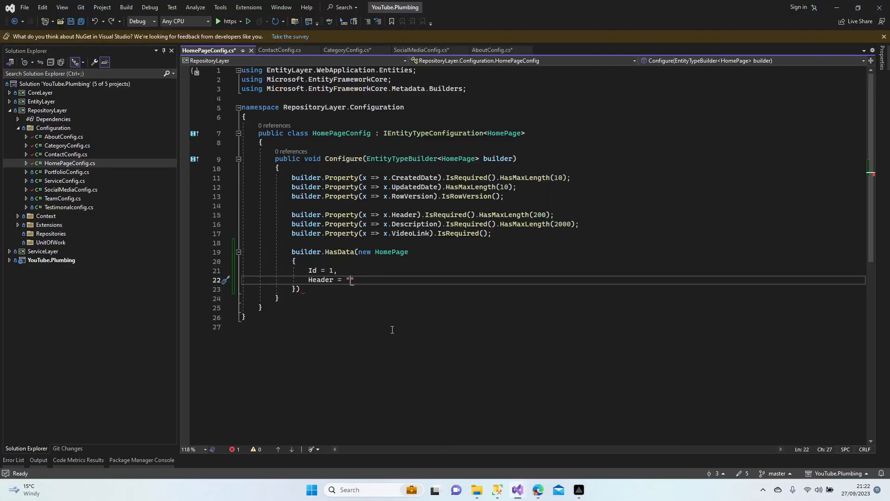
pyautogui.write('Lorem ipsum dolor sit amet, consectetur adipiscing elit,')
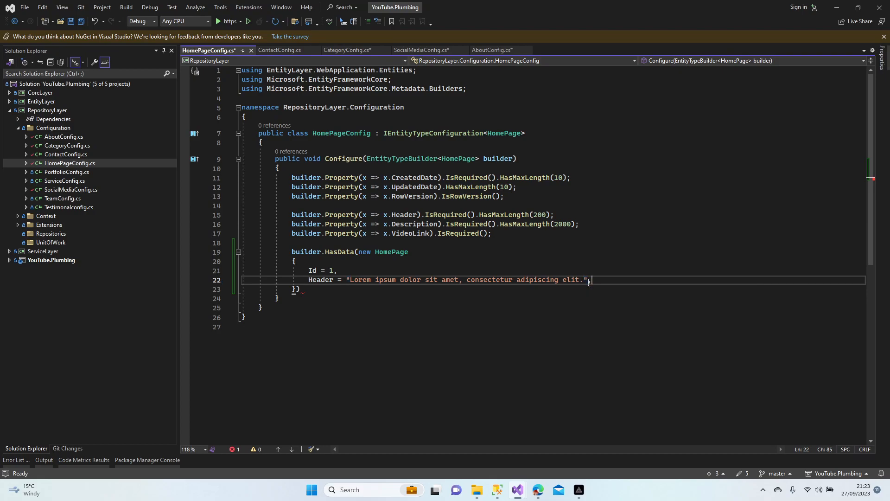
pyautogui.press('Enter')
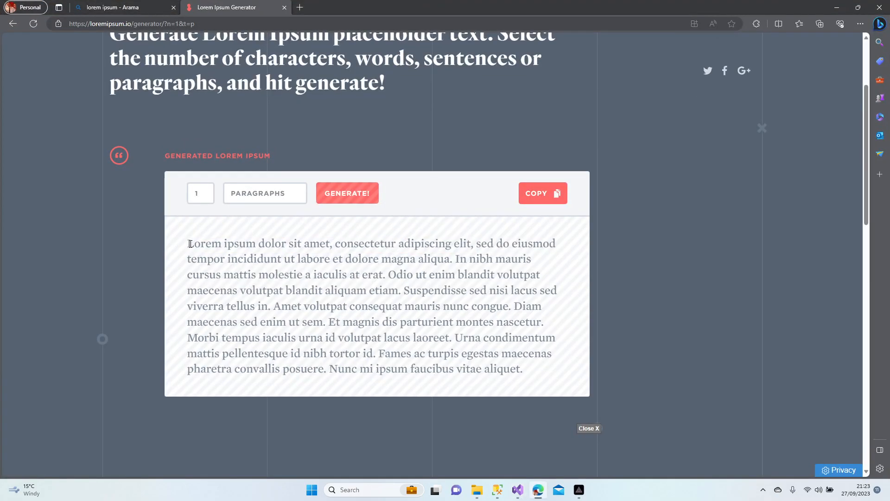
pyautogui.moveTo(188, 243); pyautogui.dragTo(399, 290)
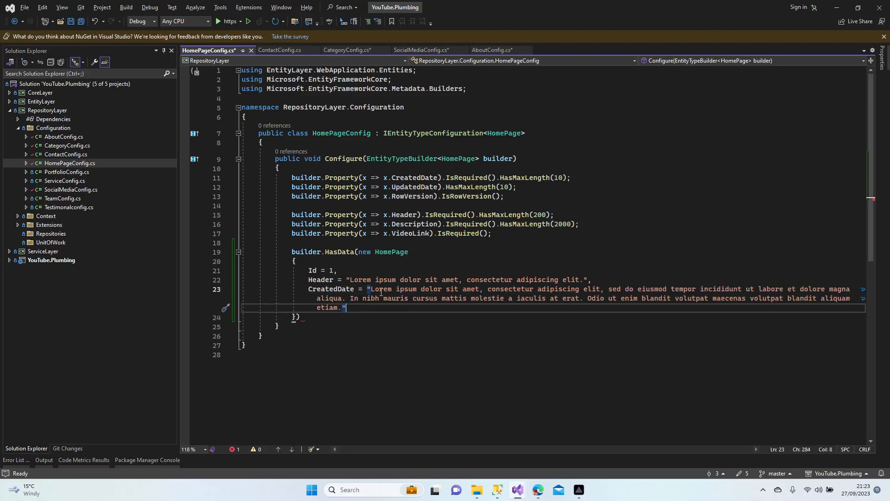
pyautogui.write('Description = "Description",')
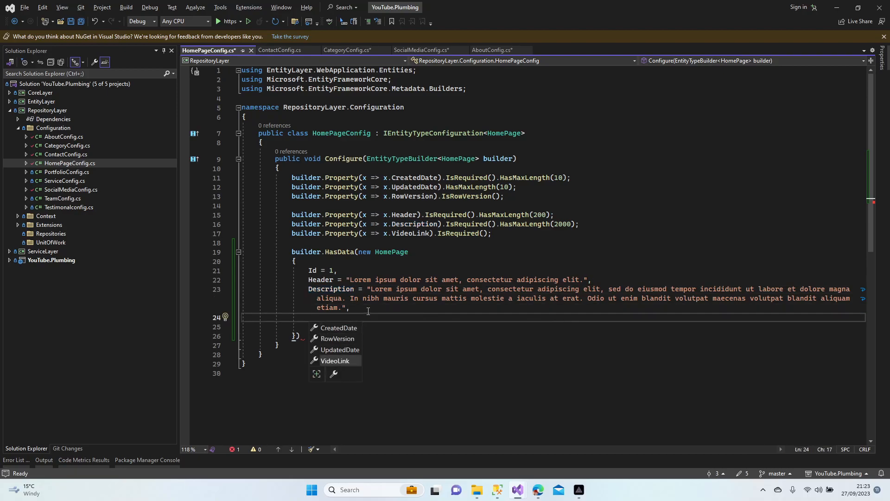
# Step: Set VideoLink to "Test Video Link" and save HomePageConfig
pyautogui.write('VideoLink = ""')
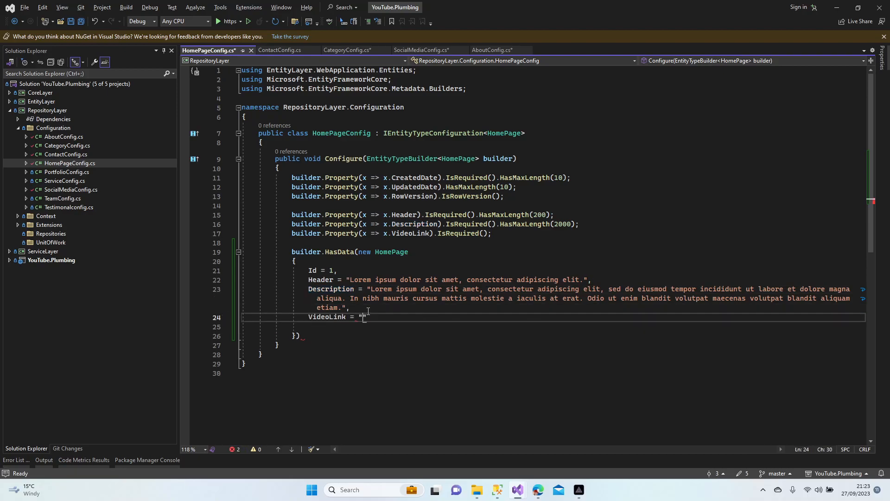
pyautogui.write('Test Video Link')
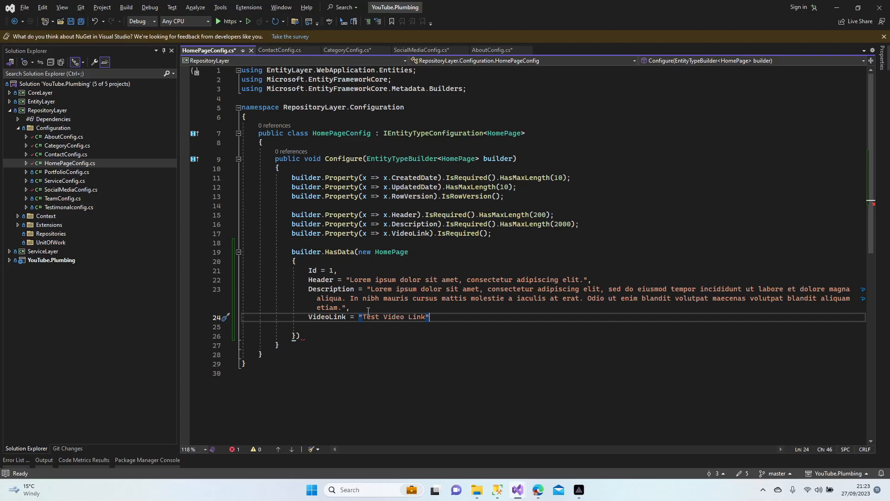
pyautogui.write('/')
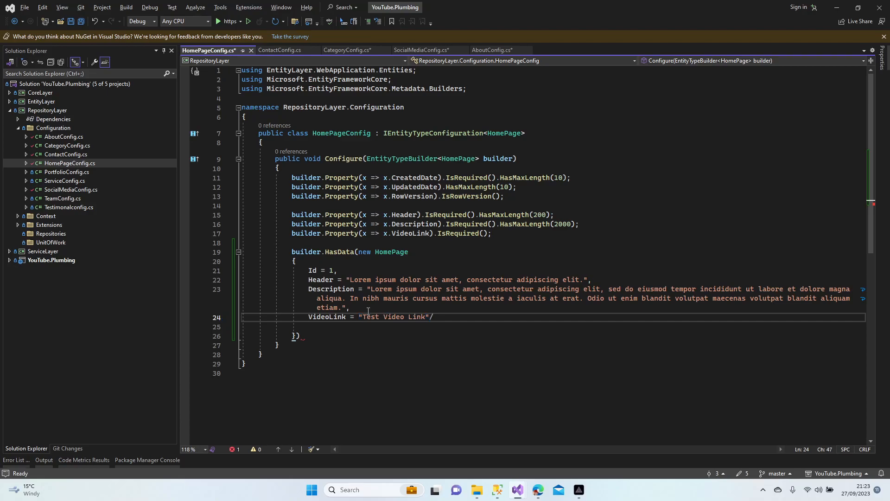
pyautogui.press('Backspace')
pyautogui.write(';')
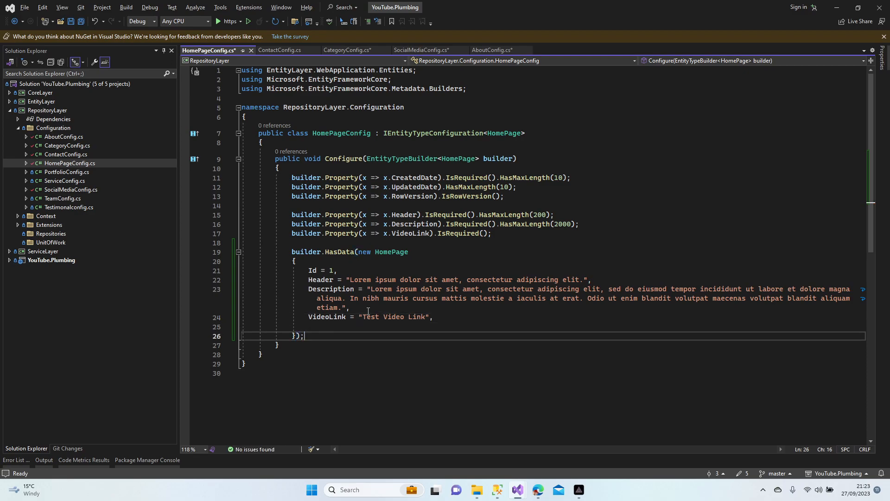
pyautogui.press('Ctrl+S')
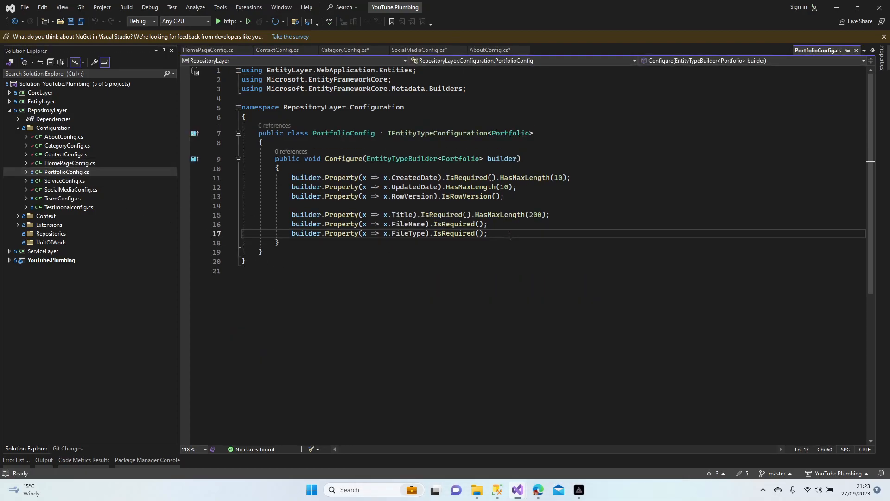
# Step: Begin a Portfolio seed with Id 1 and Category, then check CategoryConfig's seeded Ids
pyautogui.write('builder.HasKey(x => x.Id);')
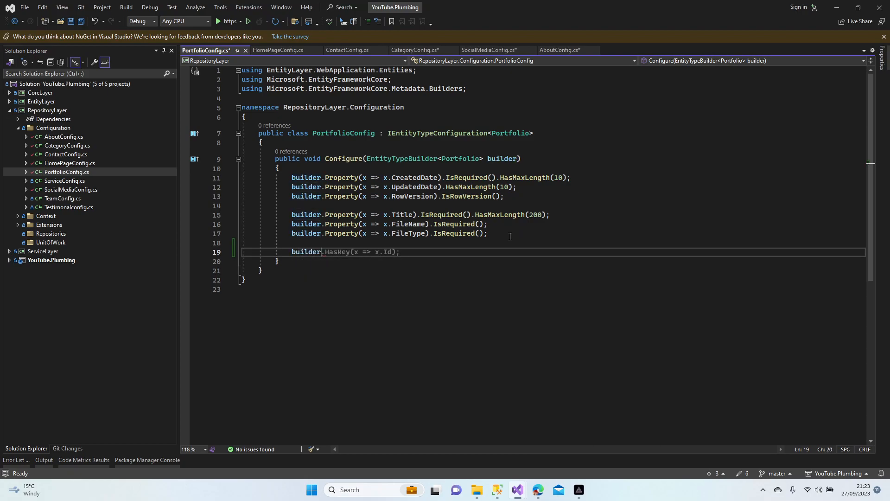
pyautogui.write('HasData')
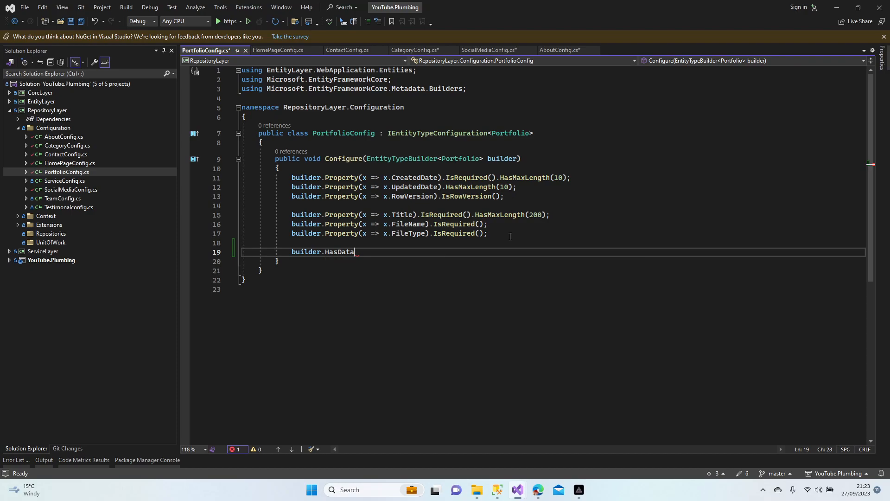
pyautogui.write('()')
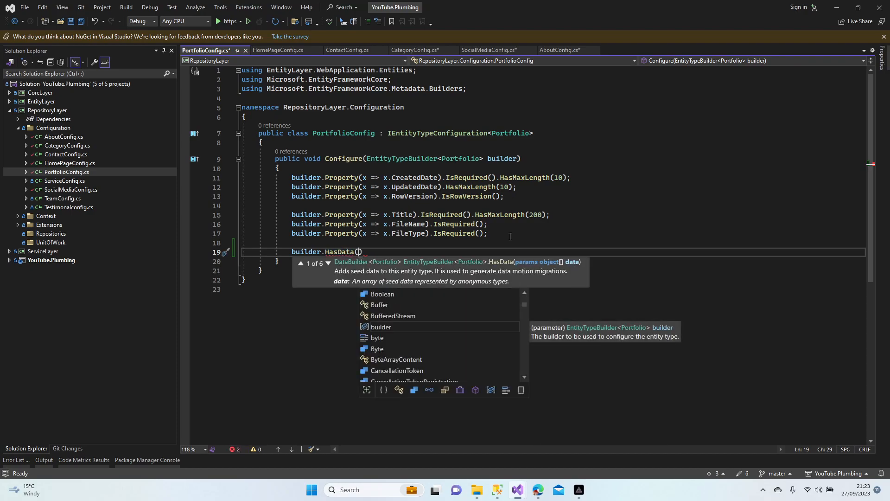
pyautogui.write('new')
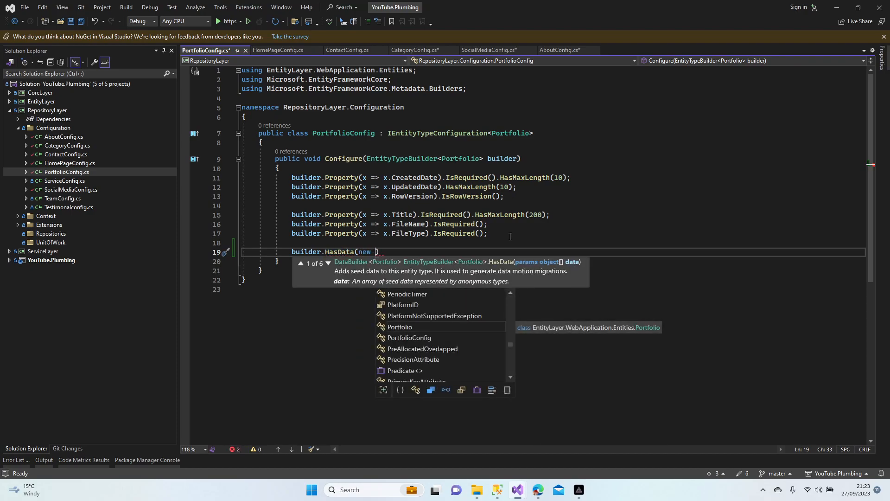
pyautogui.write('Portfolio')
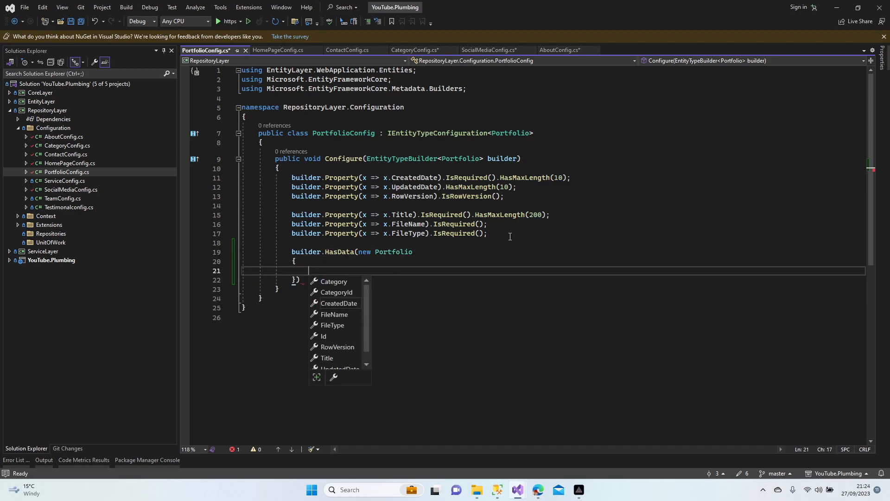
pyautogui.write('Id= 1')
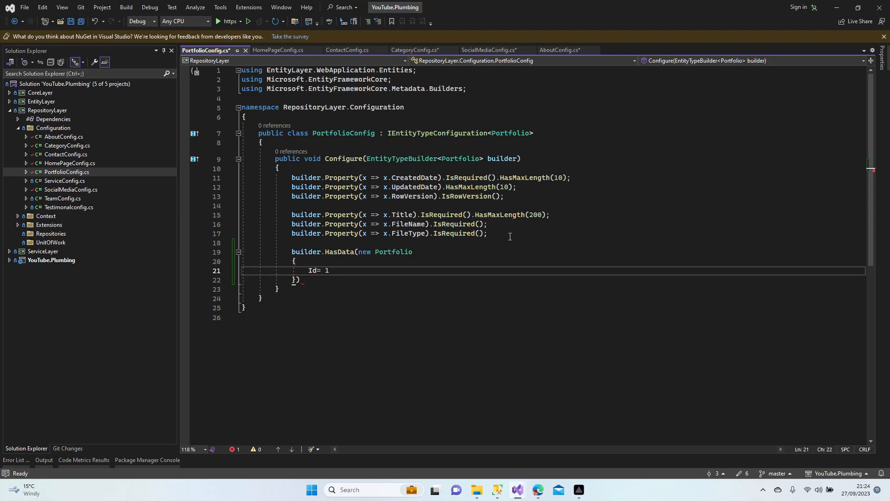
pyautogui.write(',')
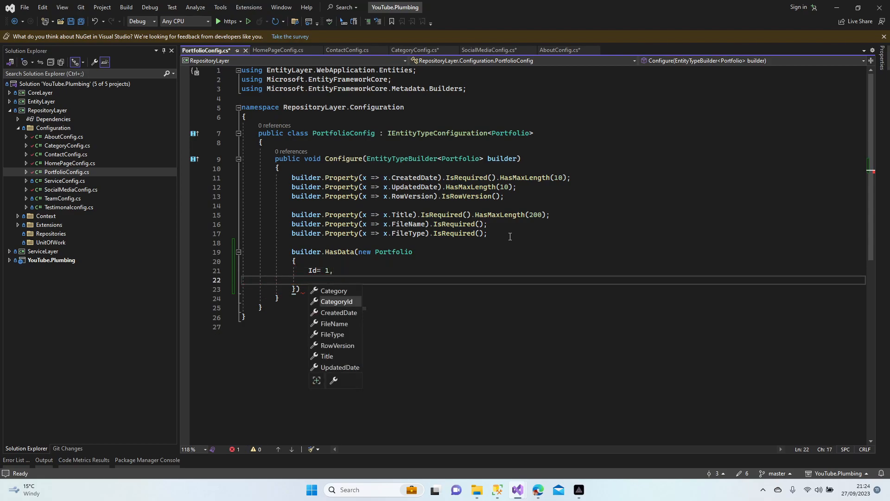
pyautogui.write('Category =')
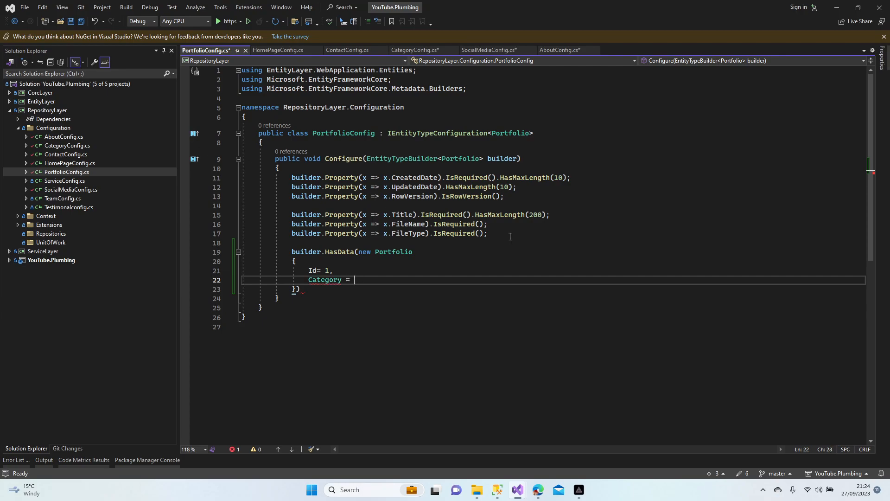
pyautogui.click(413, 50)
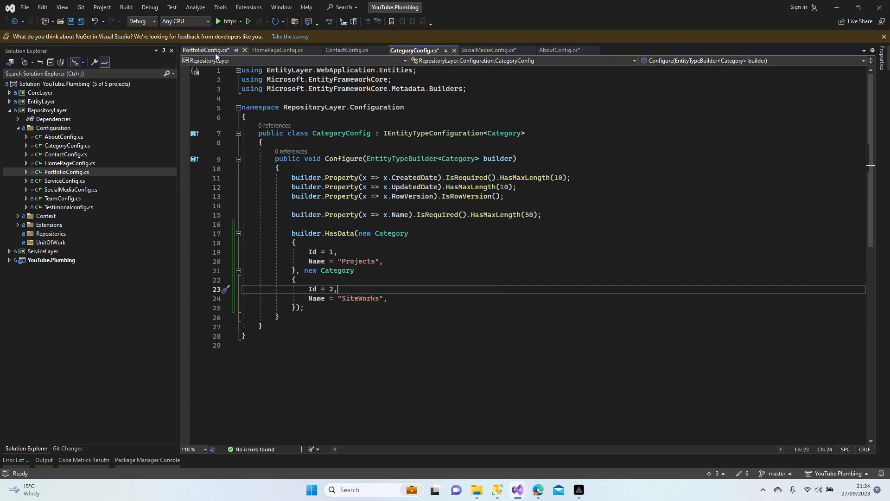
# Step: Give the Portfolio seed CategoryId 1, FileName "Test", FileType "test" and Title "Test Picture"
pyautogui.click(205, 49)
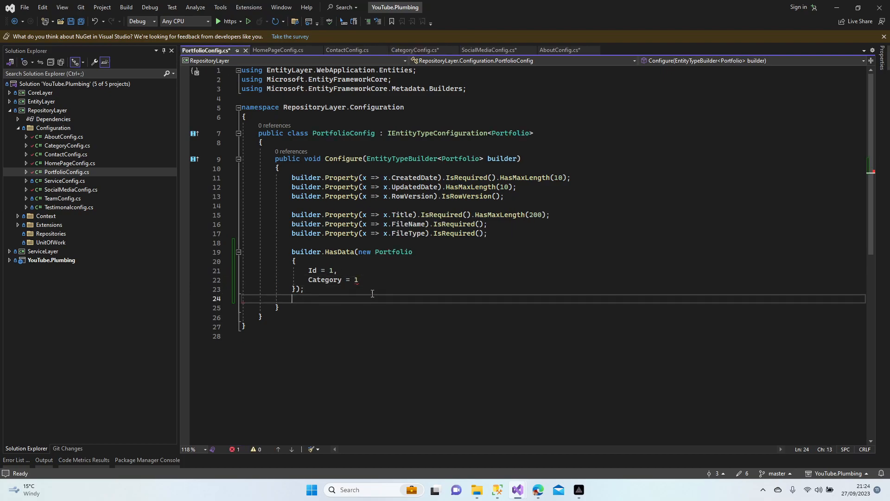
pyautogui.write(',')
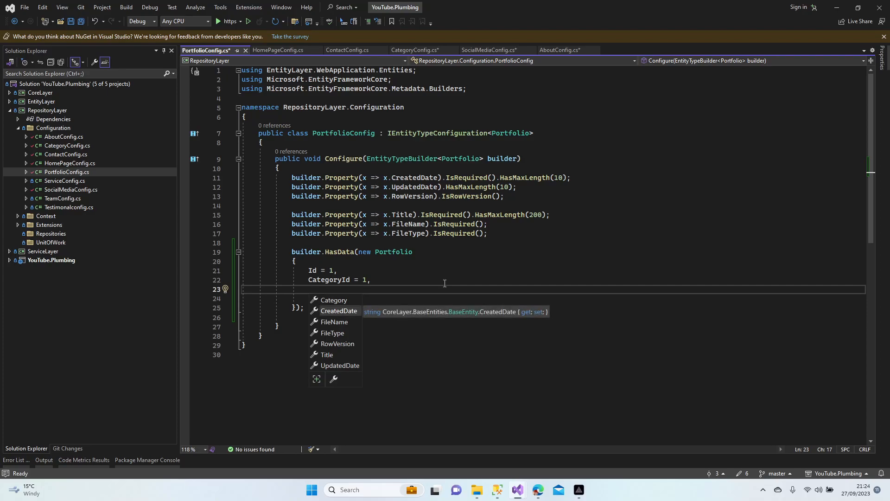
pyautogui.write('FileName = "Test",')
pyautogui.click(554, 298)
pyautogui.write('FileType =')
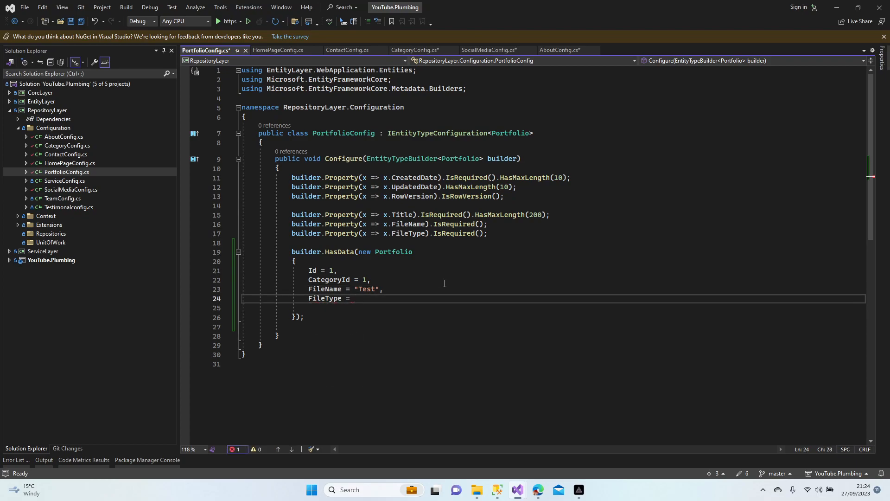
pyautogui.write('"test",')
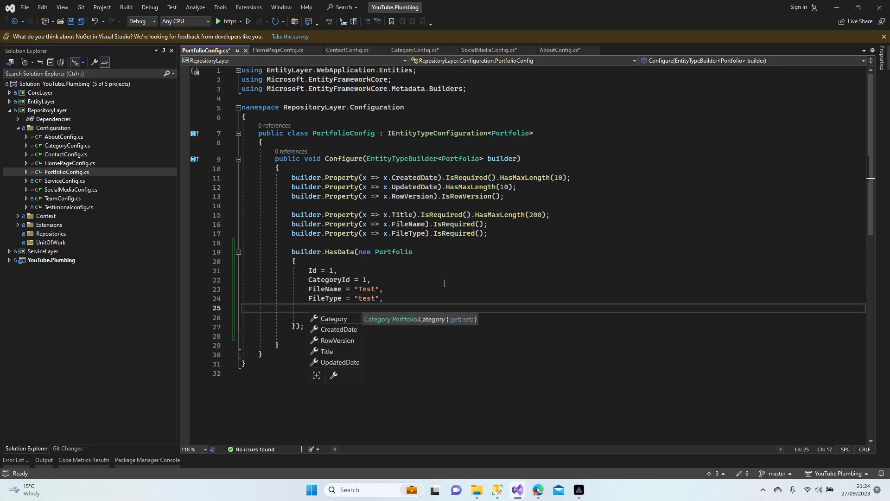
pyautogui.write('Title = "Test","')
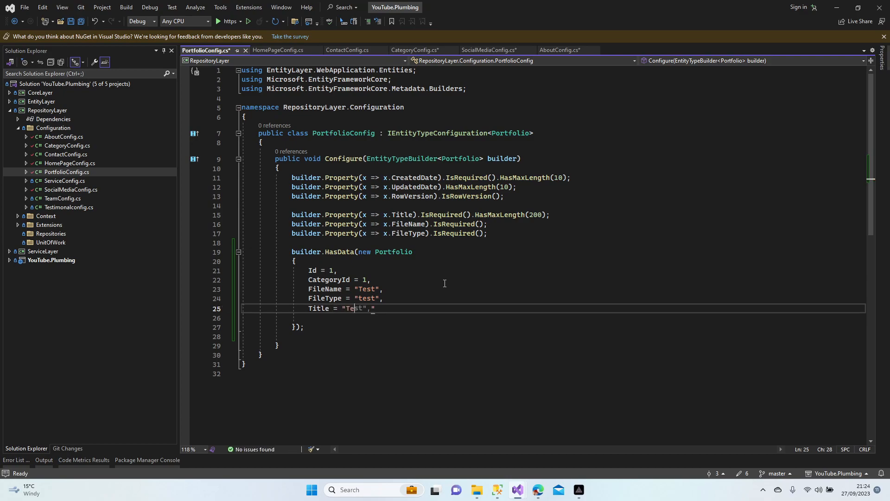
pyautogui.write('Picture')
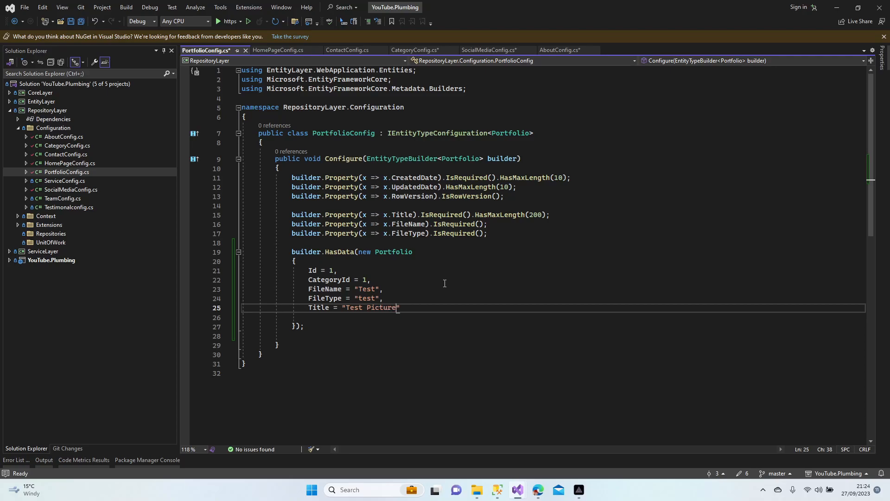
pyautogui.write(',')
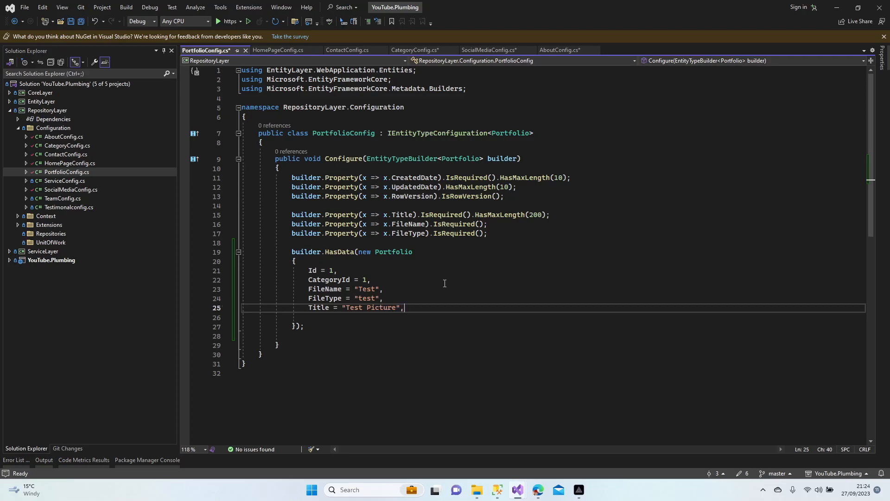
pyautogui.press('Enter')
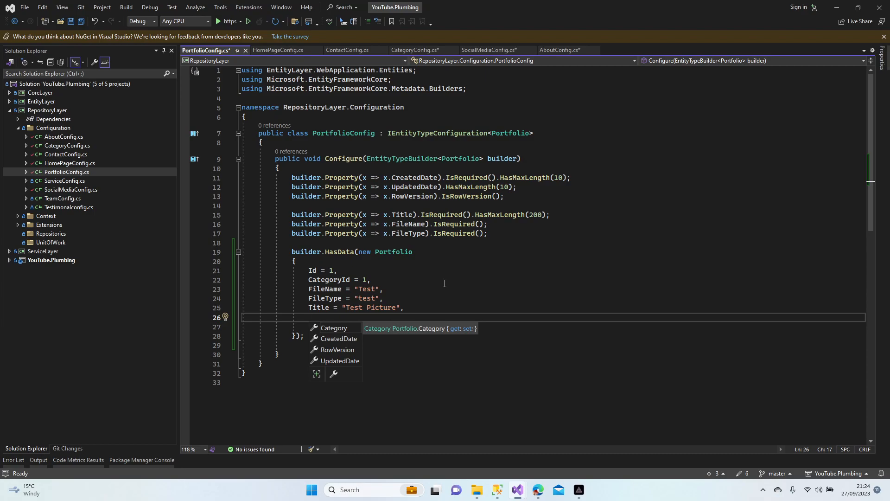
pyautogui.press('Escape')
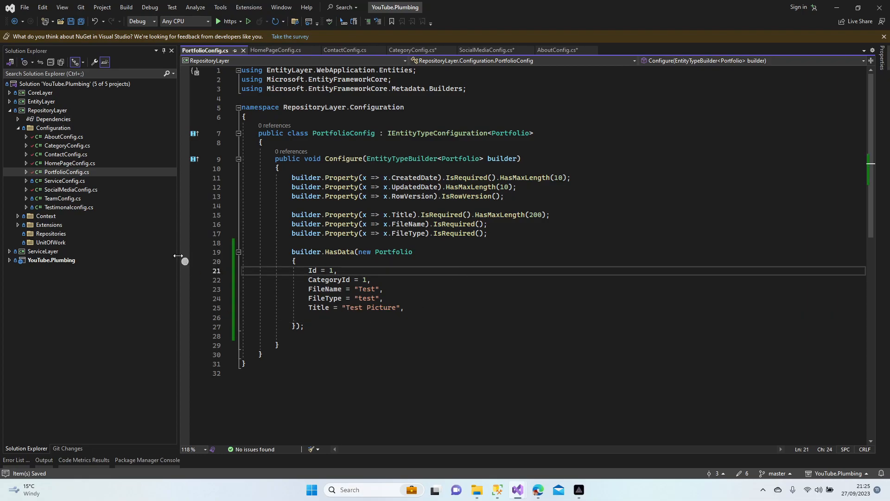
# Step: Duplicate the first Portfolio record and change the copy's Id to 2
pyautogui.moveTo(309, 271); pyautogui.dragTo(404, 306)
pyautogui.write('}, new Portfolio')
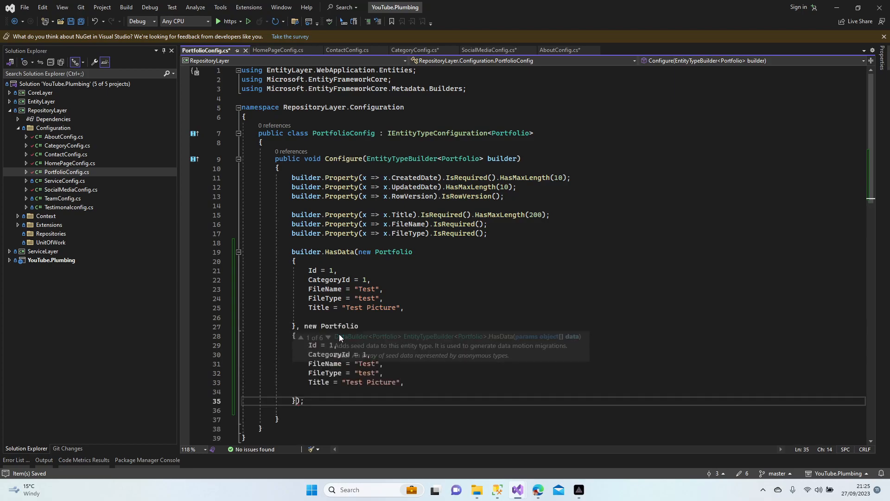
pyautogui.click(331, 345)
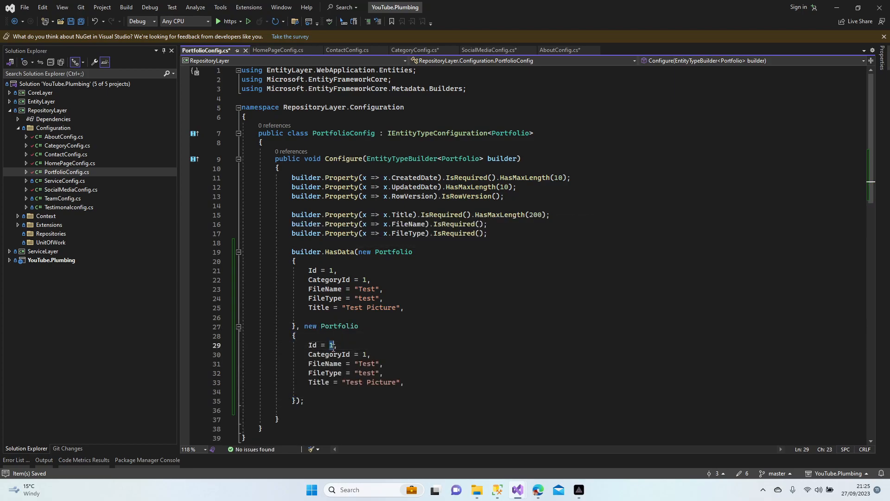
pyautogui.write('2')
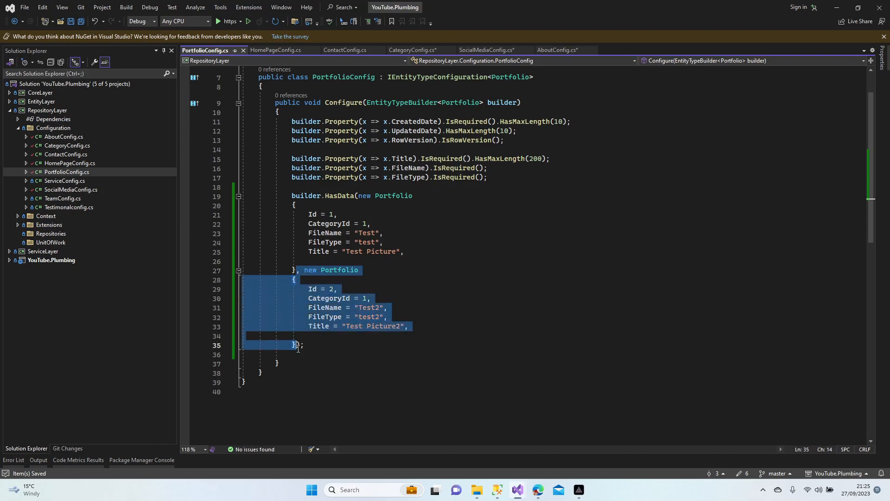
pyautogui.click(327, 341)
pyautogui.write('},new Portfolio')
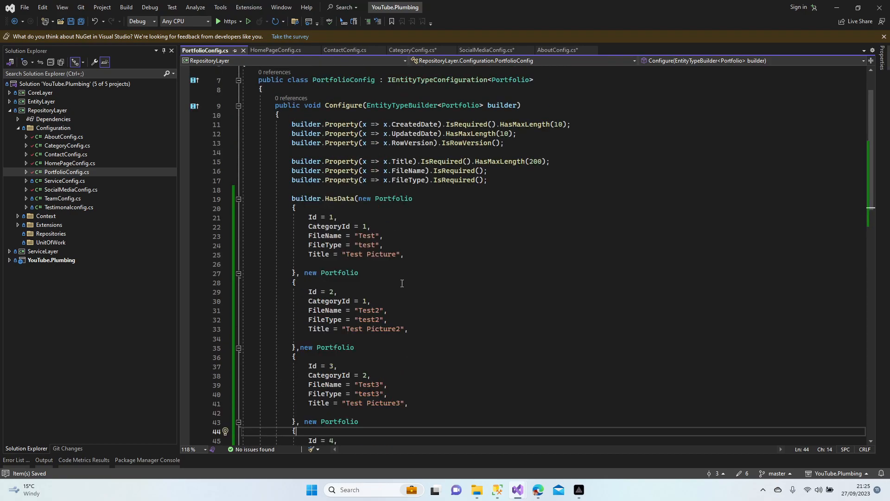
pyautogui.moveTo(73, 180)
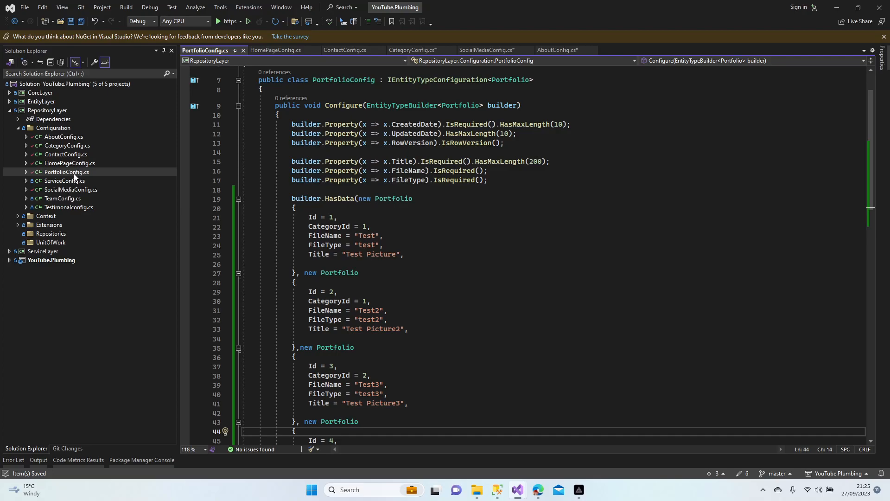
pyautogui.moveTo(66, 184)
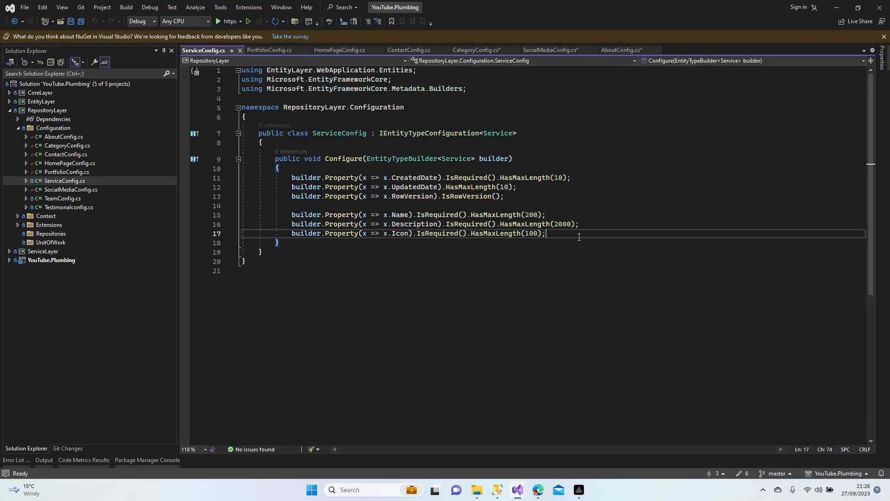
# Step: Start builder.HasData with a new Service record with Id 1
pyautogui.write('gasd')
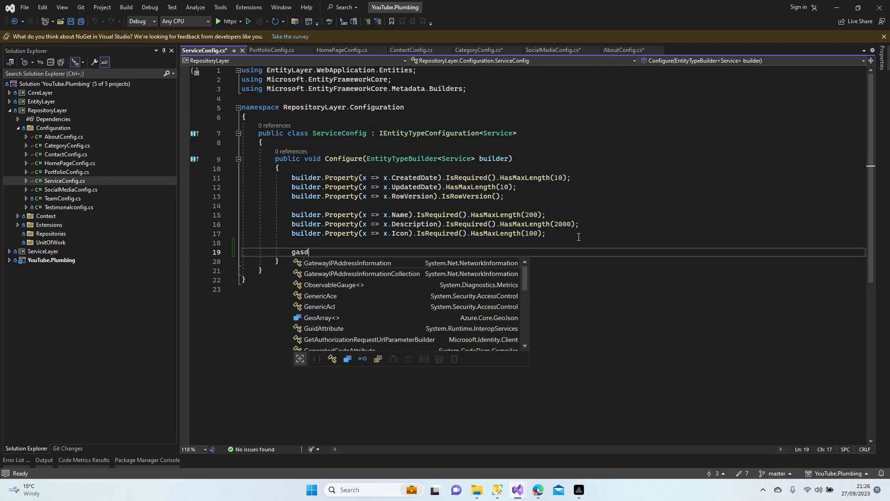
pyautogui.press('Escape')
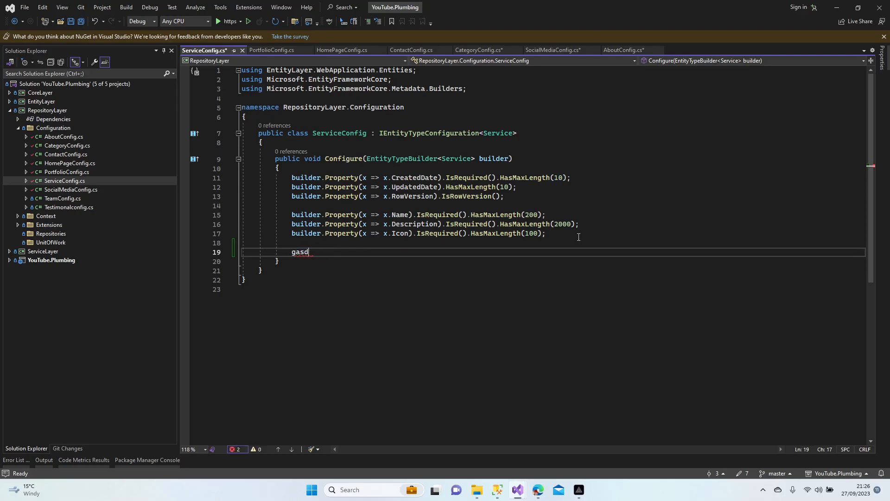
pyautogui.write('hasdata')
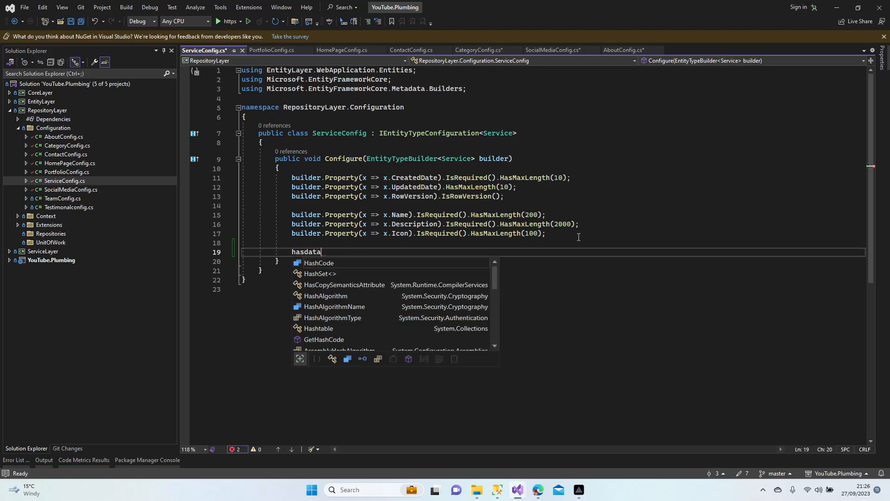
pyautogui.press('Backspace')
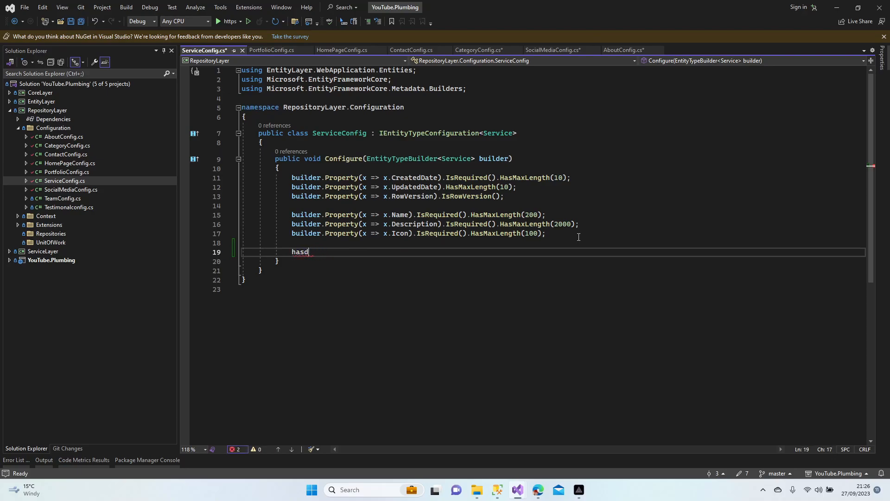
pyautogui.write('buil')
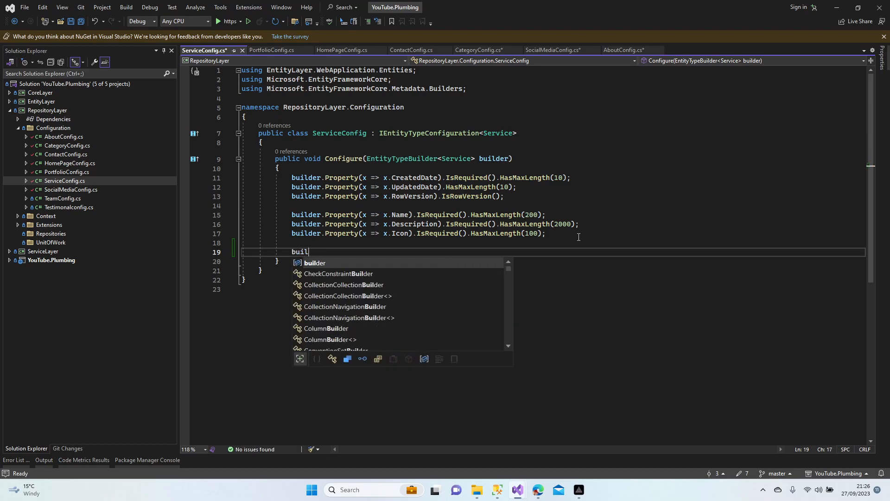
pyautogui.write('der')
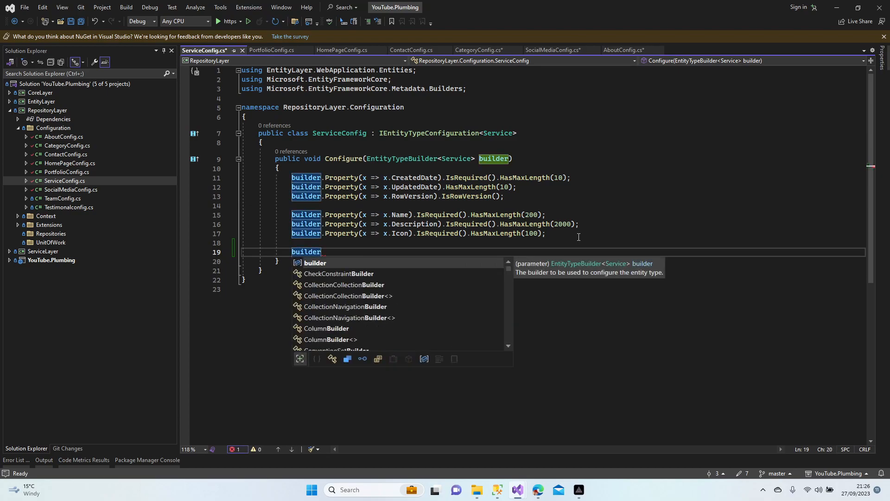
pyautogui.write('.HasData')
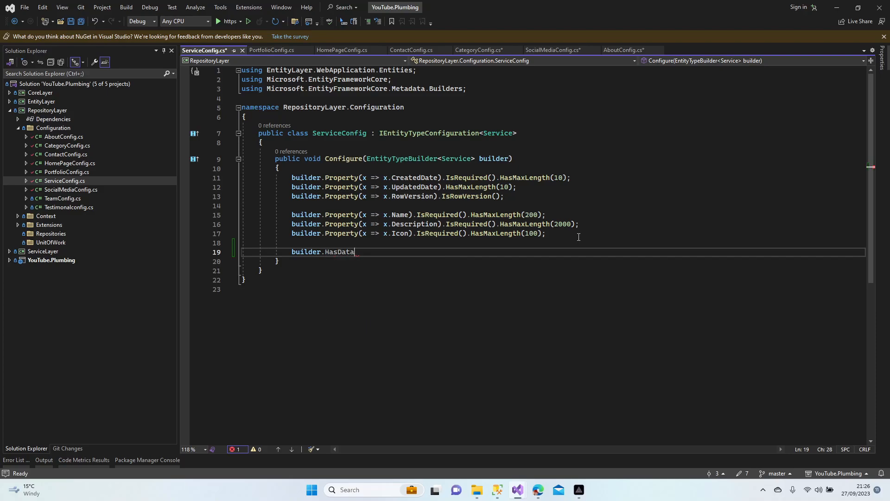
pyautogui.write('(new')
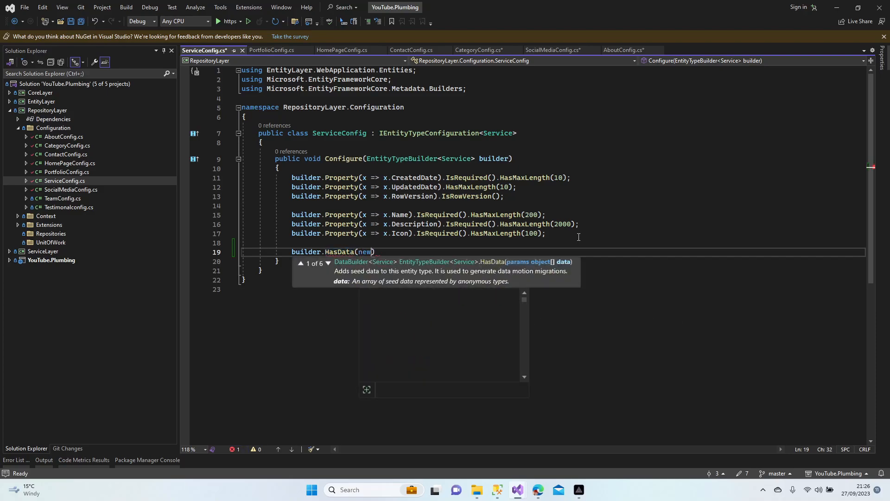
pyautogui.write('Service')
pyautogui.write('{')
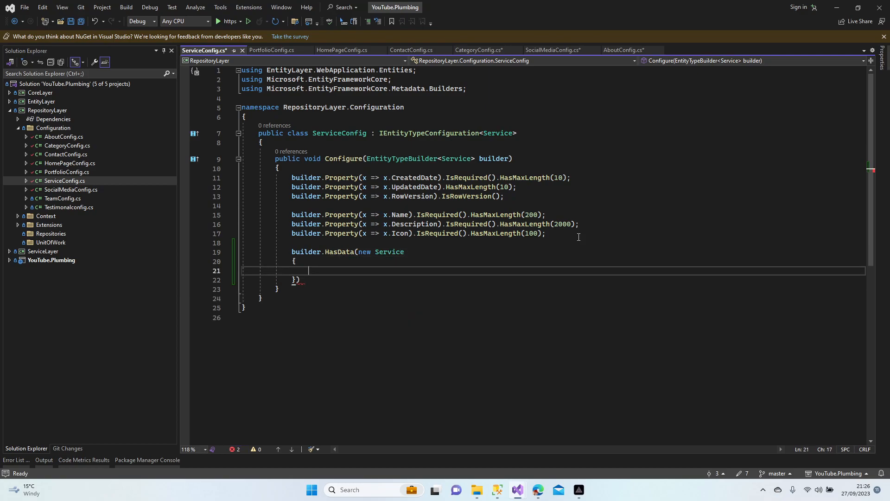
pyautogui.write('Id=')
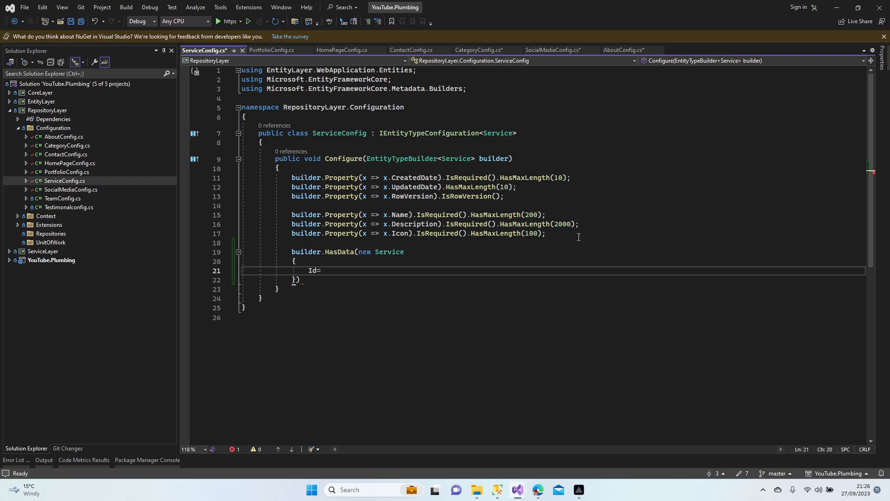
pyautogui.write('1,')
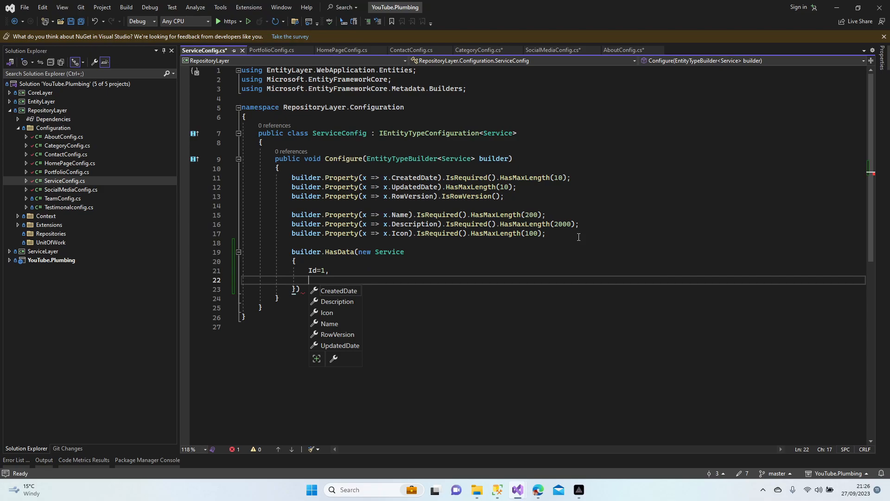
# Step: Give the Service a bi facebook Icon, Name "Plumbing Service 1" and lorem ipsum Description
pyautogui.write('Icon')
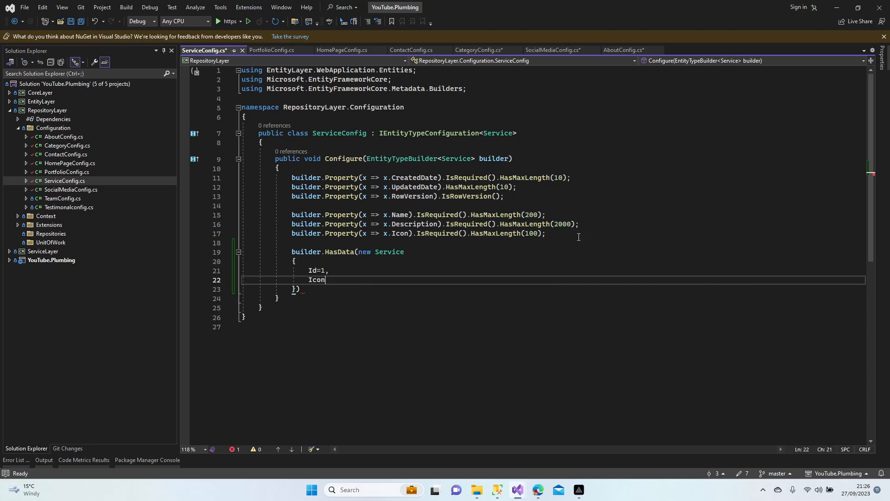
pyautogui.write('= ""')
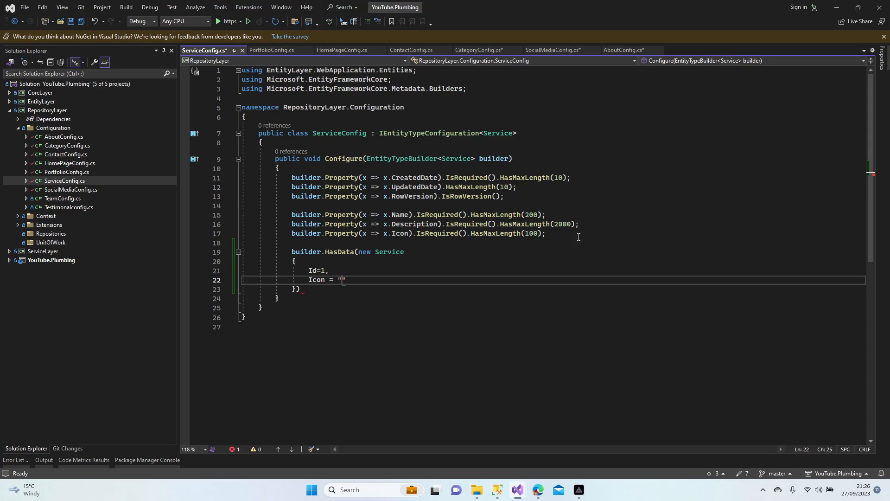
pyautogui.write('bi bi-facebook')
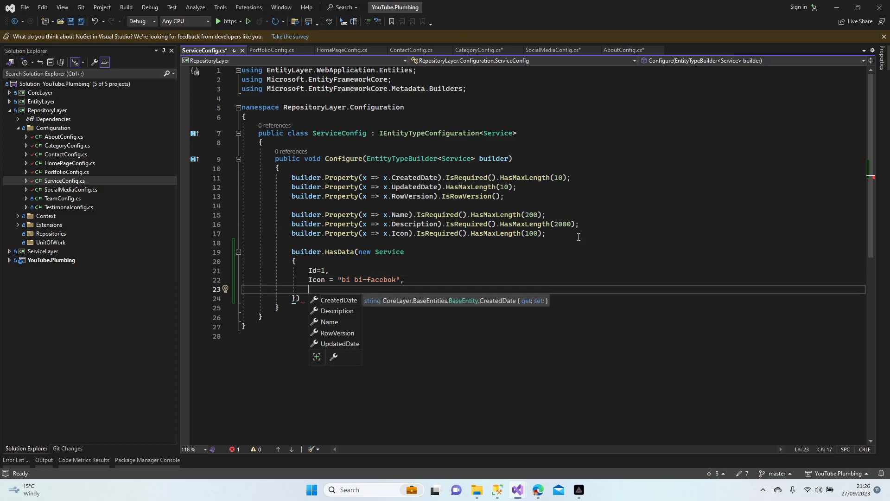
pyautogui.write('Name')
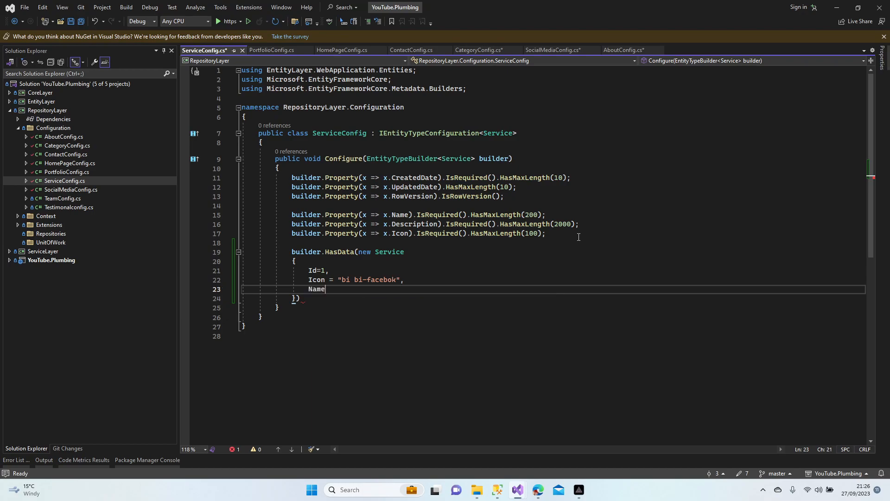
pyautogui.write('= ""')
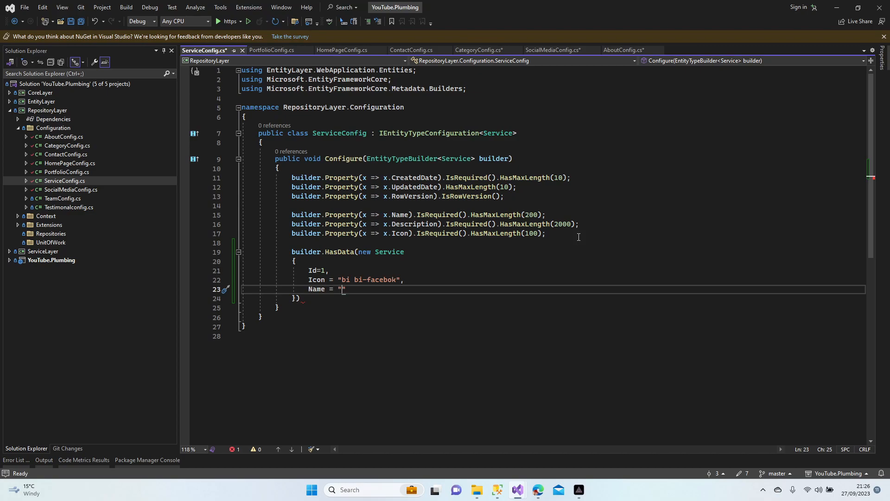
pyautogui.write('Plumbing Serv')
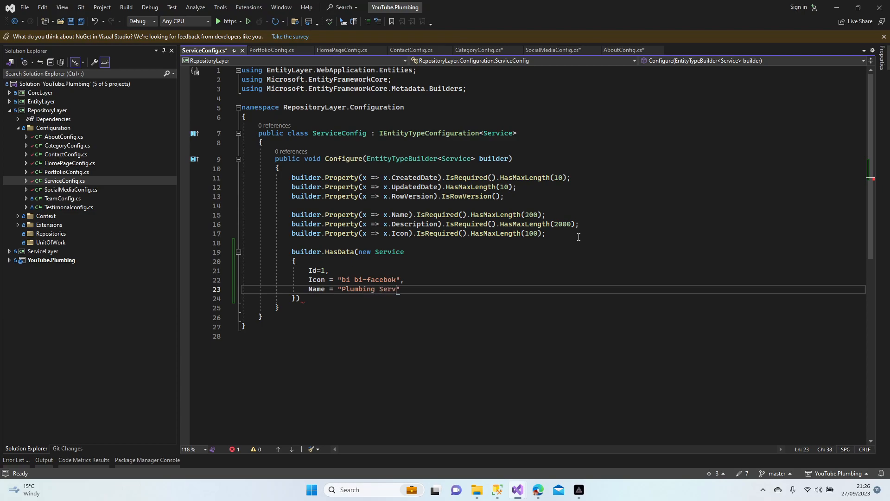
pyautogui.write('ice 1')
pyautogui.write('de')
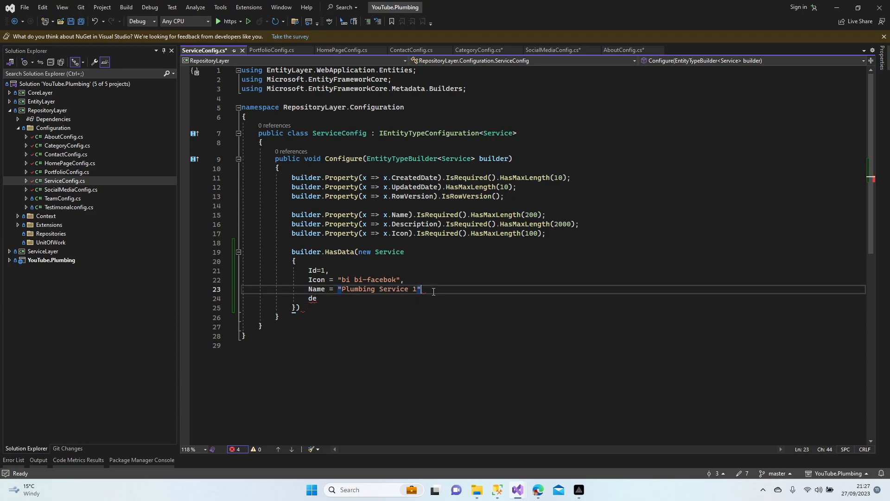
pyautogui.write(',')
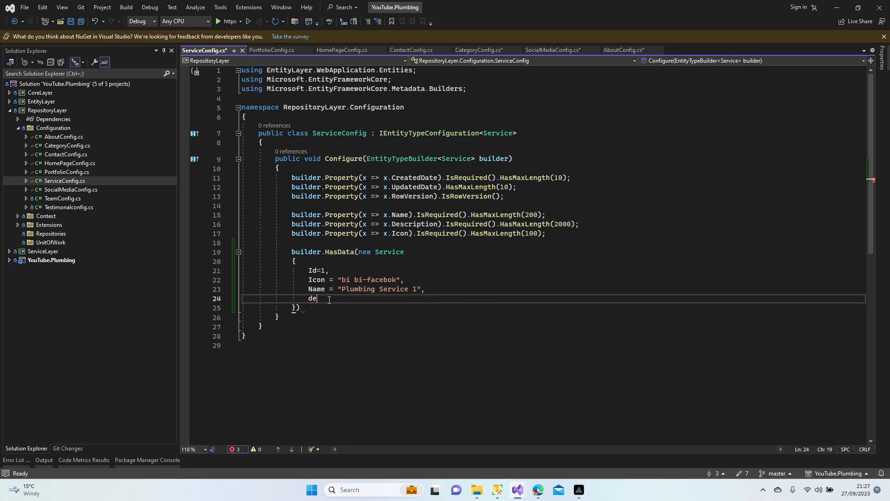
pyautogui.write('scription =')
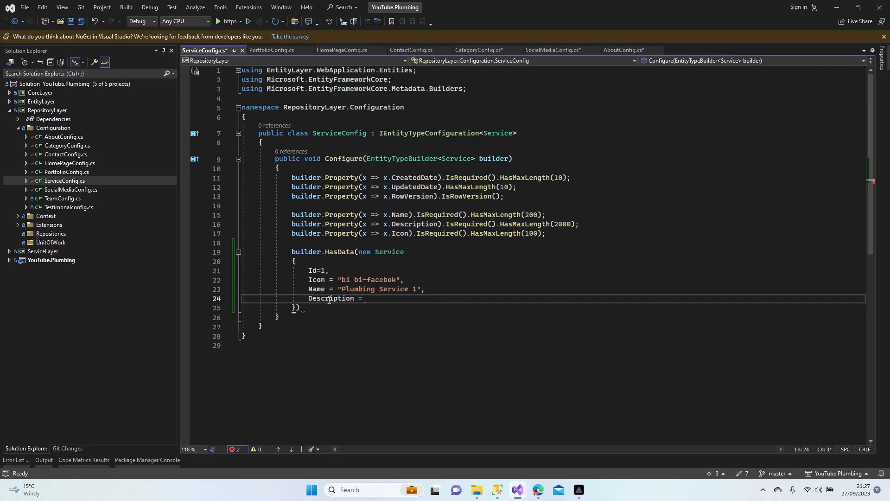
pyautogui.write('""')
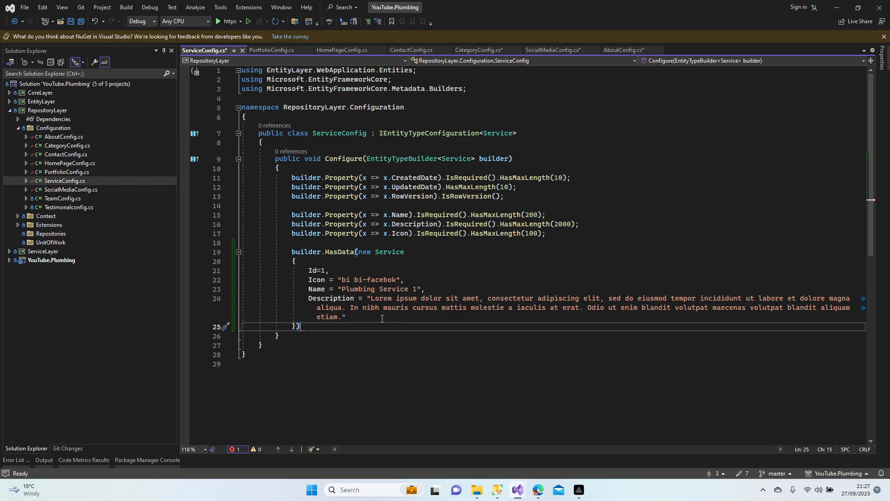
pyautogui.write(', new Service')
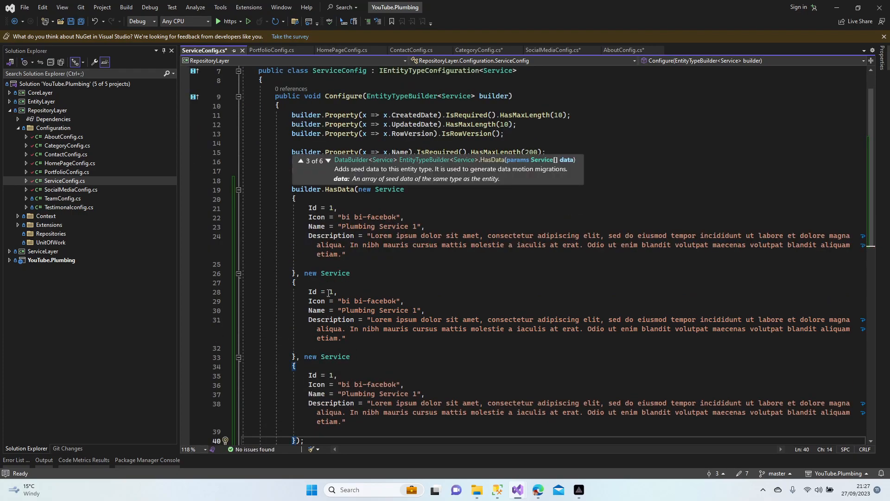
# Step: Change the Service copies to Ids 2–3 and bi-service icons, then save ServiceConfig
pyautogui.write('2')
pyautogui.click(554, 301)
pyautogui.write('instagram')
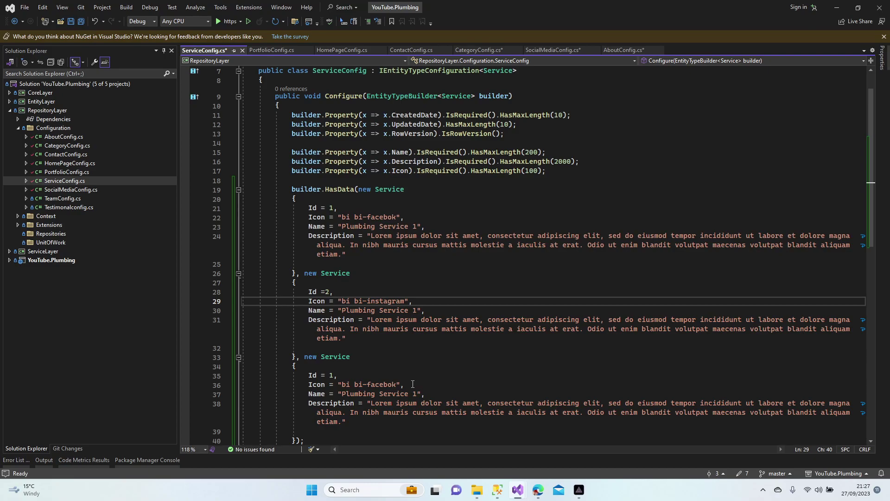
pyautogui.doubleClick(381, 384)
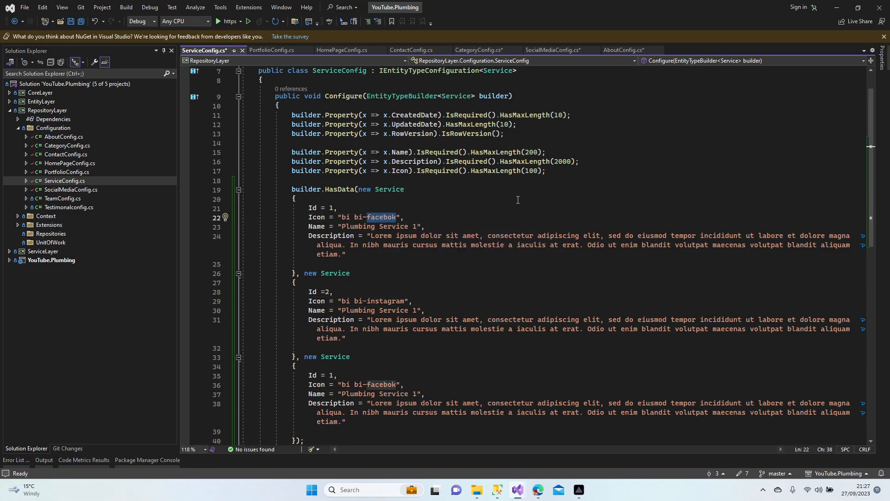
pyautogui.write('service1')
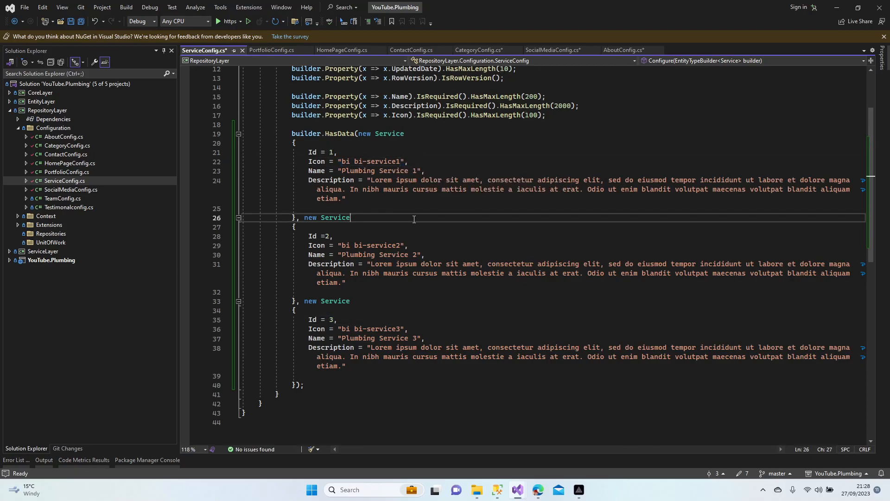
pyautogui.press('Ctrl+S')
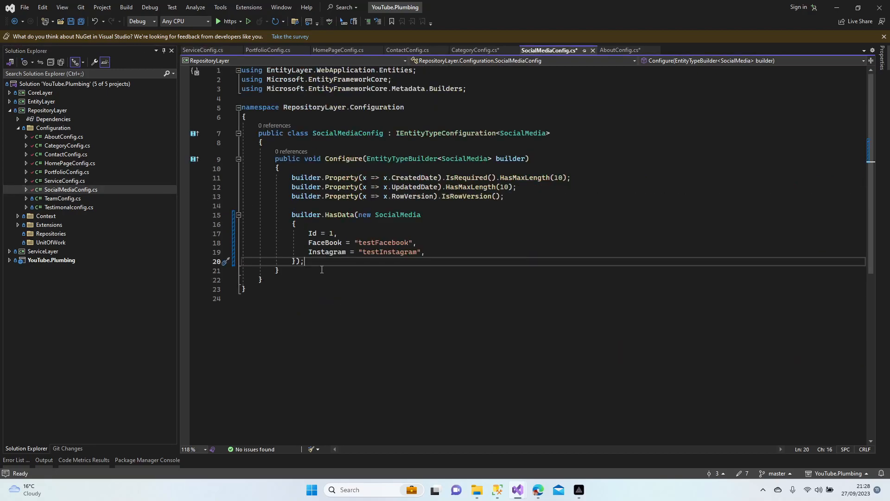
pyautogui.moveTo(189, 264)
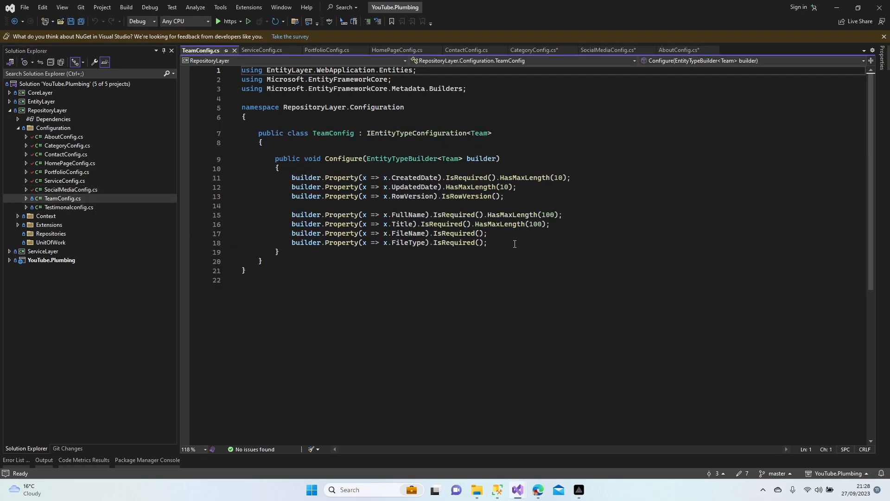
# Step: Start a Team seed with Id 1, FullName "John Black" and Title "Professor"
pyautogui.write('builder.HasKey(x => x.Id);')
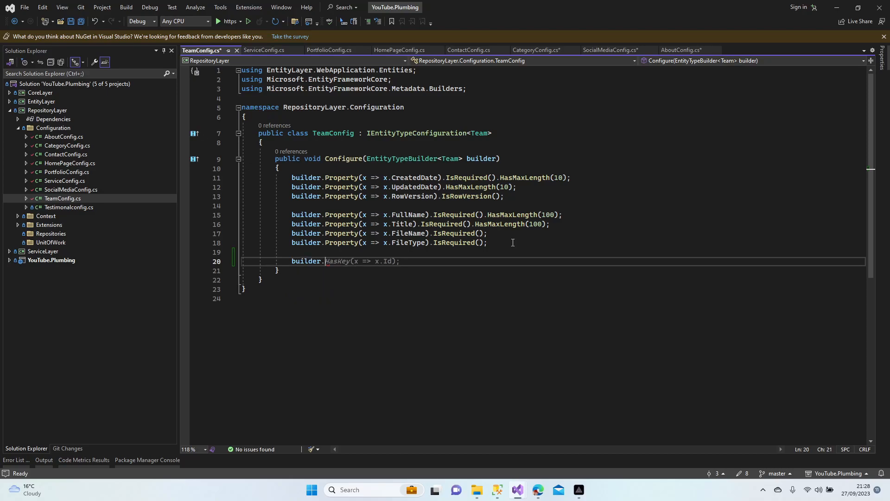
pyautogui.write('HasData(')
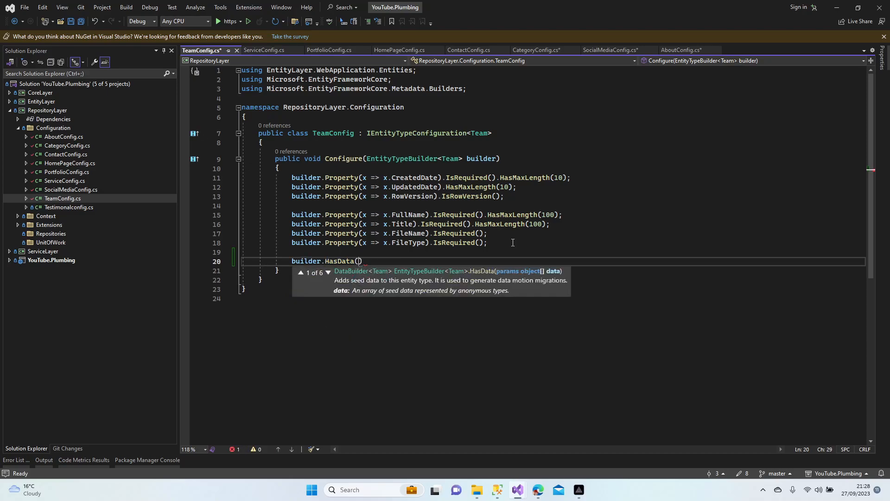
pyautogui.write('new Team')
pyautogui.write('Id= 1,')
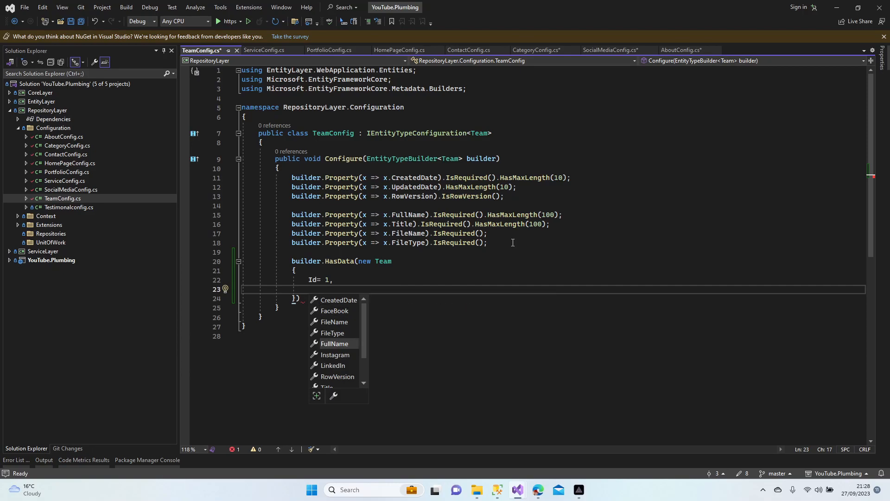
pyautogui.scroll(-3)
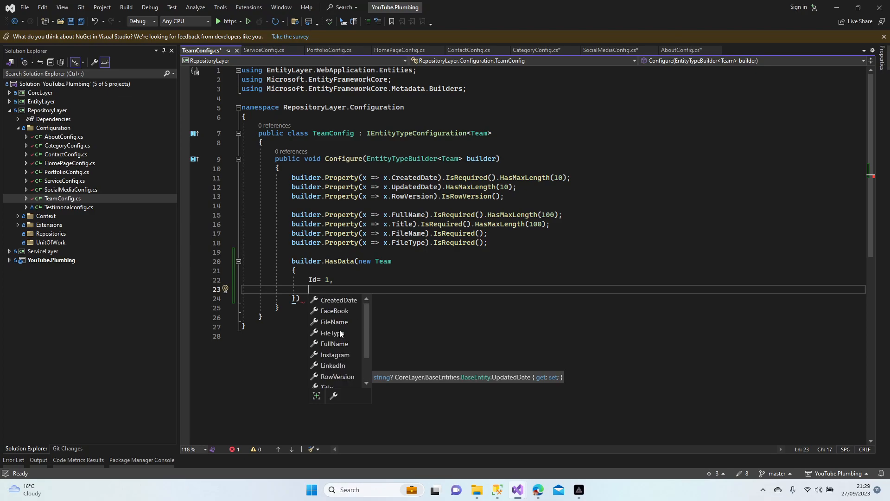
pyautogui.moveTo(334, 324)
pyautogui.write('FullName')
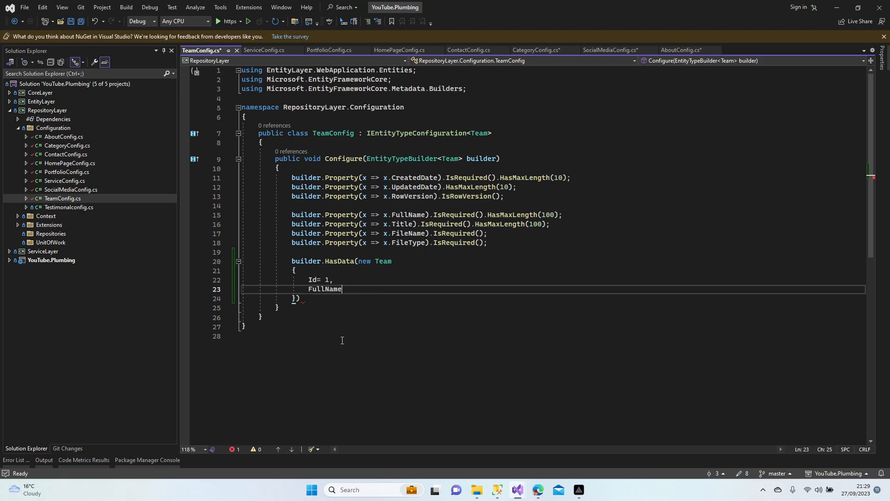
pyautogui.write('= ""')
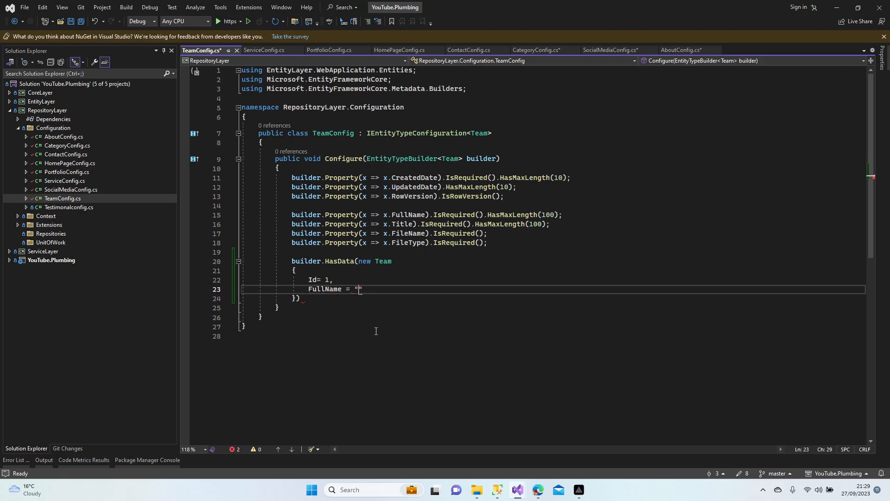
pyautogui.write('J')
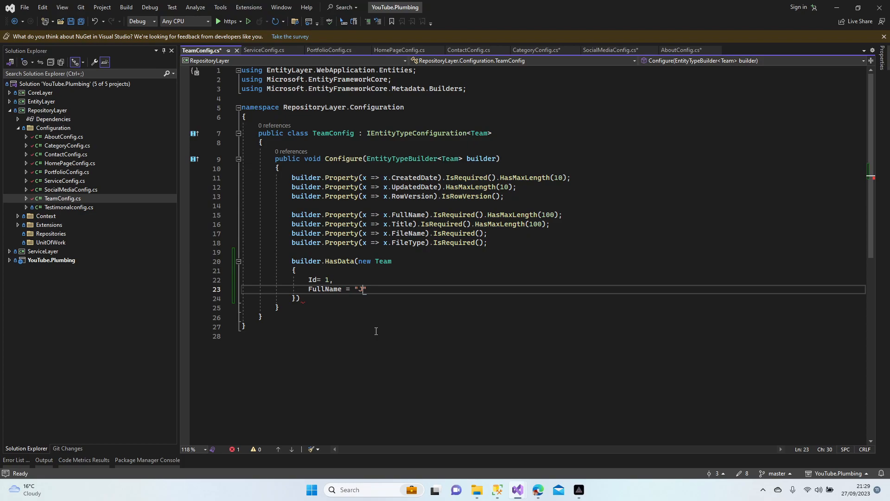
pyautogui.write('ohn Black')
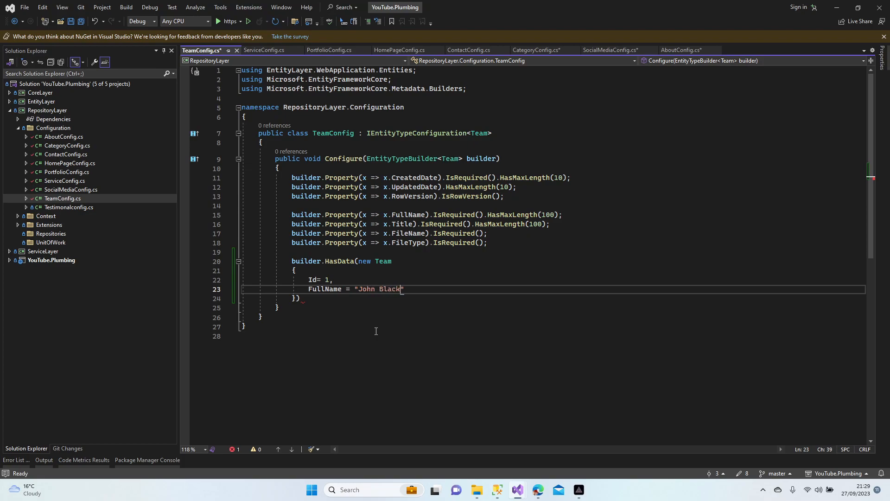
pyautogui.write('",')
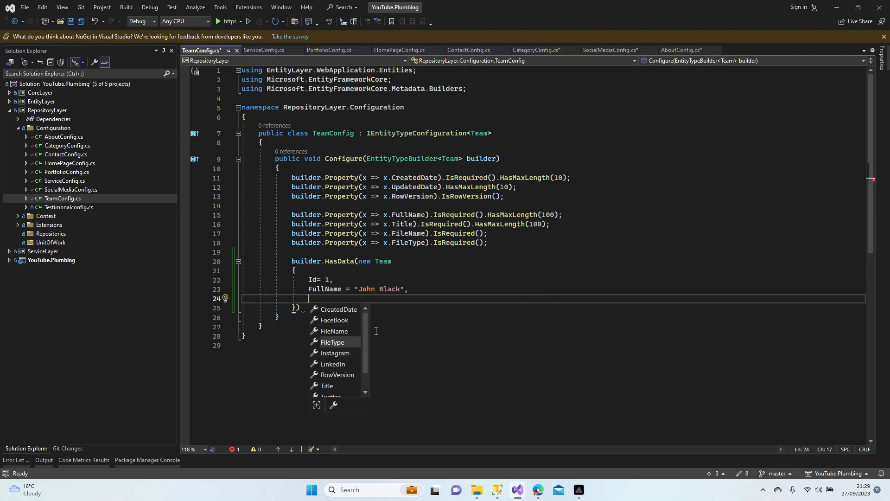
pyautogui.write('Title = "Title",')
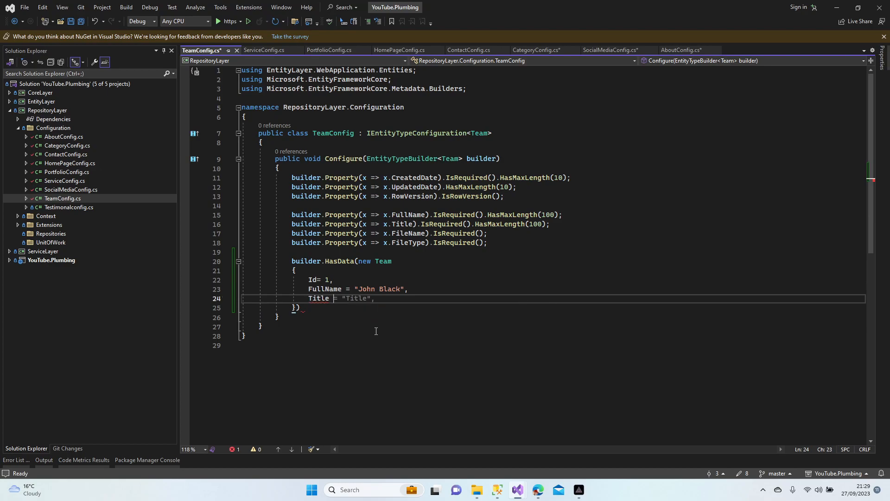
pyautogui.write('Professor')
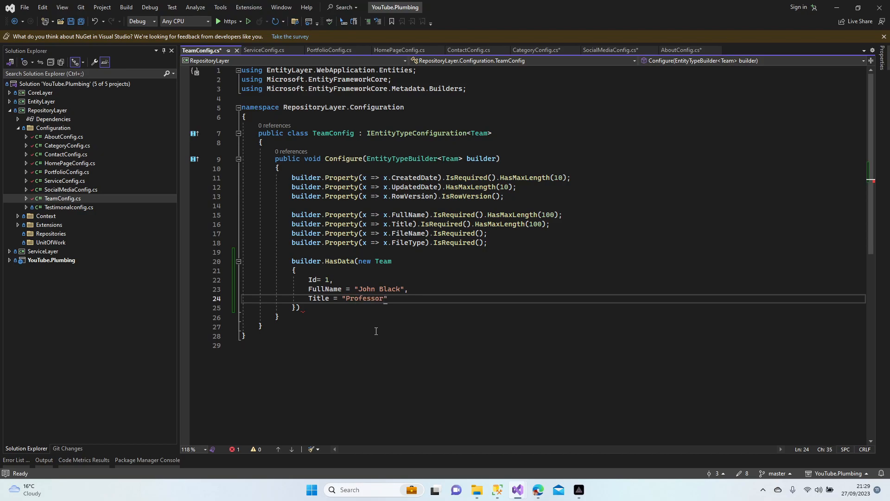
pyautogui.write(',')
pyautogui.write('FaceBook = "')
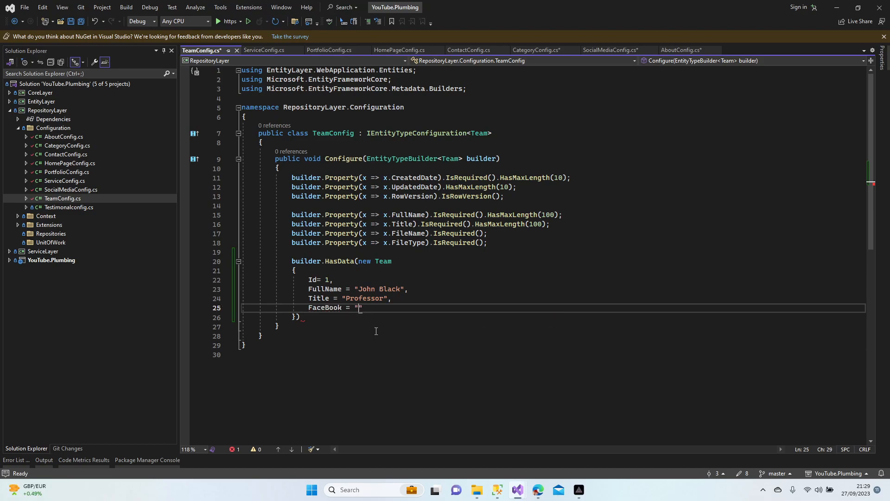
# Step: Add facebook and instagram links, FileName and FileType "test", and save TeamConfig
pyautogui.write('facebook",')
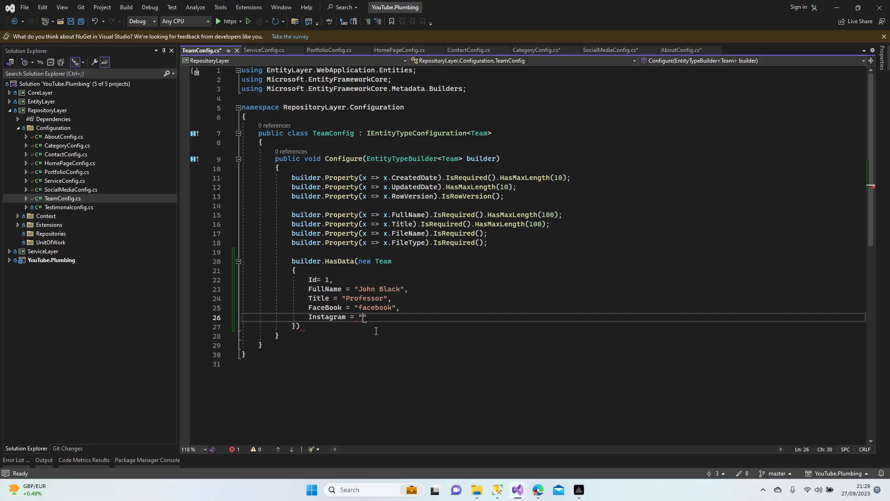
pyautogui.write('instagram')
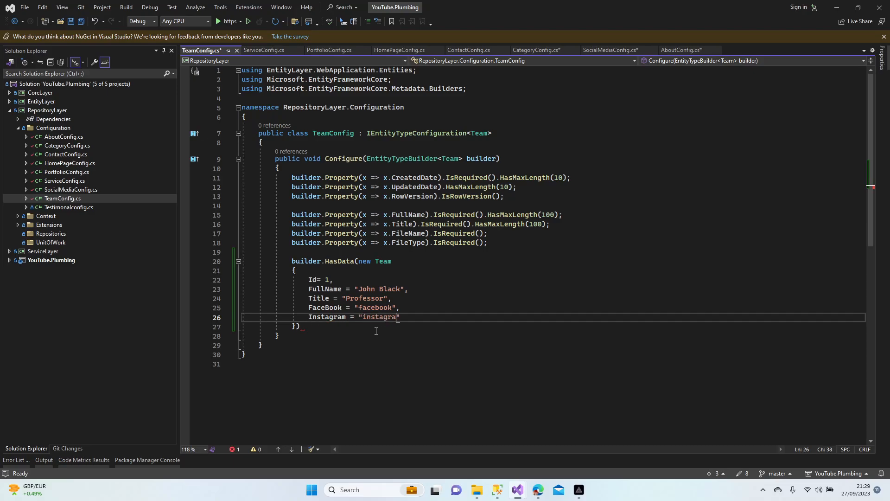
pyautogui.write('m')
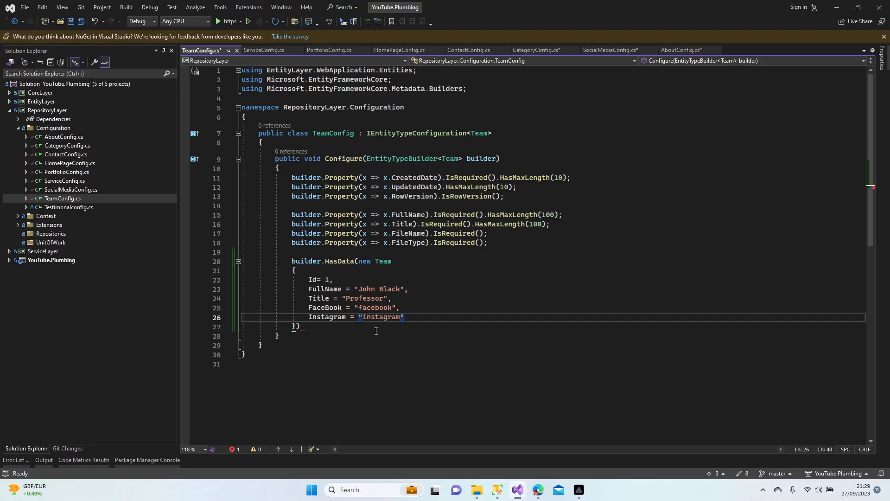
pyautogui.press('Enter')
pyautogui.write('FileName = "t')
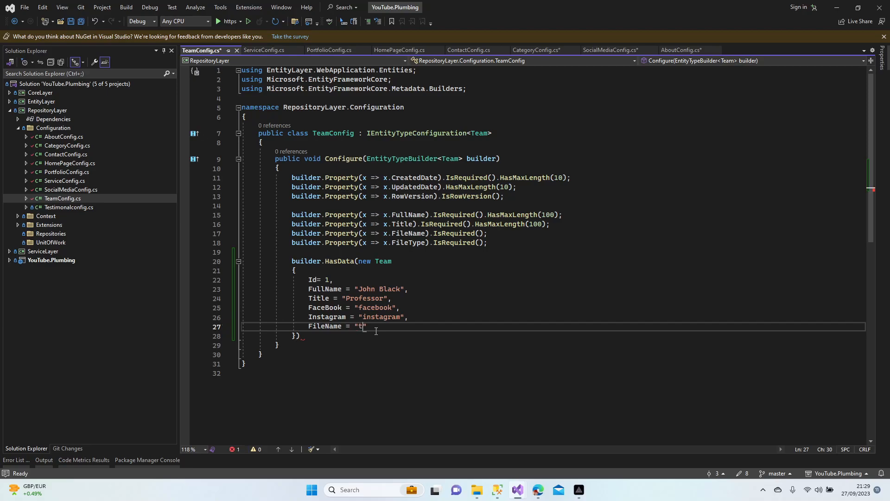
pyautogui.write('est",')
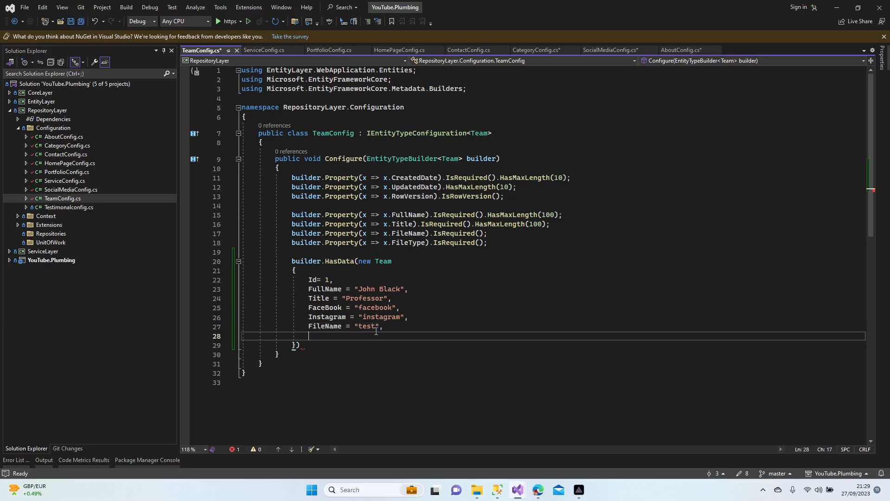
pyautogui.write('FileType')
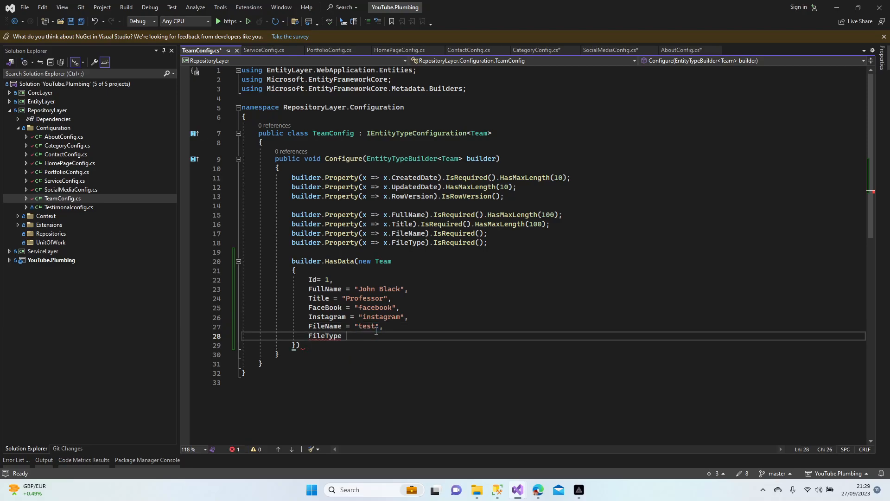
pyautogui.write('= "test",')
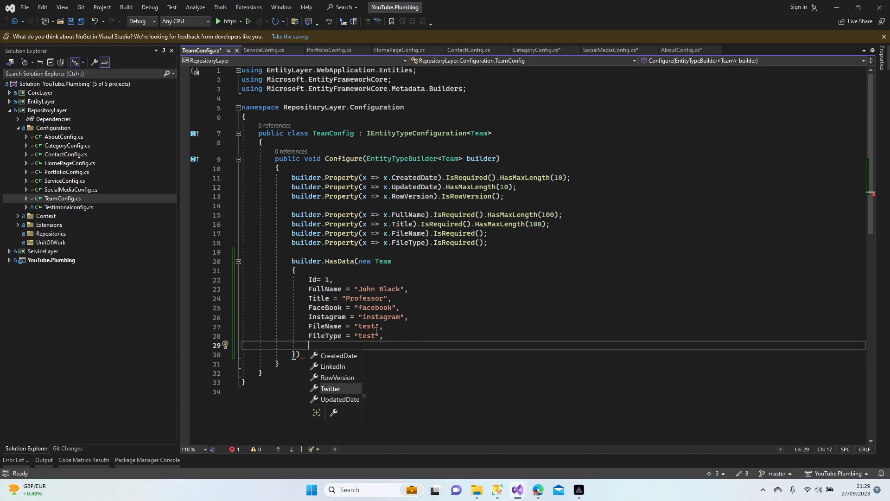
pyautogui.press('Escape')
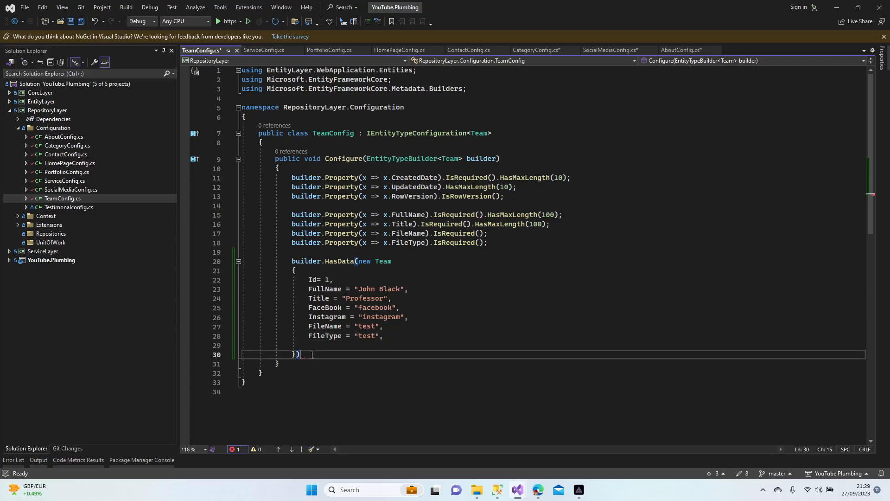
pyautogui.press('Ctrl+S')
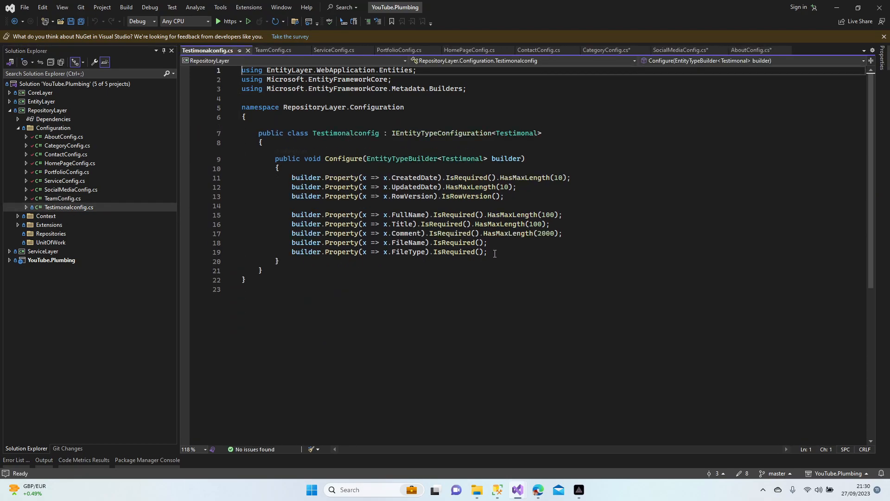
# Step: Start a Testimonial seed with Id 1, a lorem ipsum Comment and Title "interesting"
pyautogui.write('builder.HasKey(x => x.Id);')
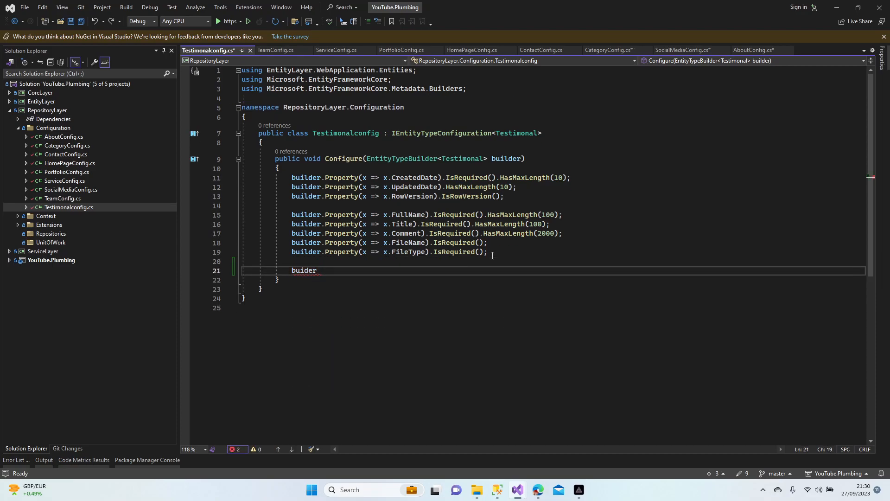
pyautogui.write('.')
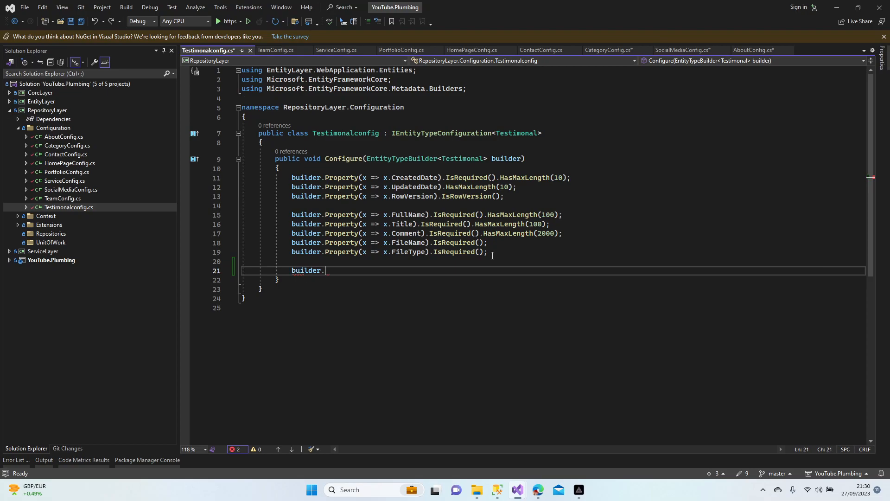
pyautogui.write('HasData(')
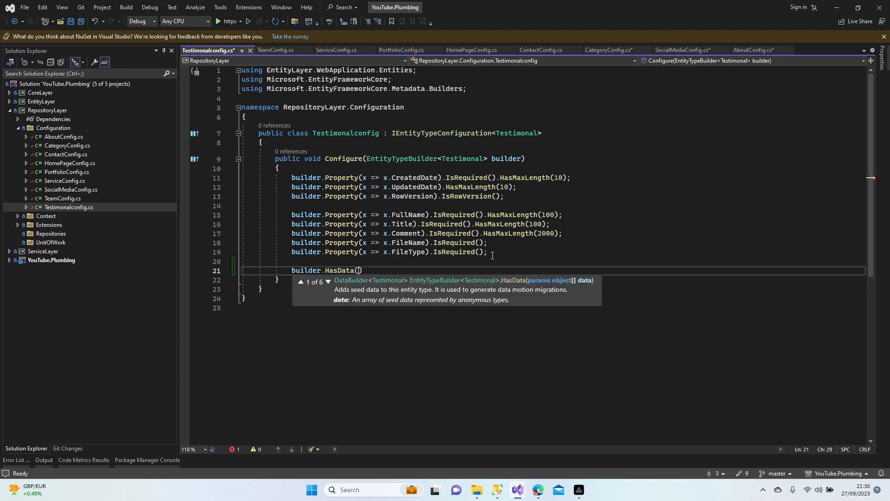
pyautogui.write('new tes')
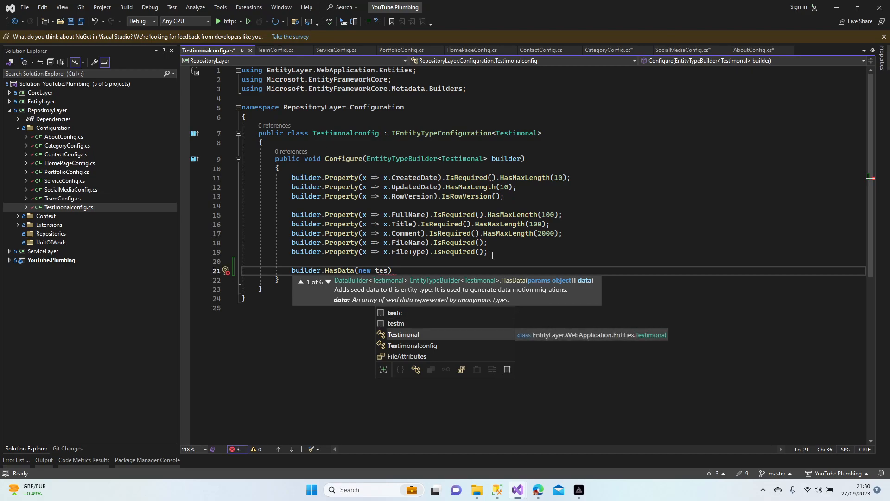
pyautogui.write('Testimonal')
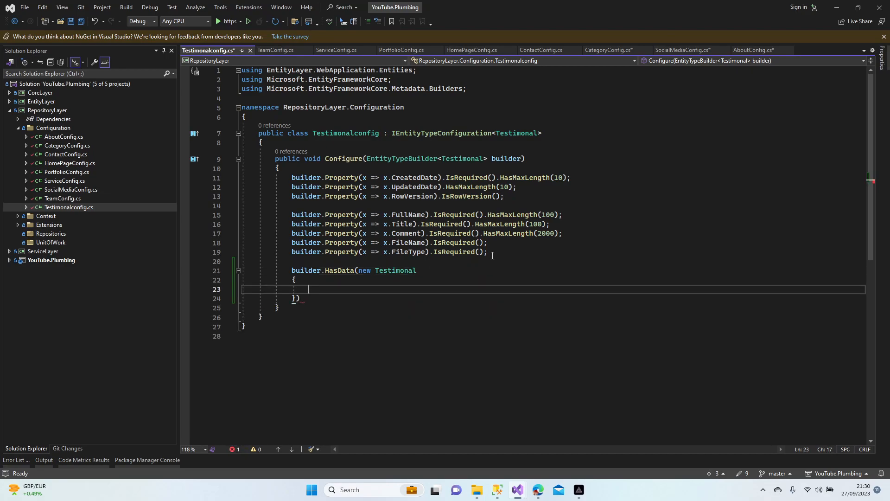
pyautogui.write('Id=')
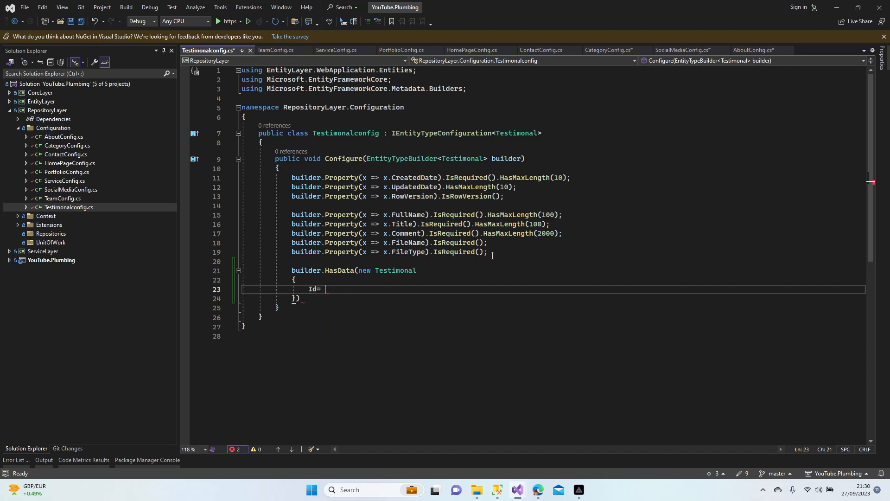
pyautogui.write('1,')
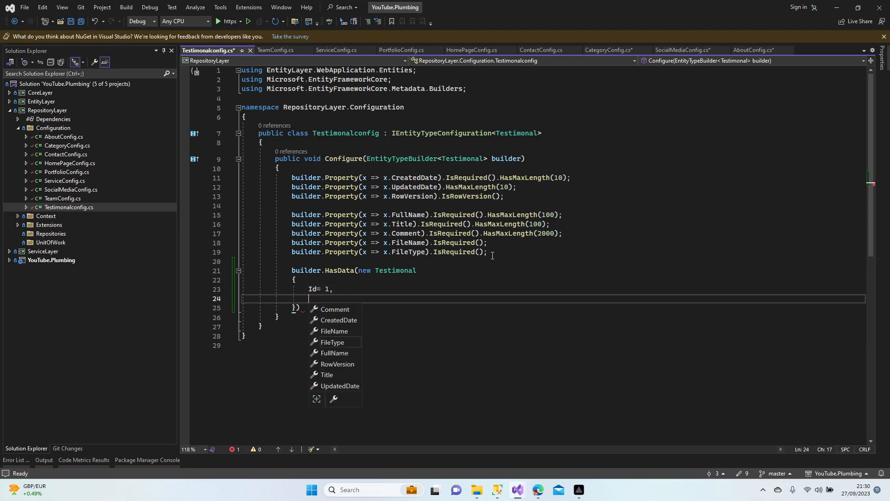
pyautogui.write('Comment')
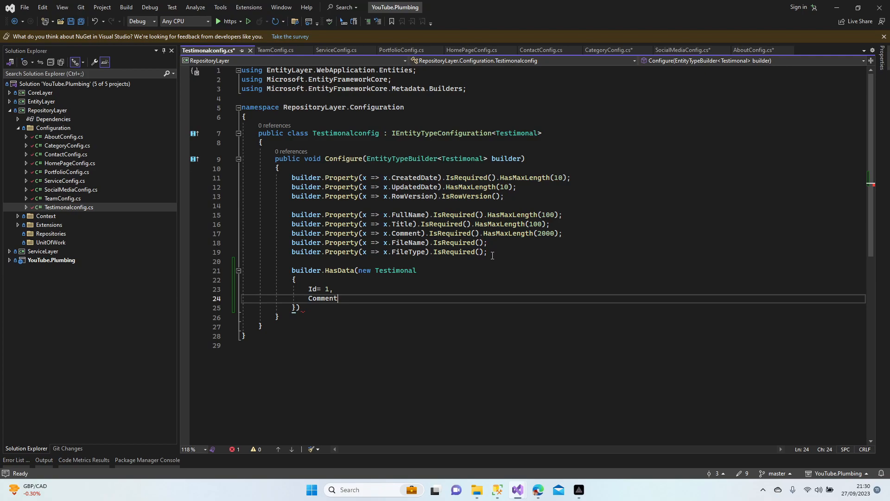
pyautogui.write('=')
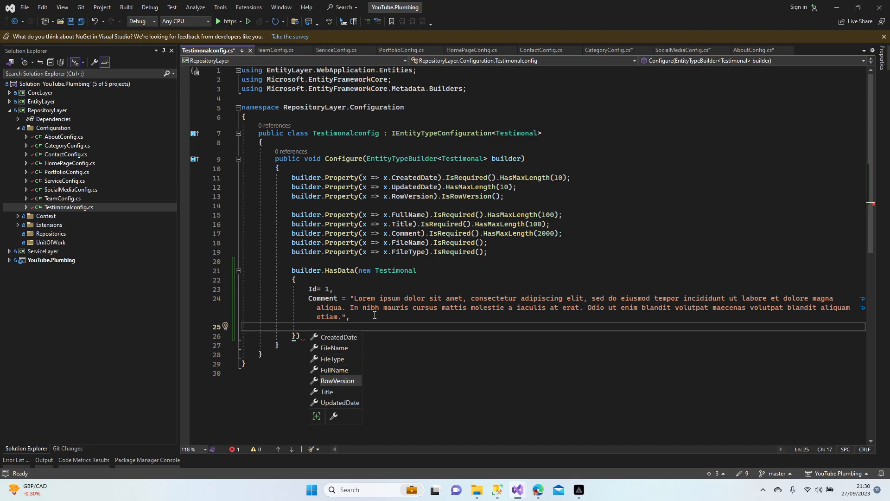
pyautogui.write('Title = "Title","')
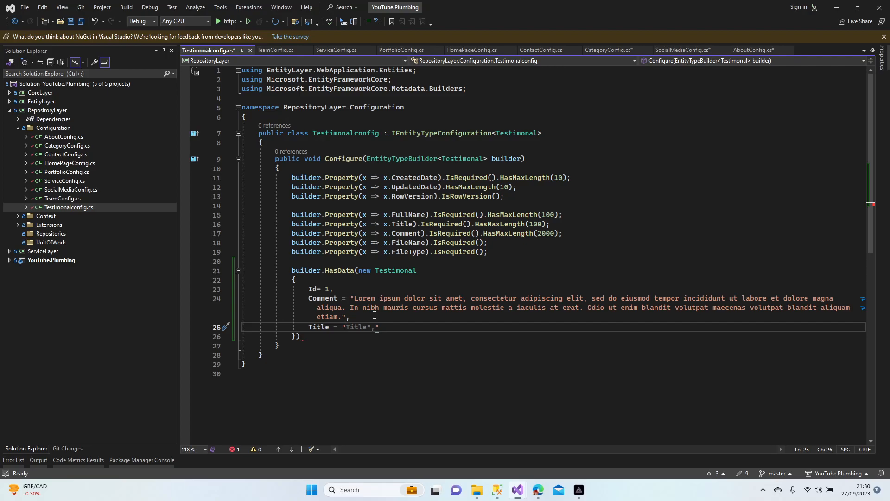
pyautogui.write('interesting')
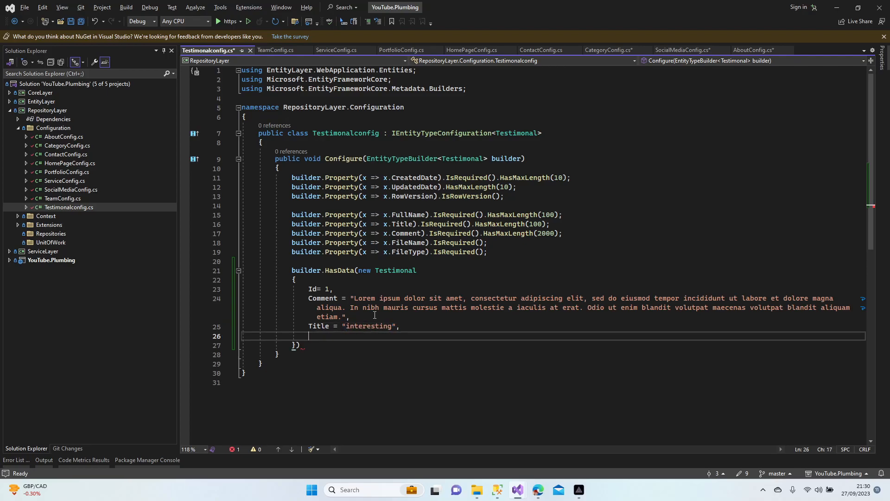
pyautogui.press('ctrl+space')
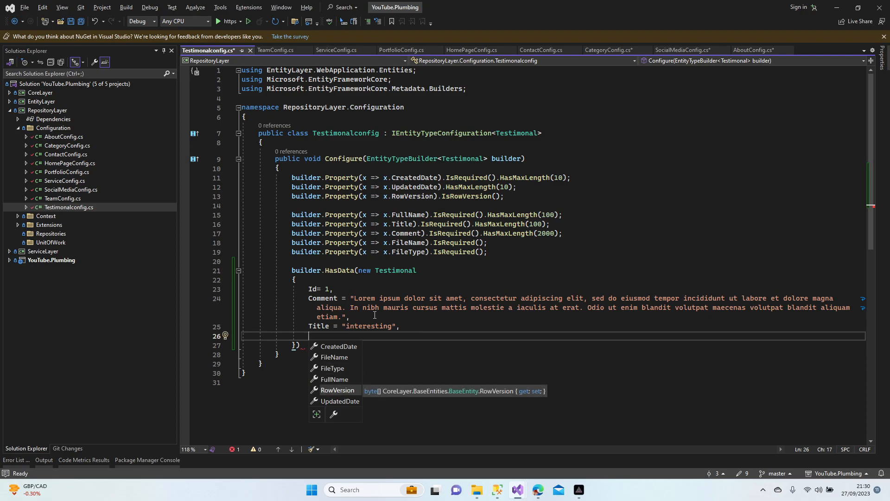
# Step: Set FullName "Merlyn Monroe", FileName and FileType "test", and save TestimonalConfig
pyautogui.write('FullName')
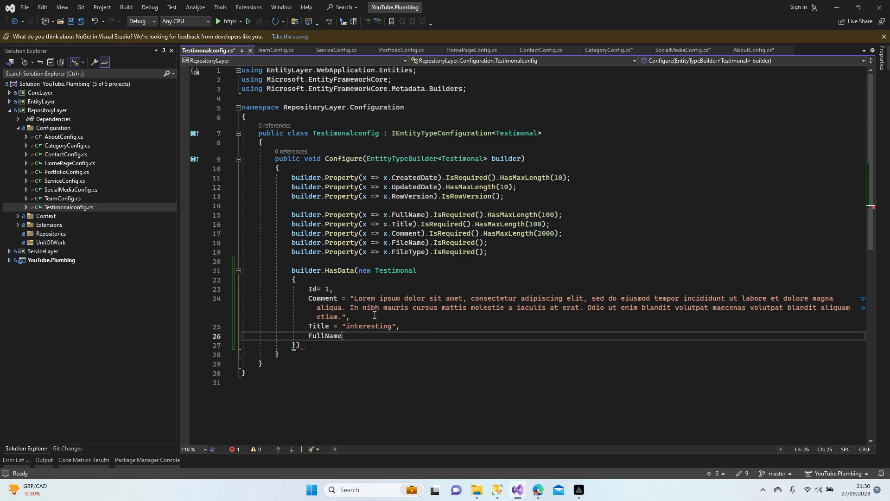
pyautogui.write('= ""')
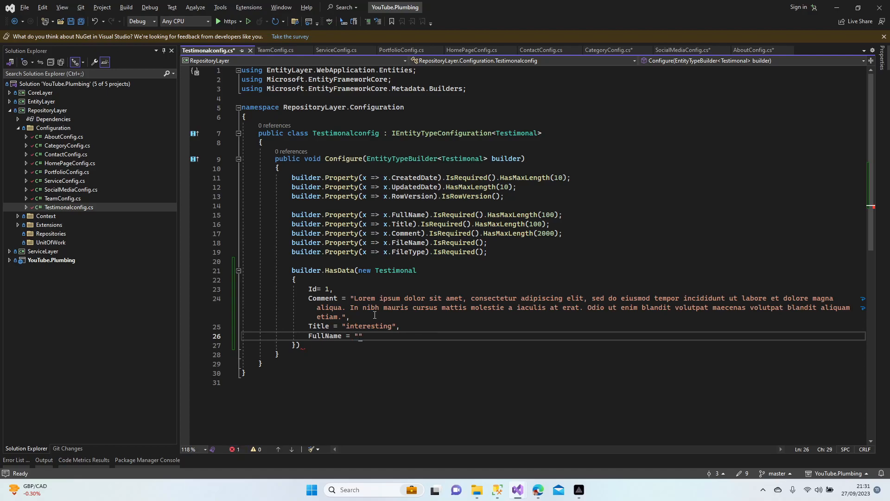
pyautogui.write('M')
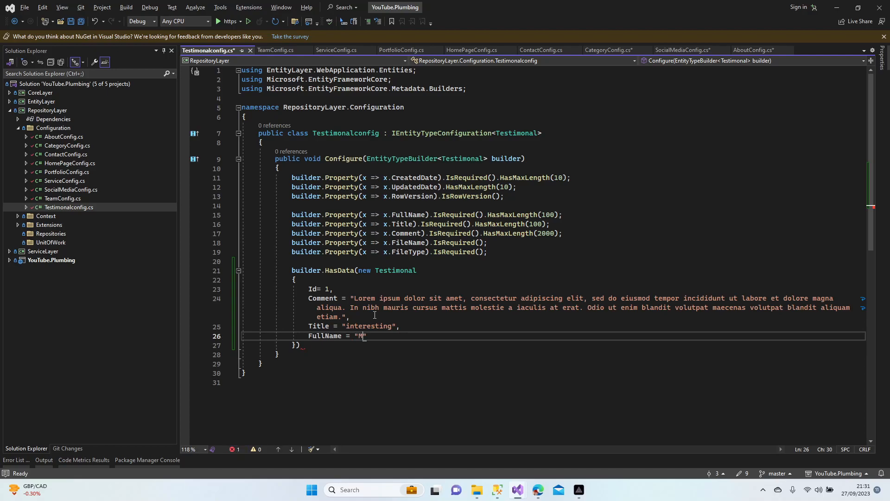
pyautogui.write('erlyn')
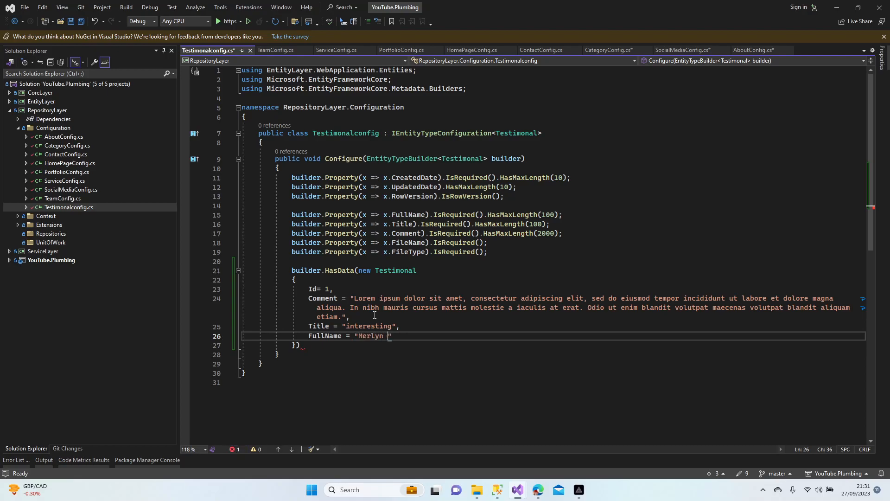
pyautogui.write('Monroe')
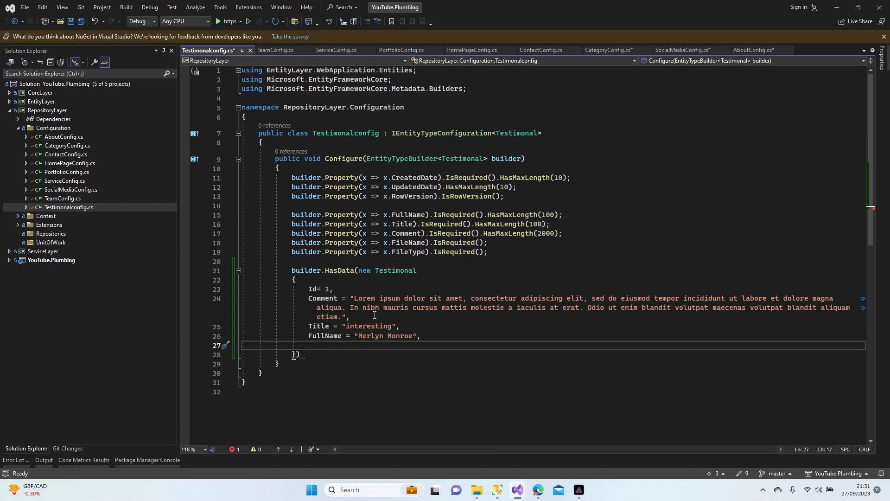
pyautogui.press('Ctrl+Space')
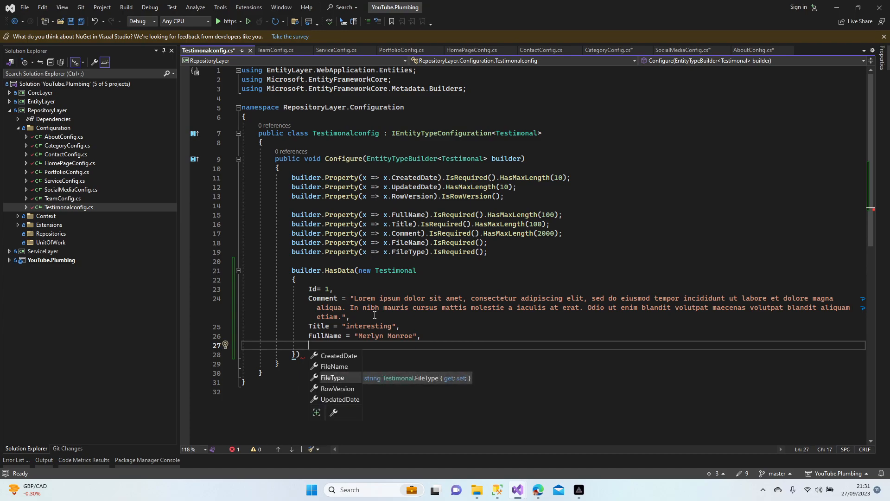
pyautogui.write('FileName =')
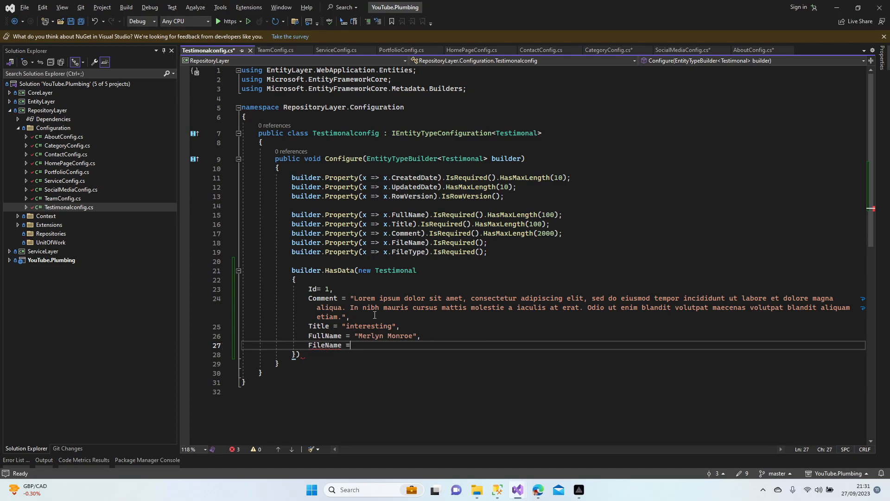
pyautogui.write('"test",')
pyautogui.write('FileType =')
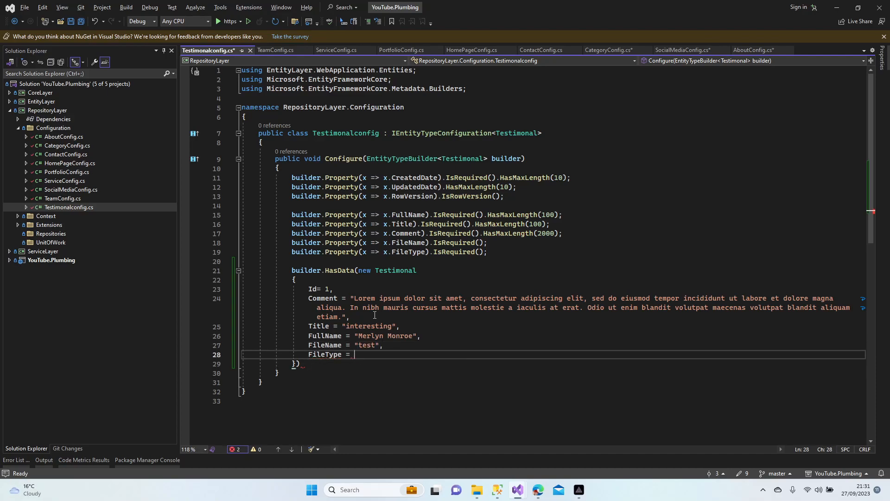
pyautogui.write('"test",')
pyautogui.click(551, 363)
pyautogui.write(';')
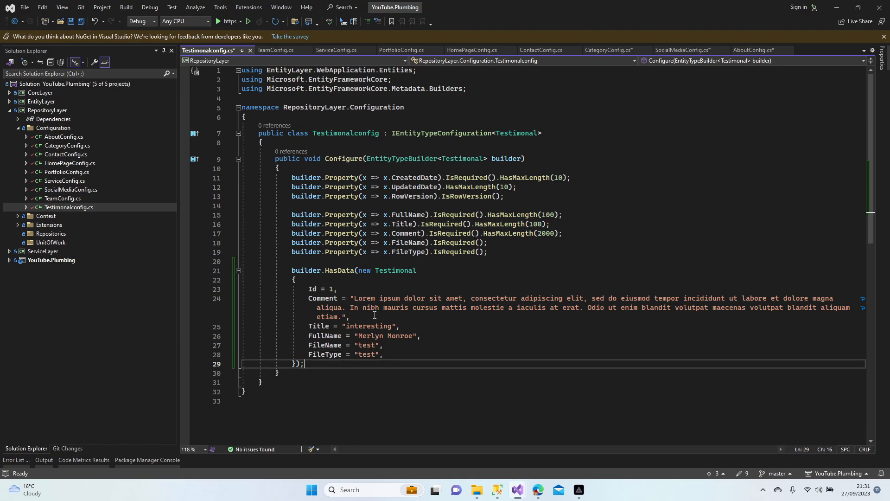
pyautogui.press('Ctrl+S')
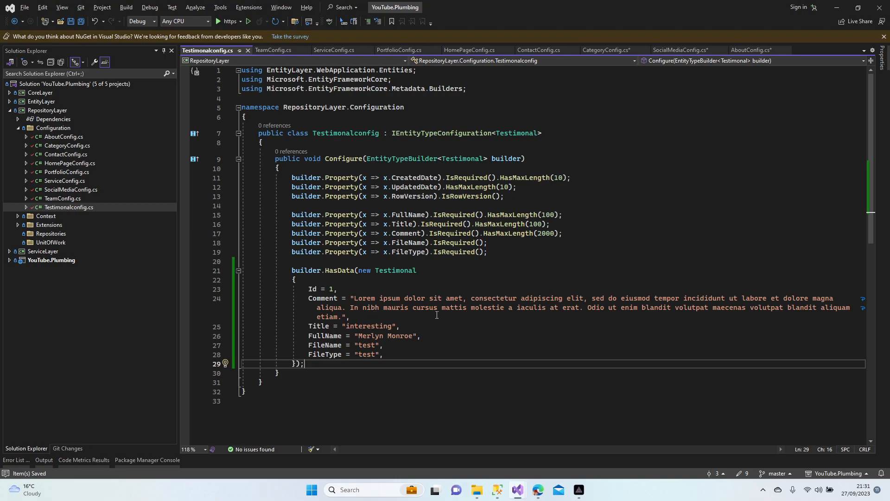
pyautogui.moveTo(387, 354)
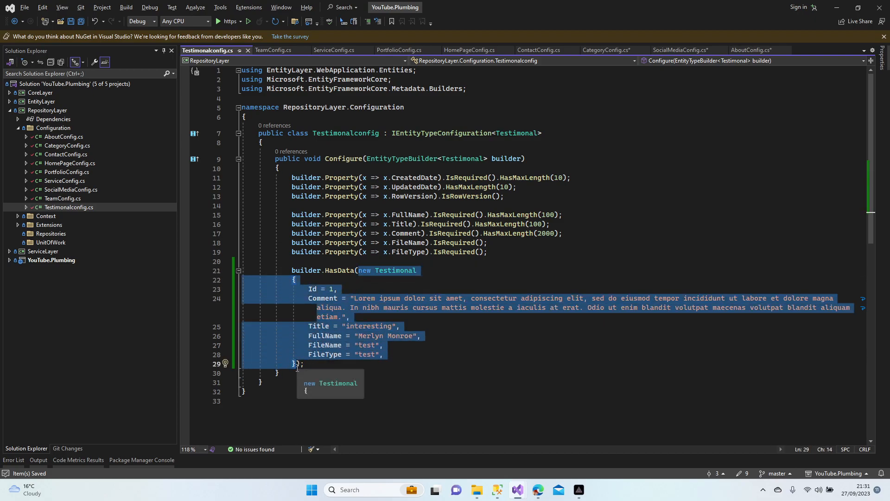
# Step: Add Testimonials 2 and 3 for Jackie Chan and Bruce Wills, then collapse Configuration folder
pyautogui.write(')')
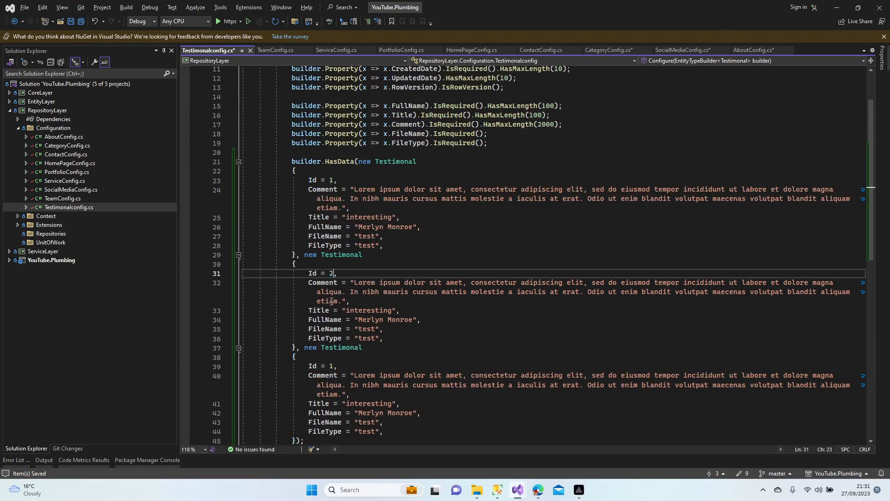
pyautogui.write('3')
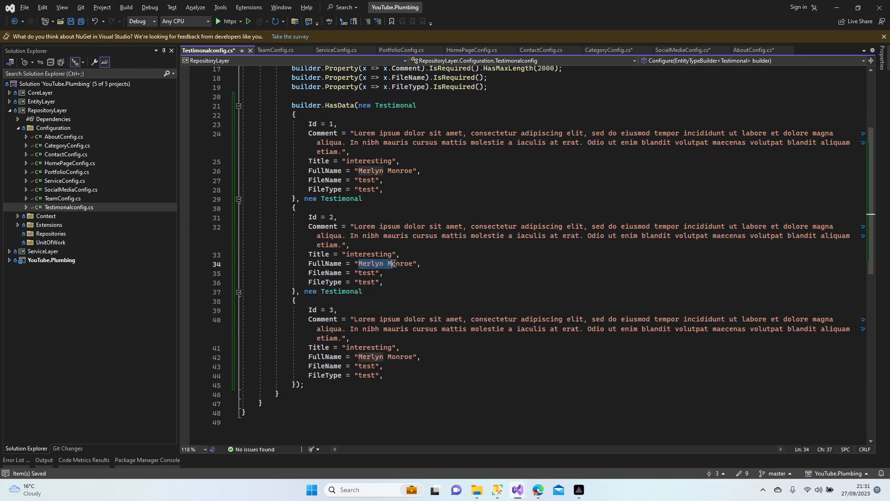
pyautogui.write('Jacki')
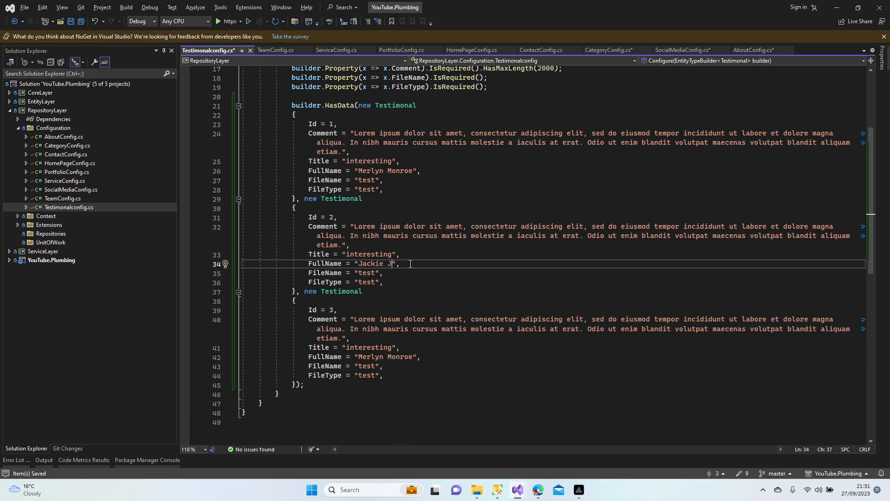
pyautogui.write('han')
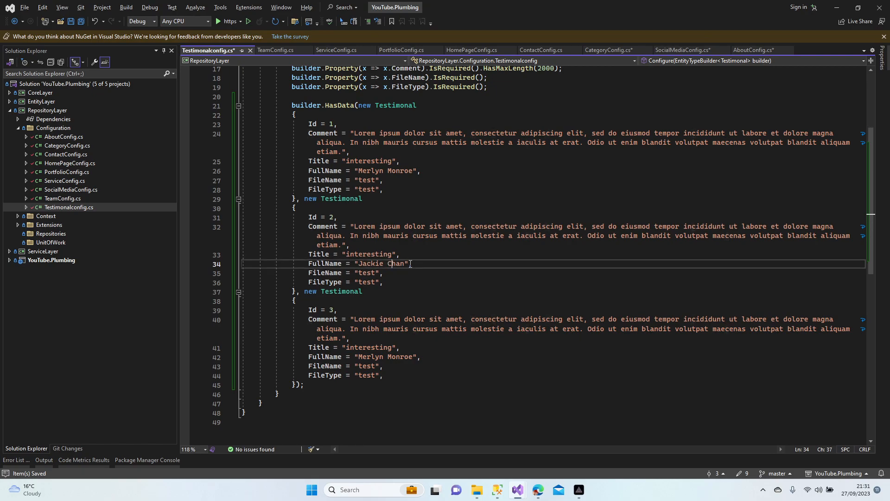
pyautogui.doubleClick(367, 348)
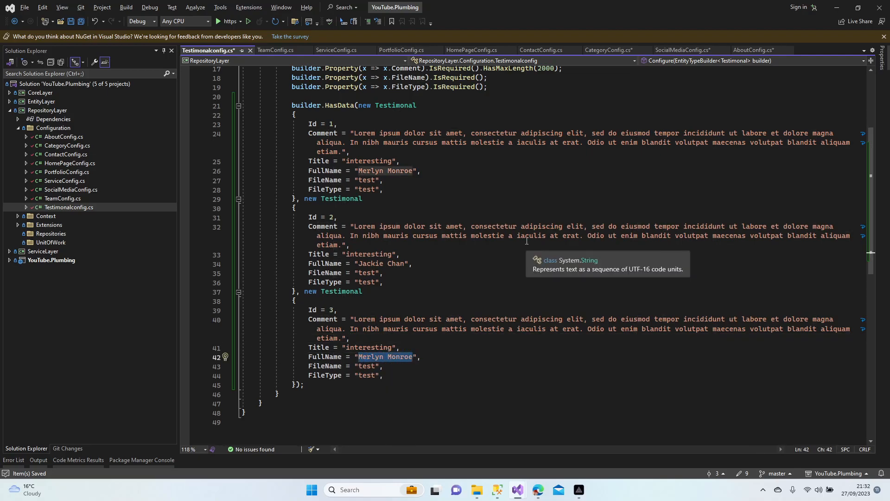
pyautogui.write('Br')
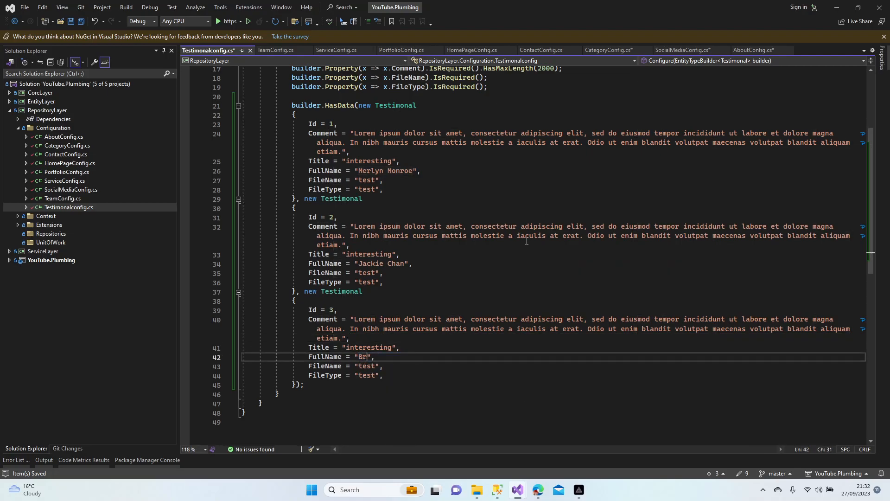
pyautogui.write('uce Wills')
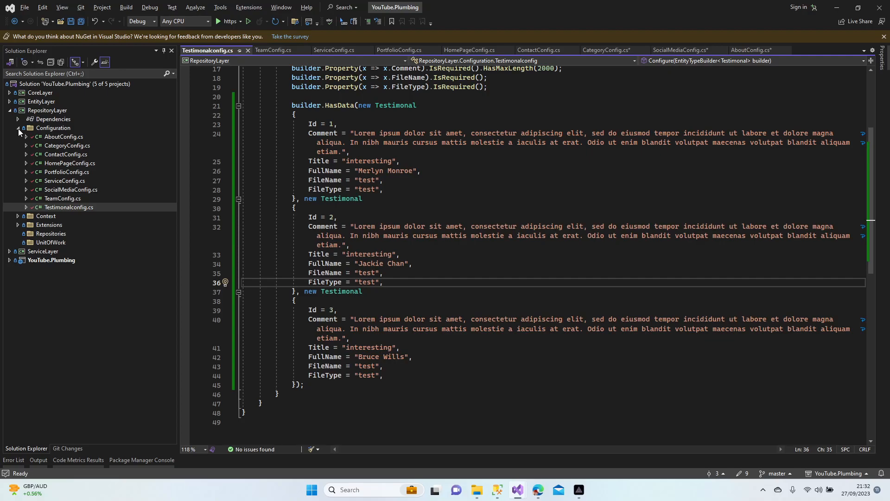
pyautogui.click(24, 127)
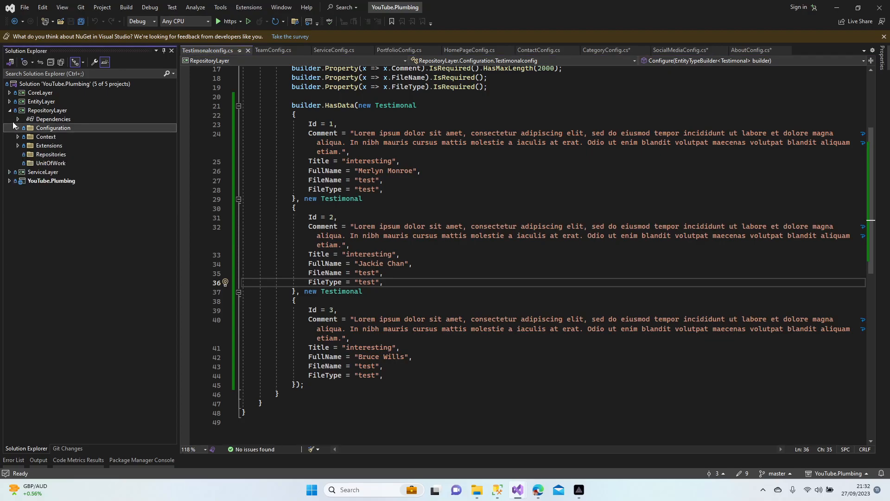